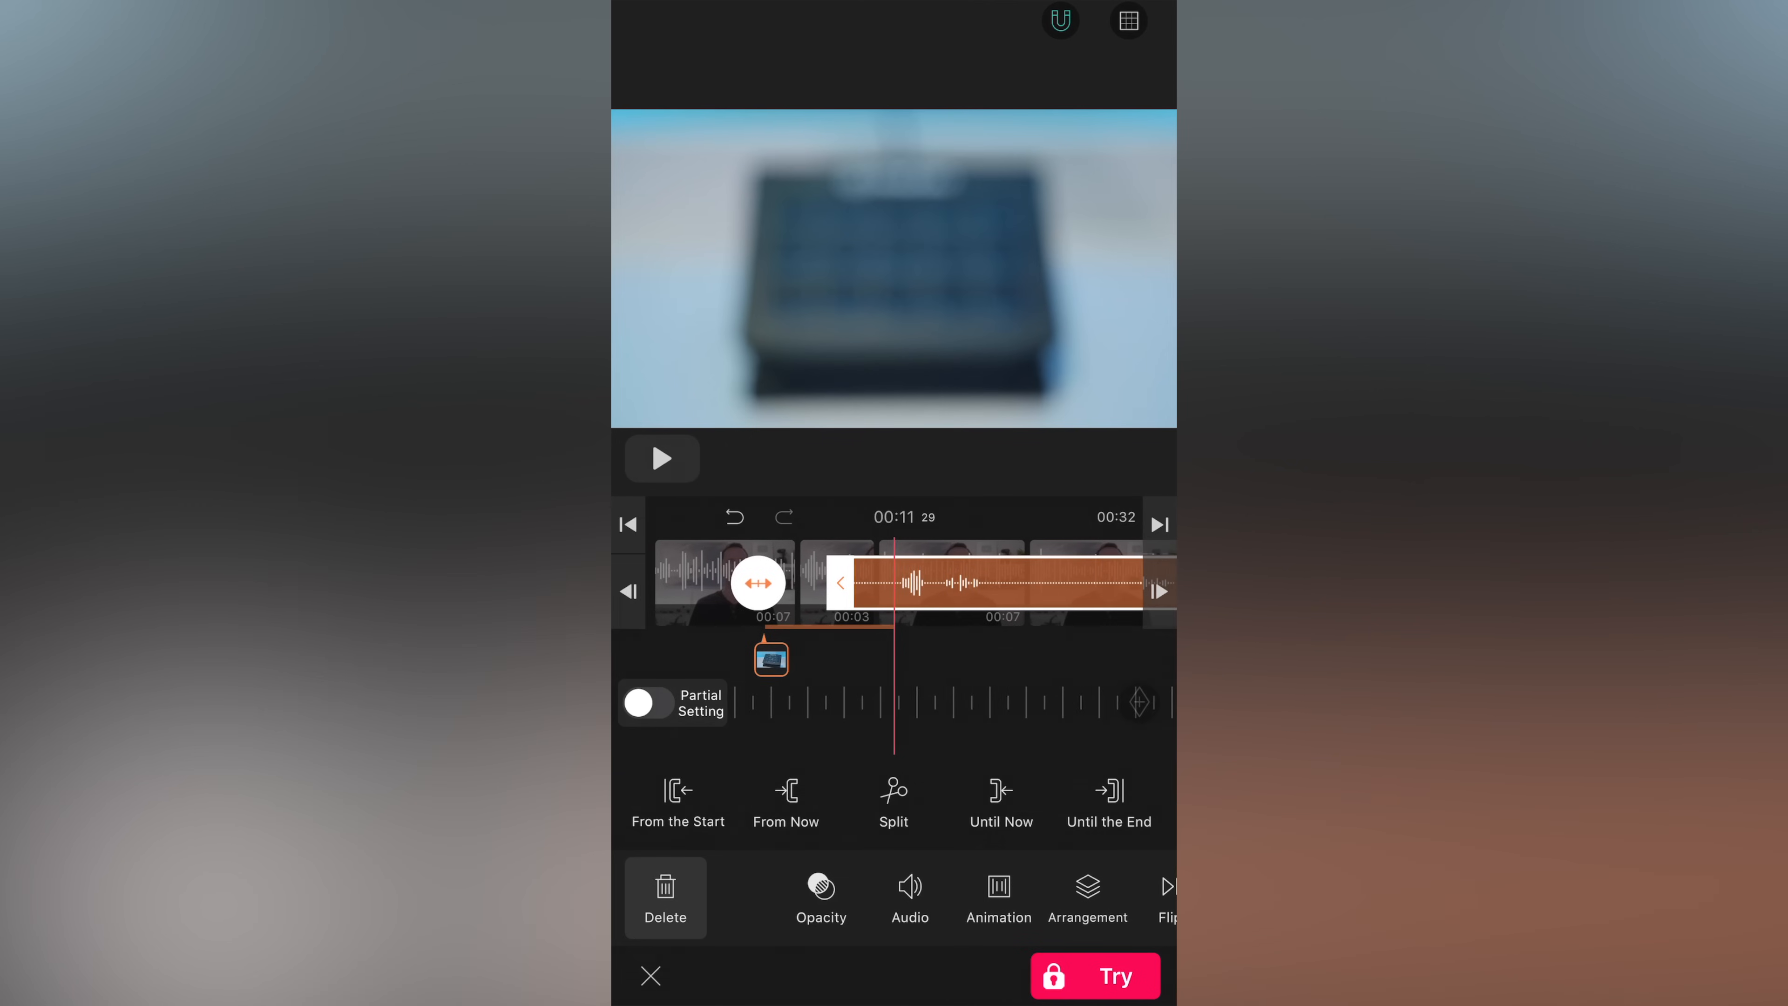
# Shorten the orange audio clip on the VLLO timeline by dragging its handle left
pyautogui.moveTo(900, 583); pyautogui.dragTo(706, 583)
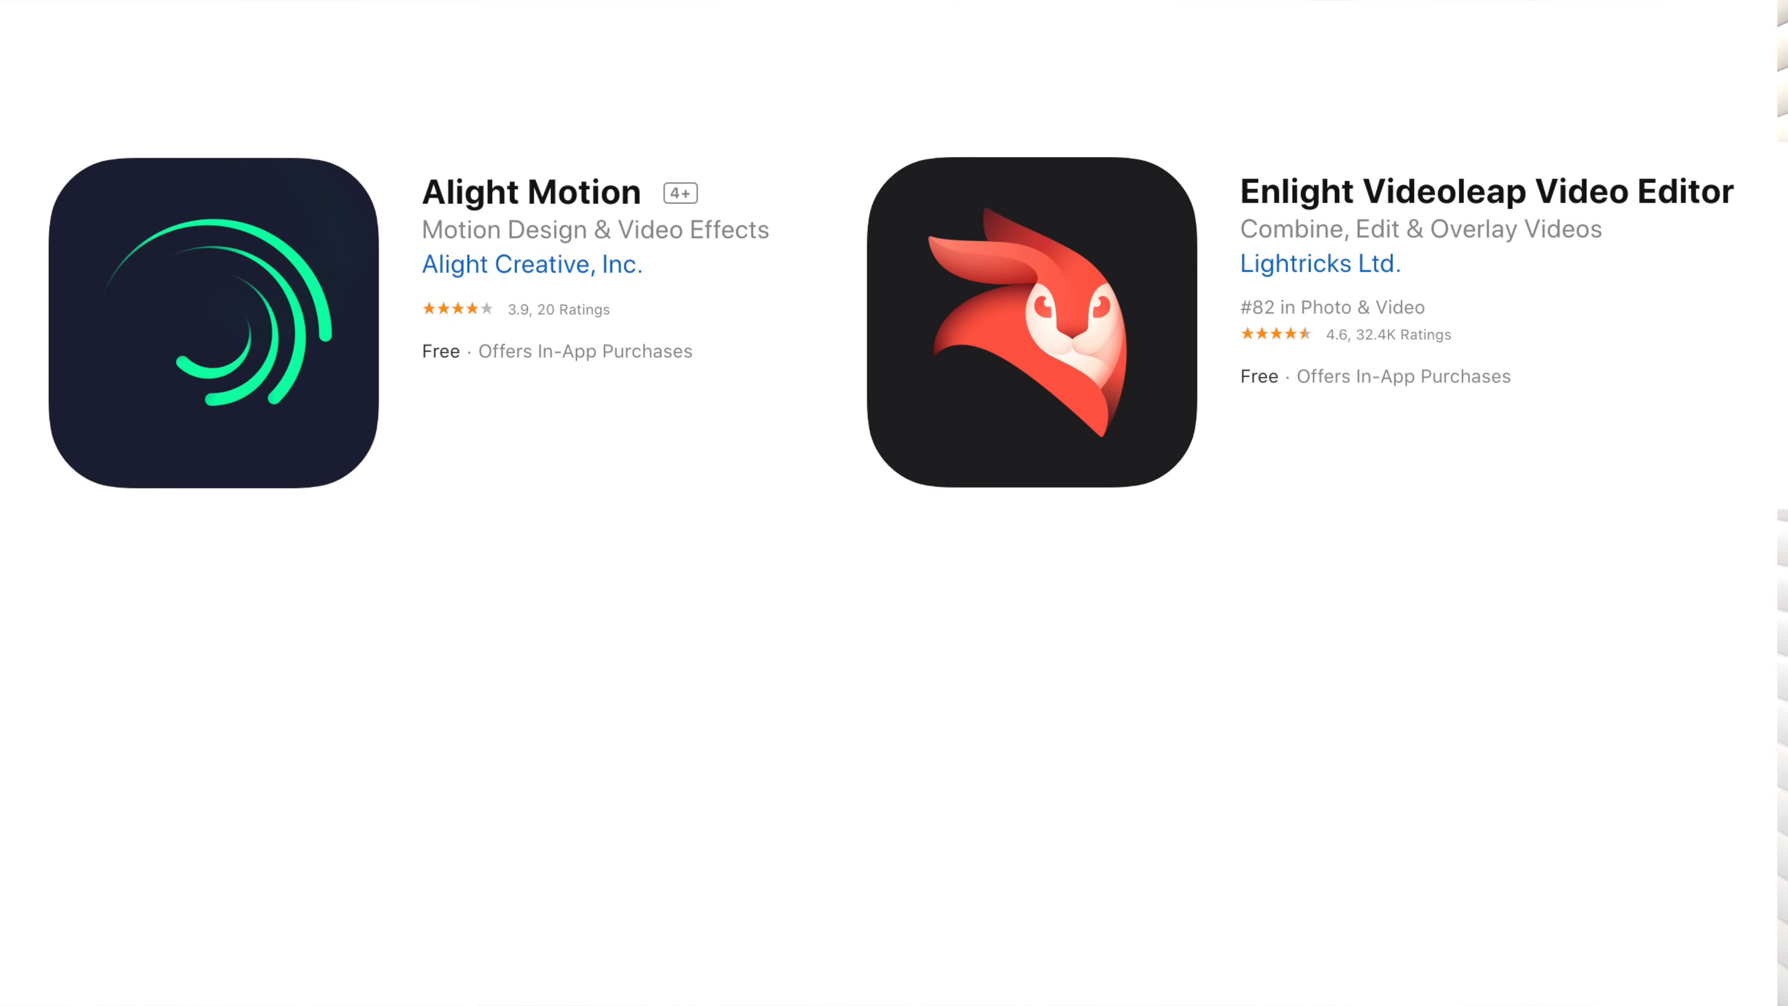
pyautogui.scroll(-3)
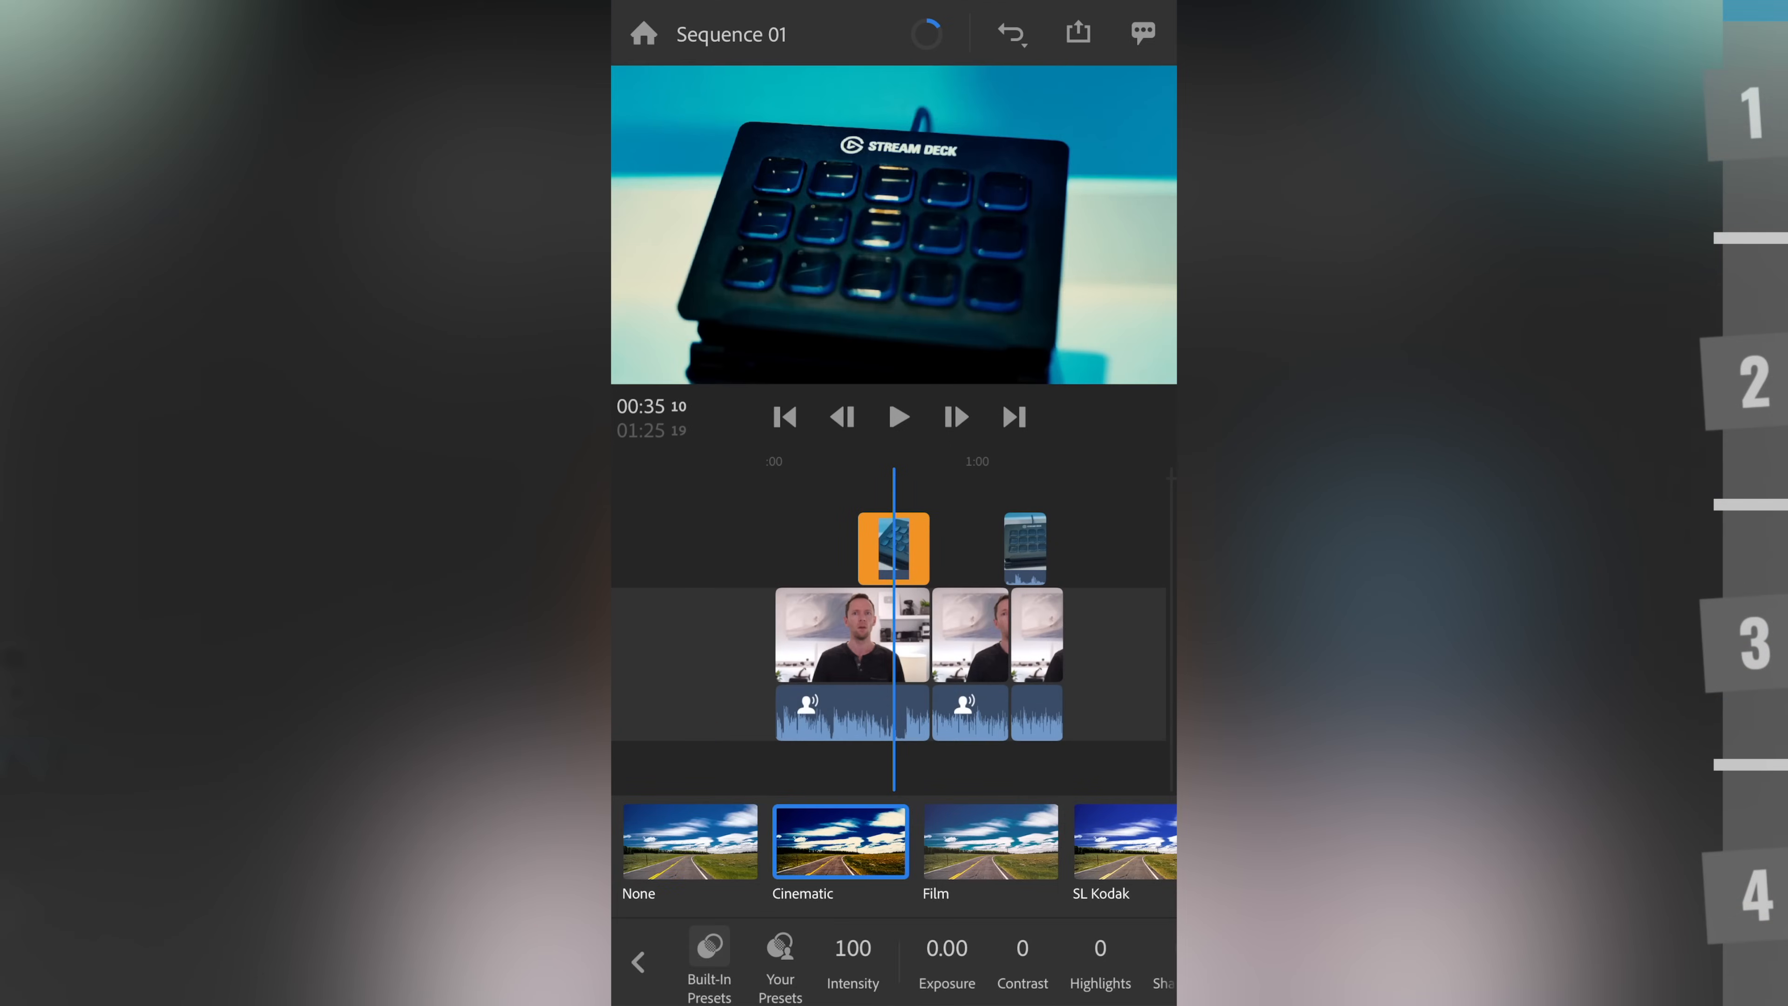
# Adjust the tint slider slightly on the Cinematic-graded Stream Deck clip
pyautogui.click(1125, 842)
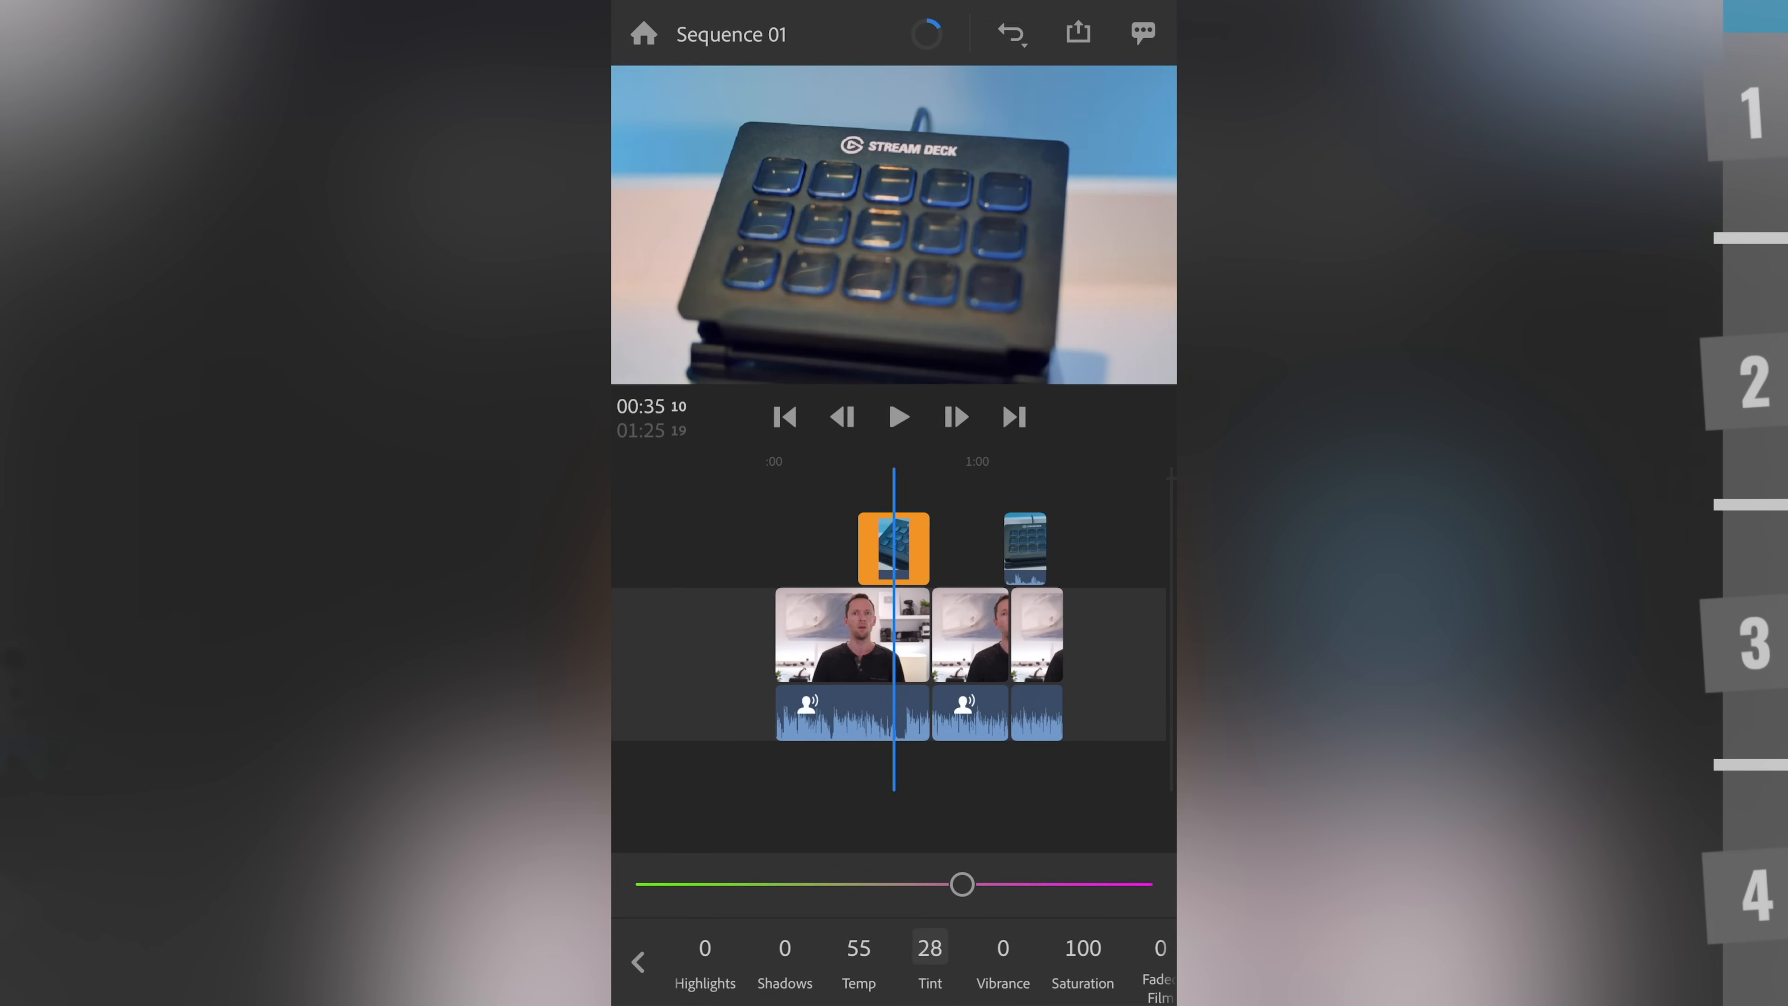
pyautogui.moveTo(961, 884); pyautogui.dragTo(950, 884)
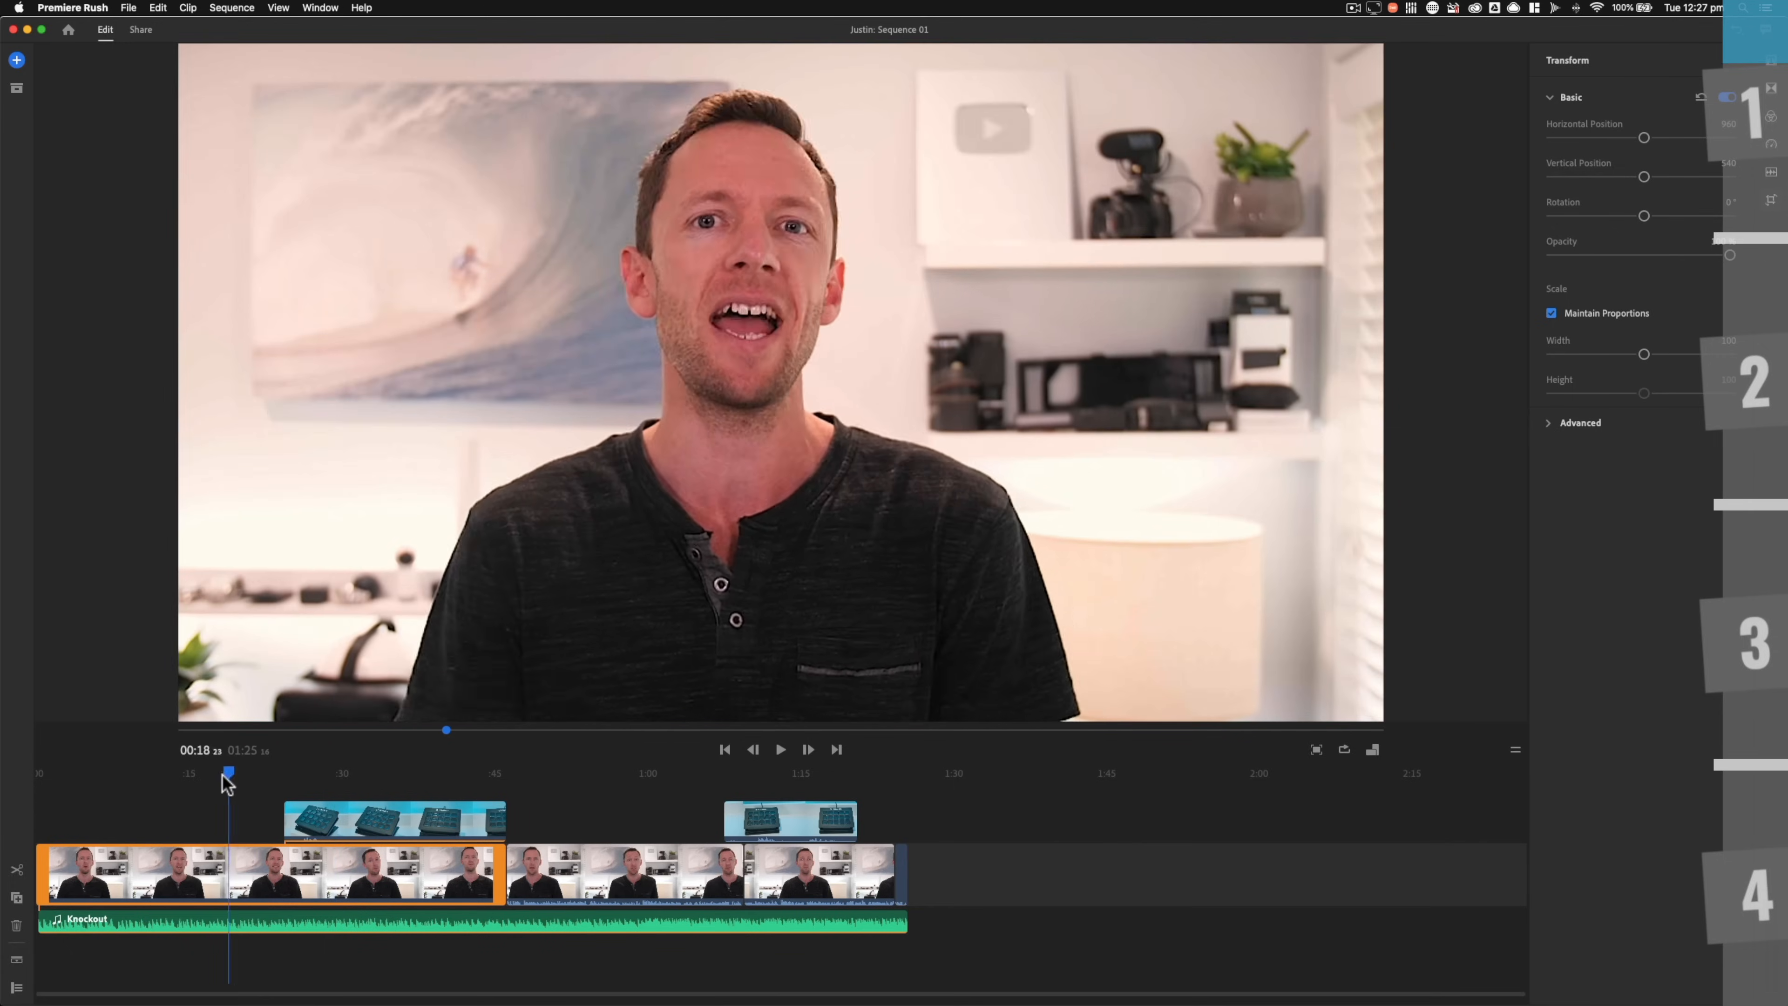
# Scrub the playhead along the Rush desktop timeline to preview the sequence
pyautogui.moveTo(228, 772); pyautogui.dragTo(261, 772)
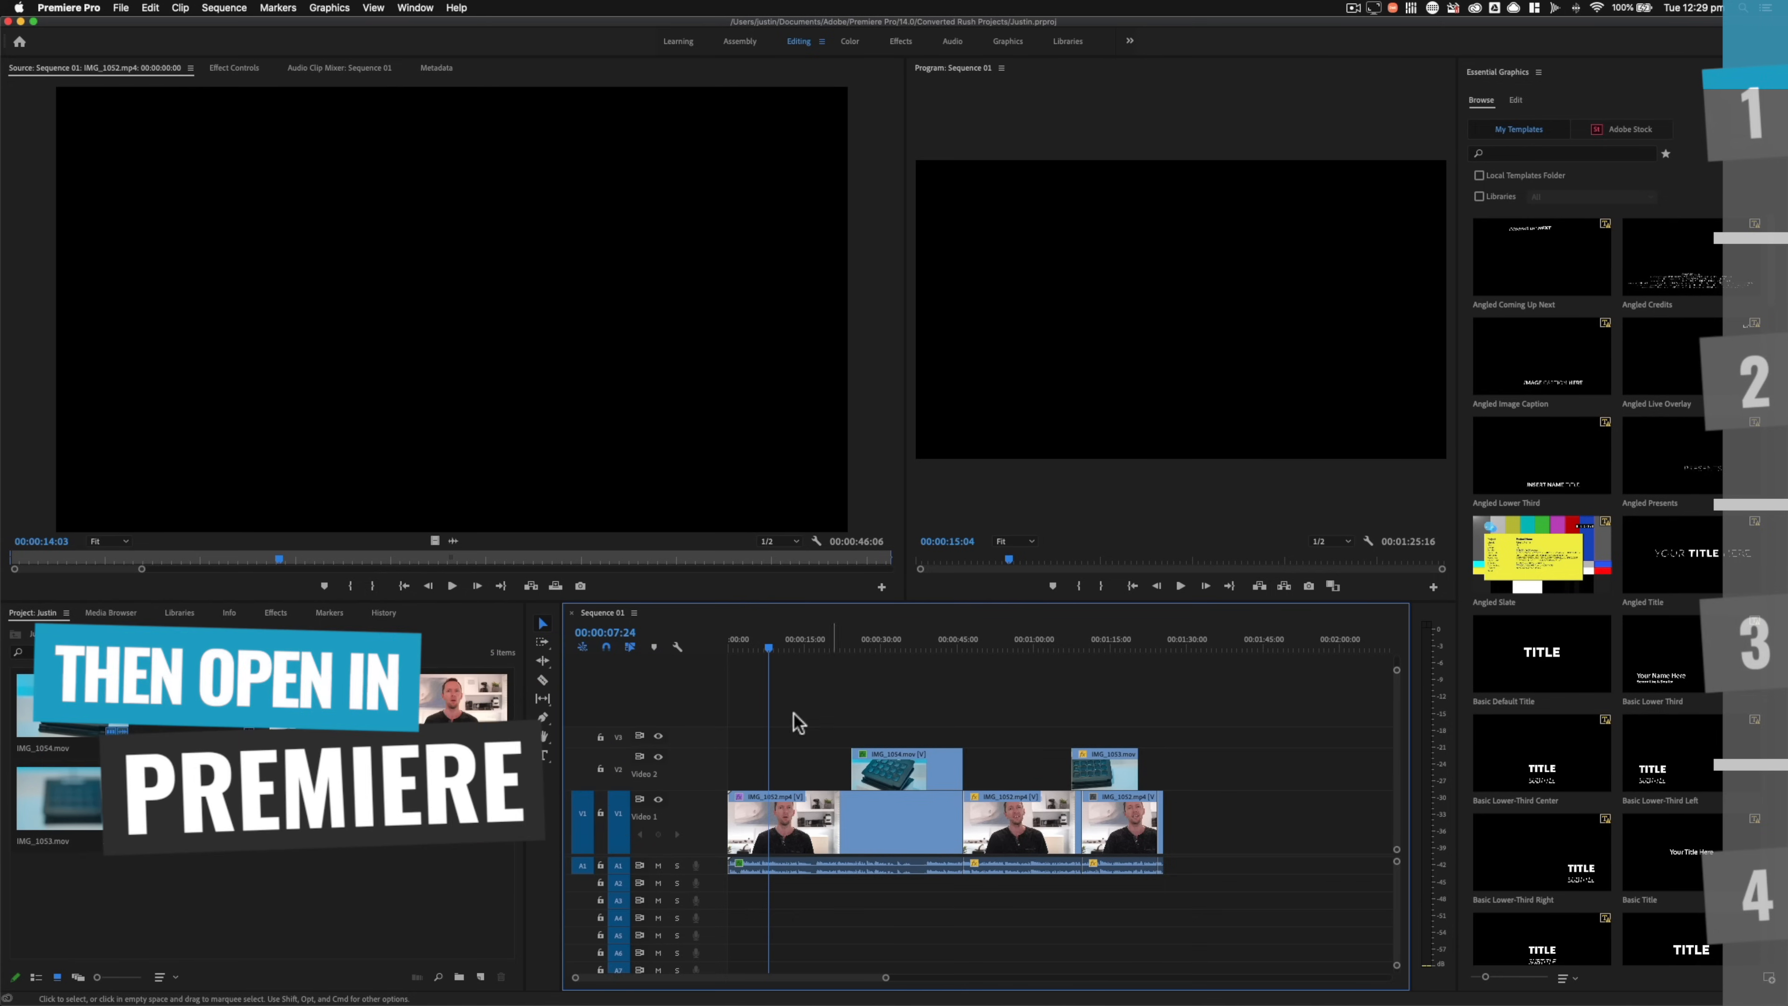
pyautogui.moveTo(1277, 886)
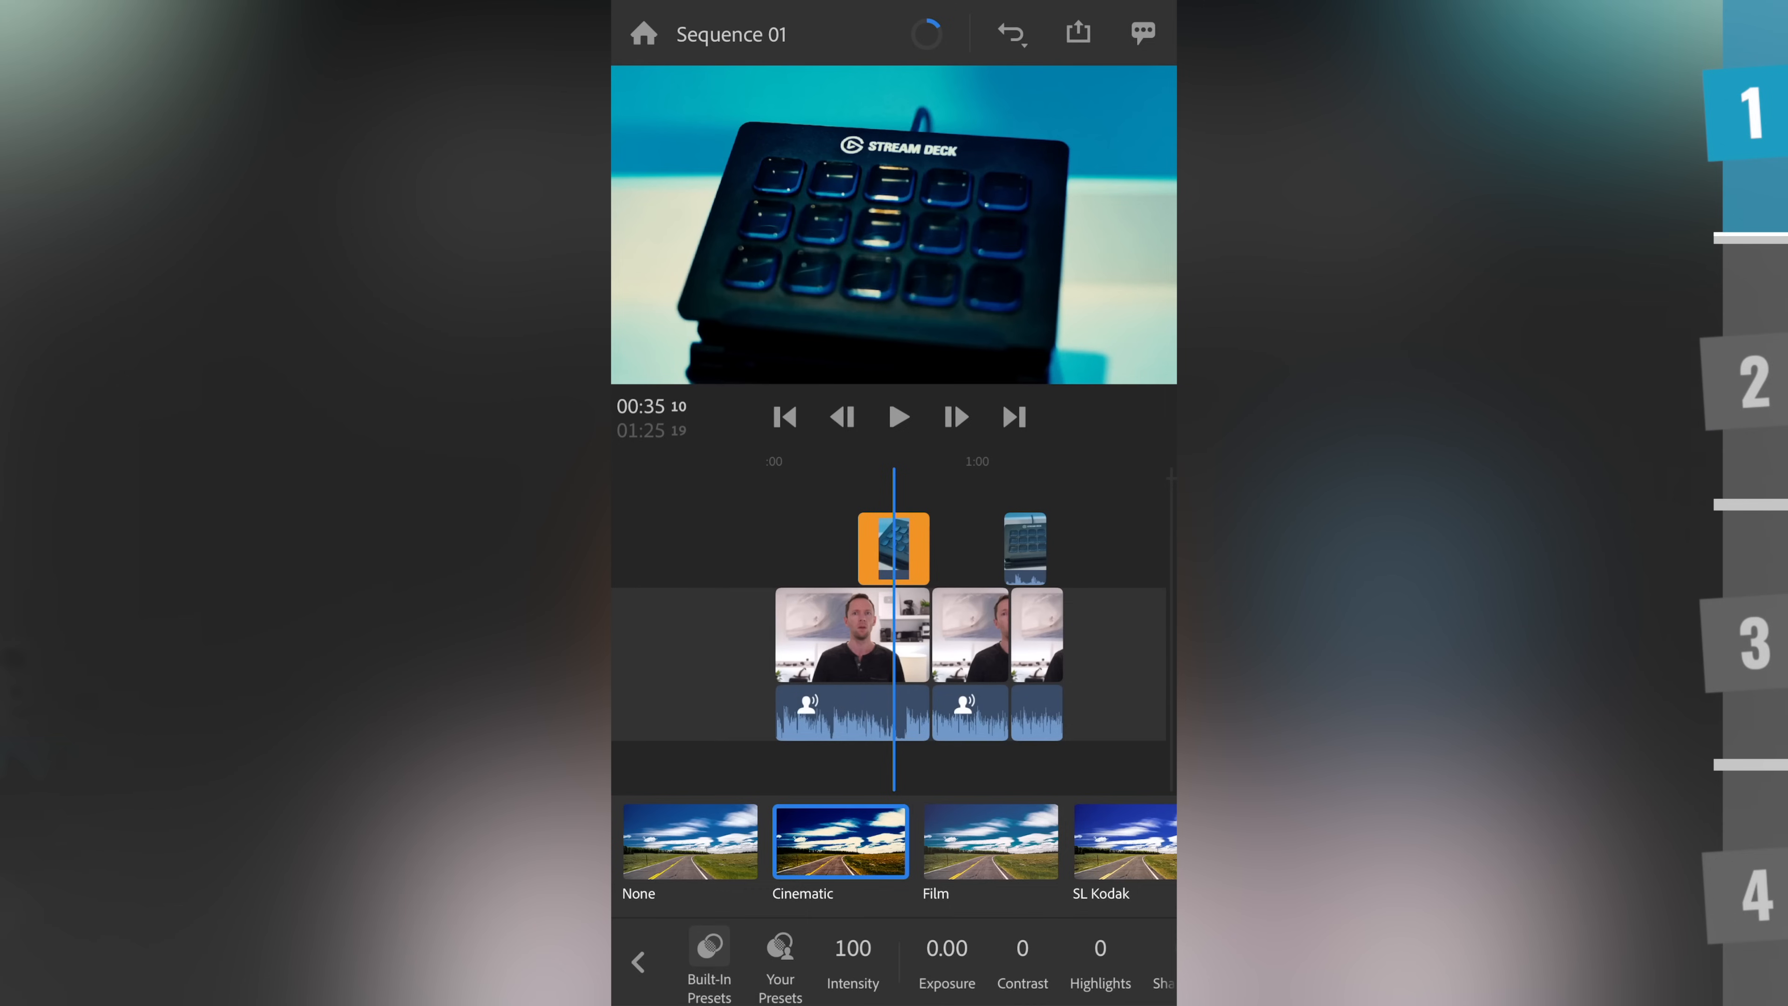
# Finish the colour adjustment in the Premiere Rush color panel
pyautogui.click(1128, 842)
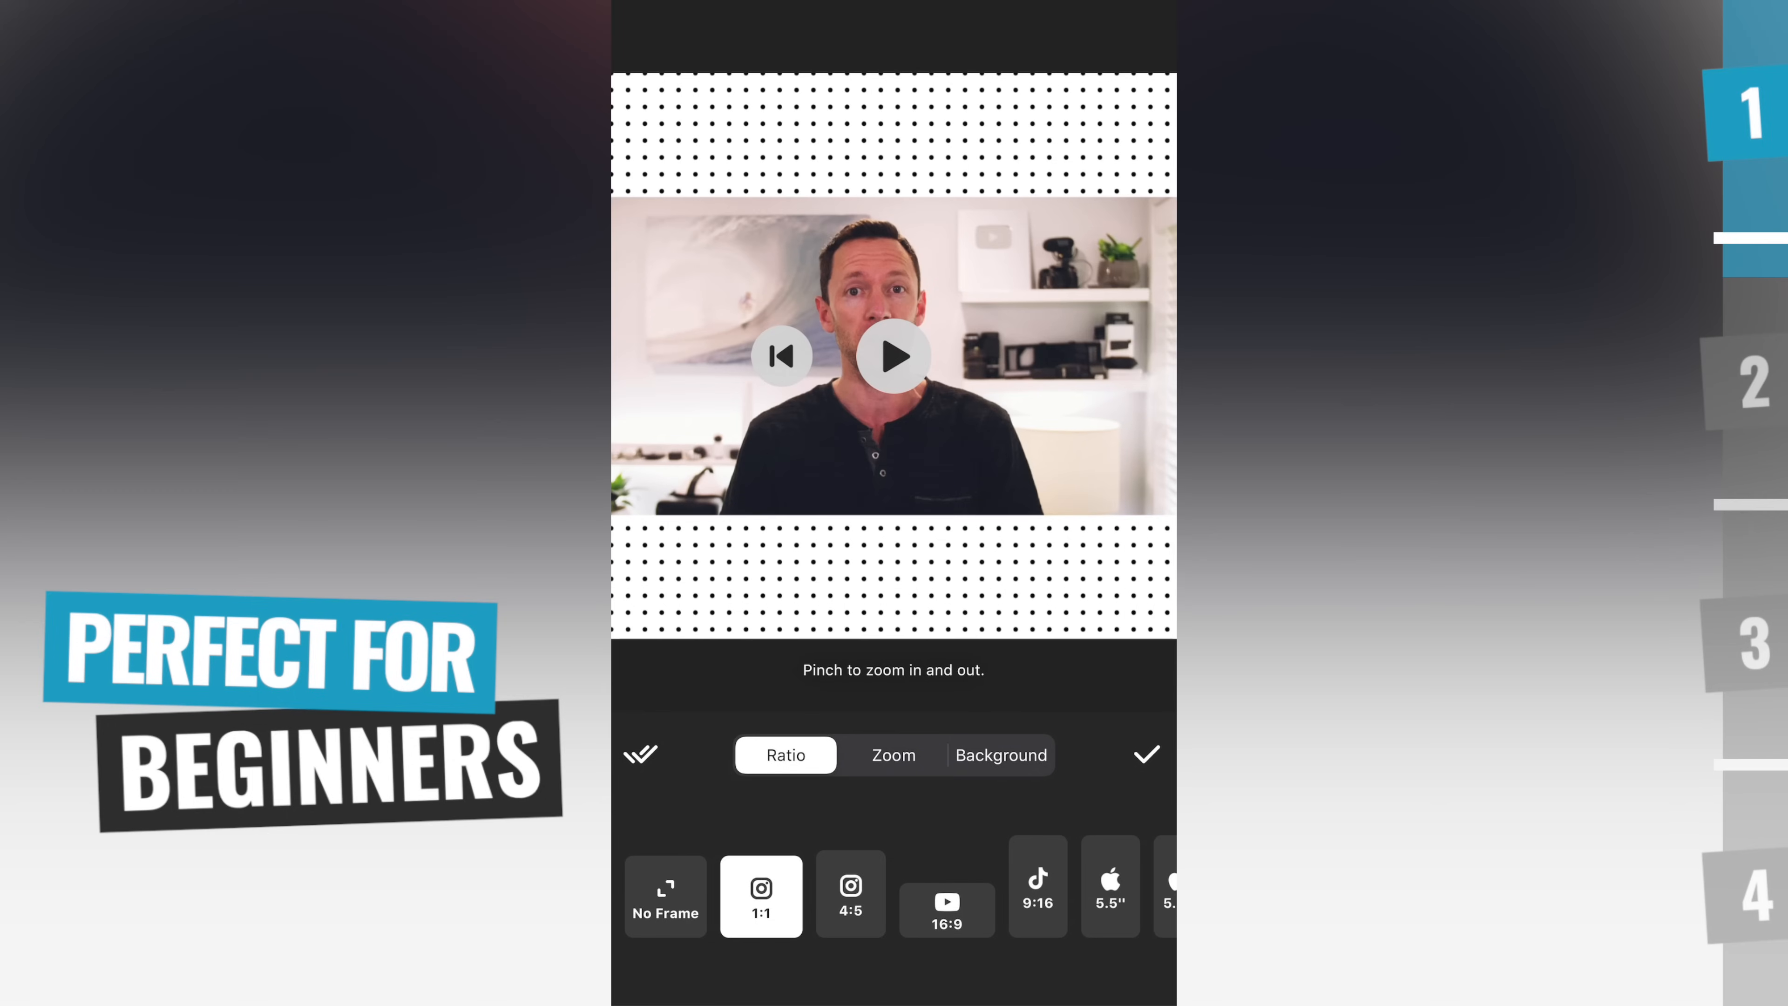
# Place the rock-hand sticker over the face and apply the filter adjustments to all clips
pyautogui.click(1002, 754)
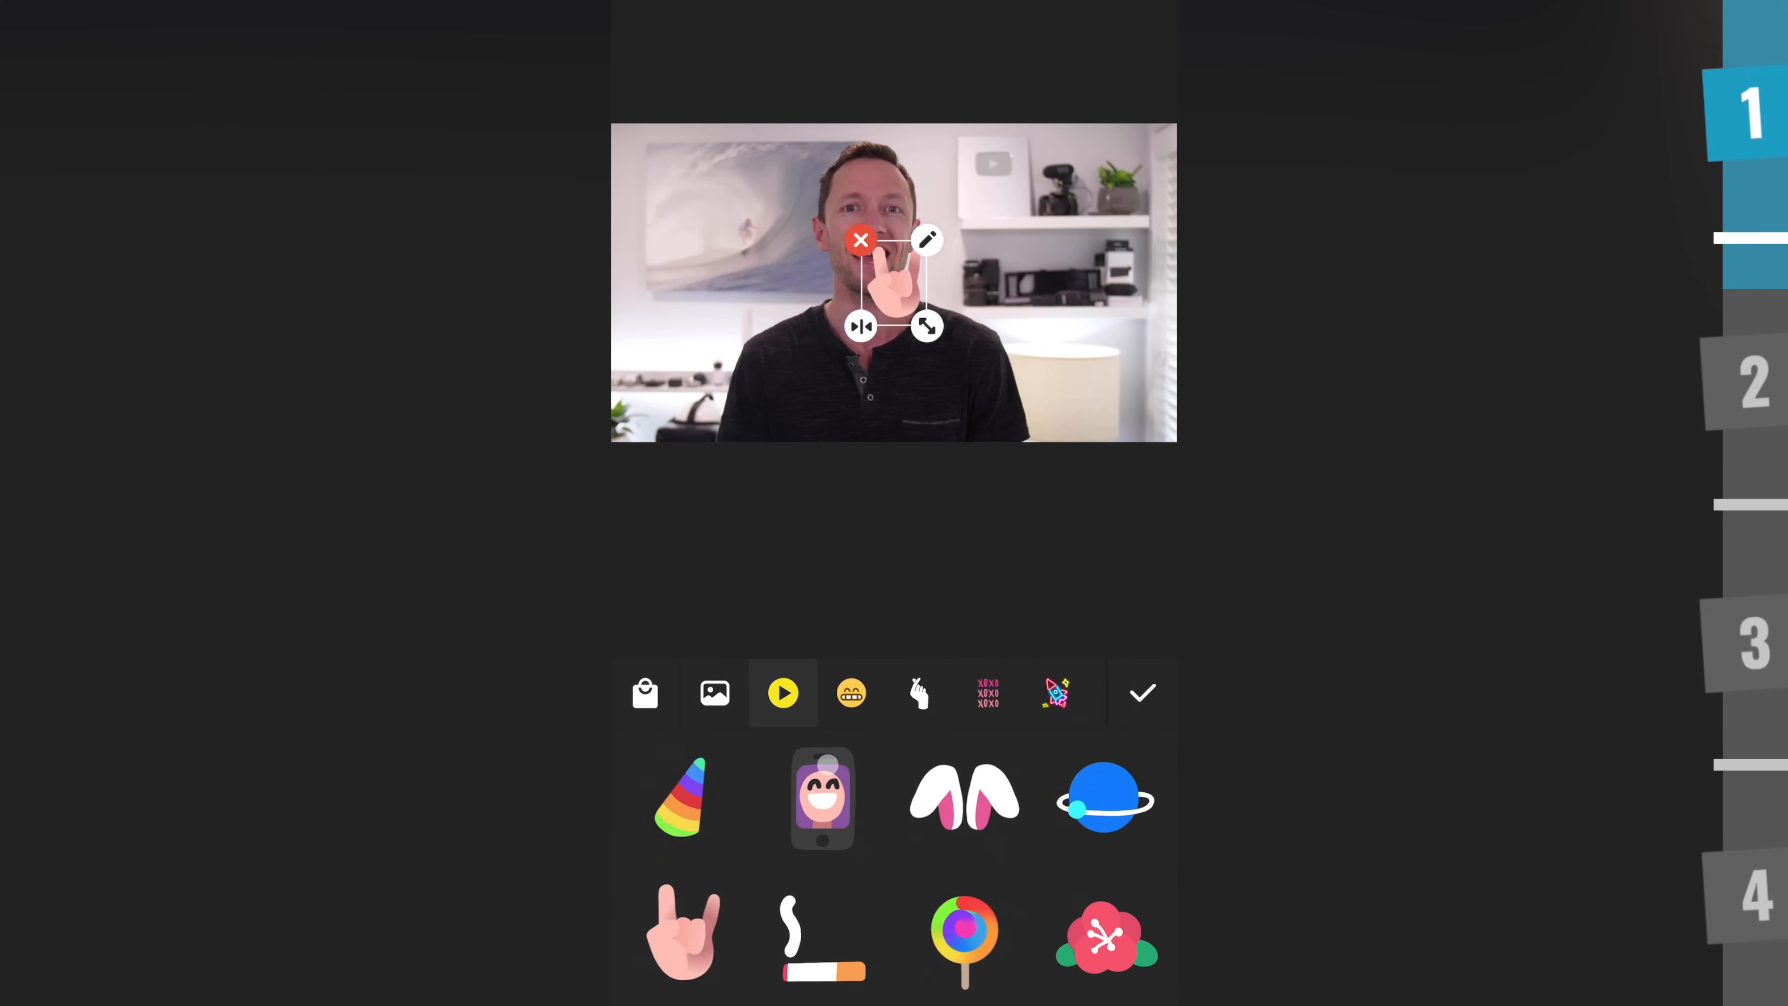
pyautogui.moveTo(893, 283); pyautogui.dragTo(695, 337)
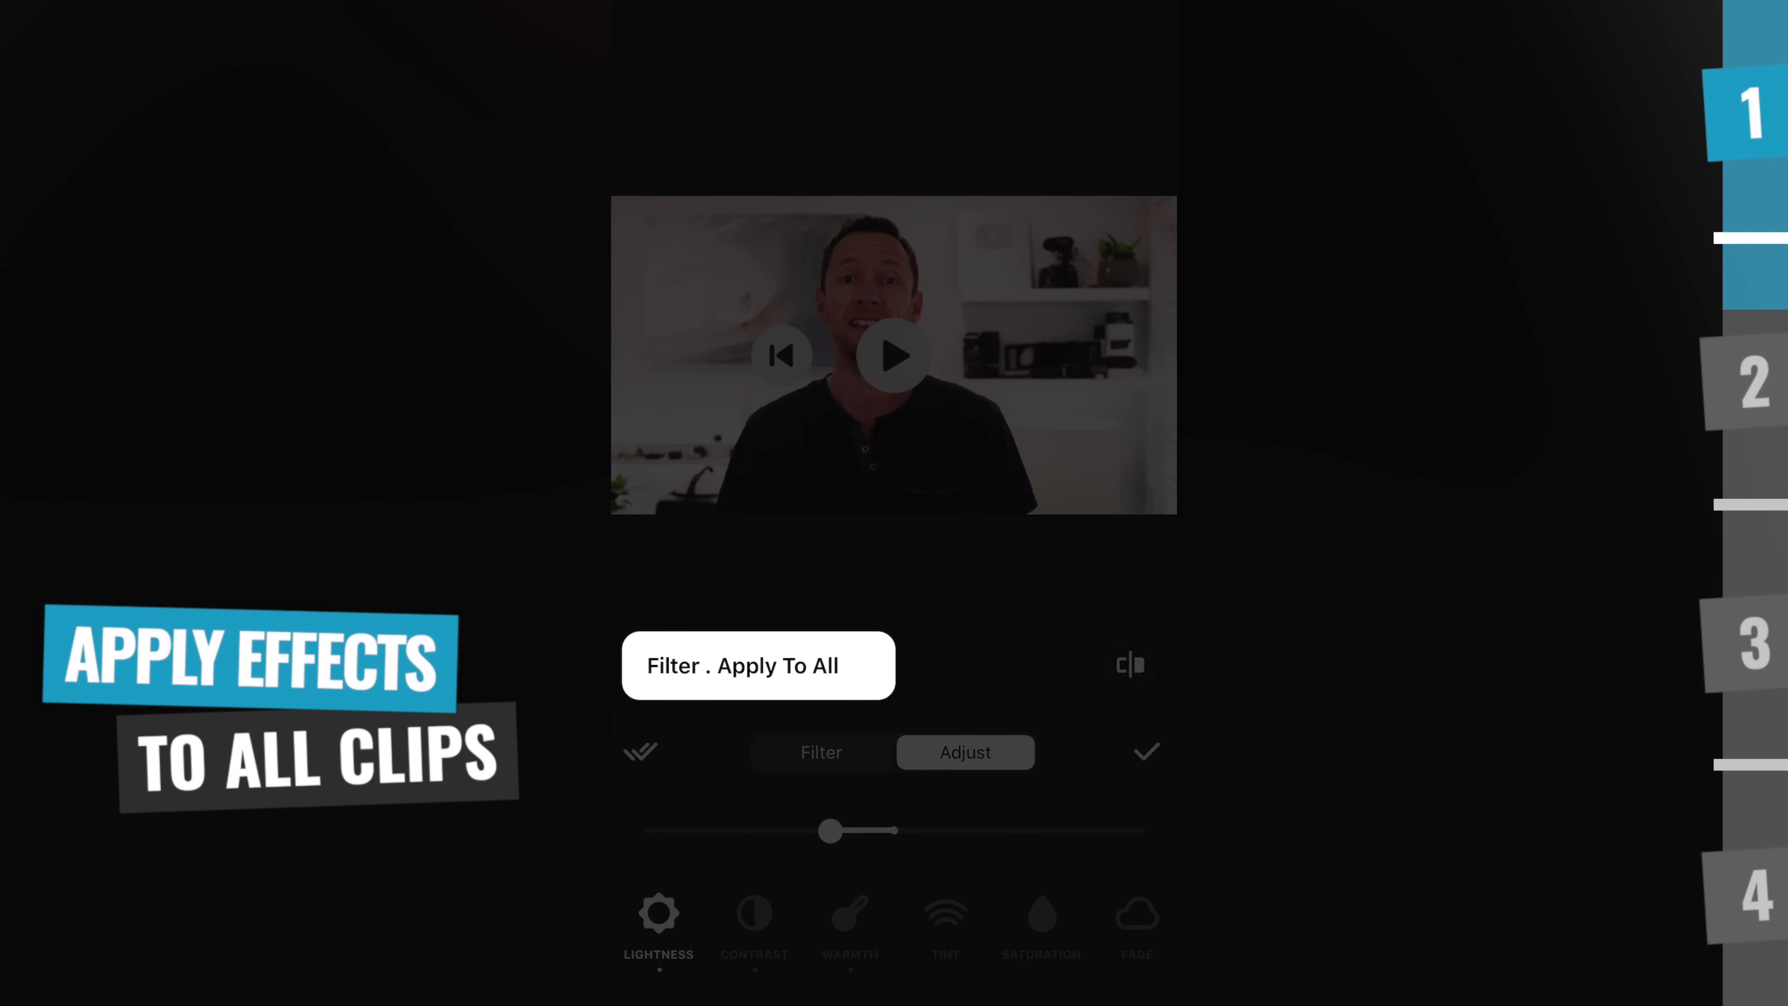
pyautogui.click(1145, 751)
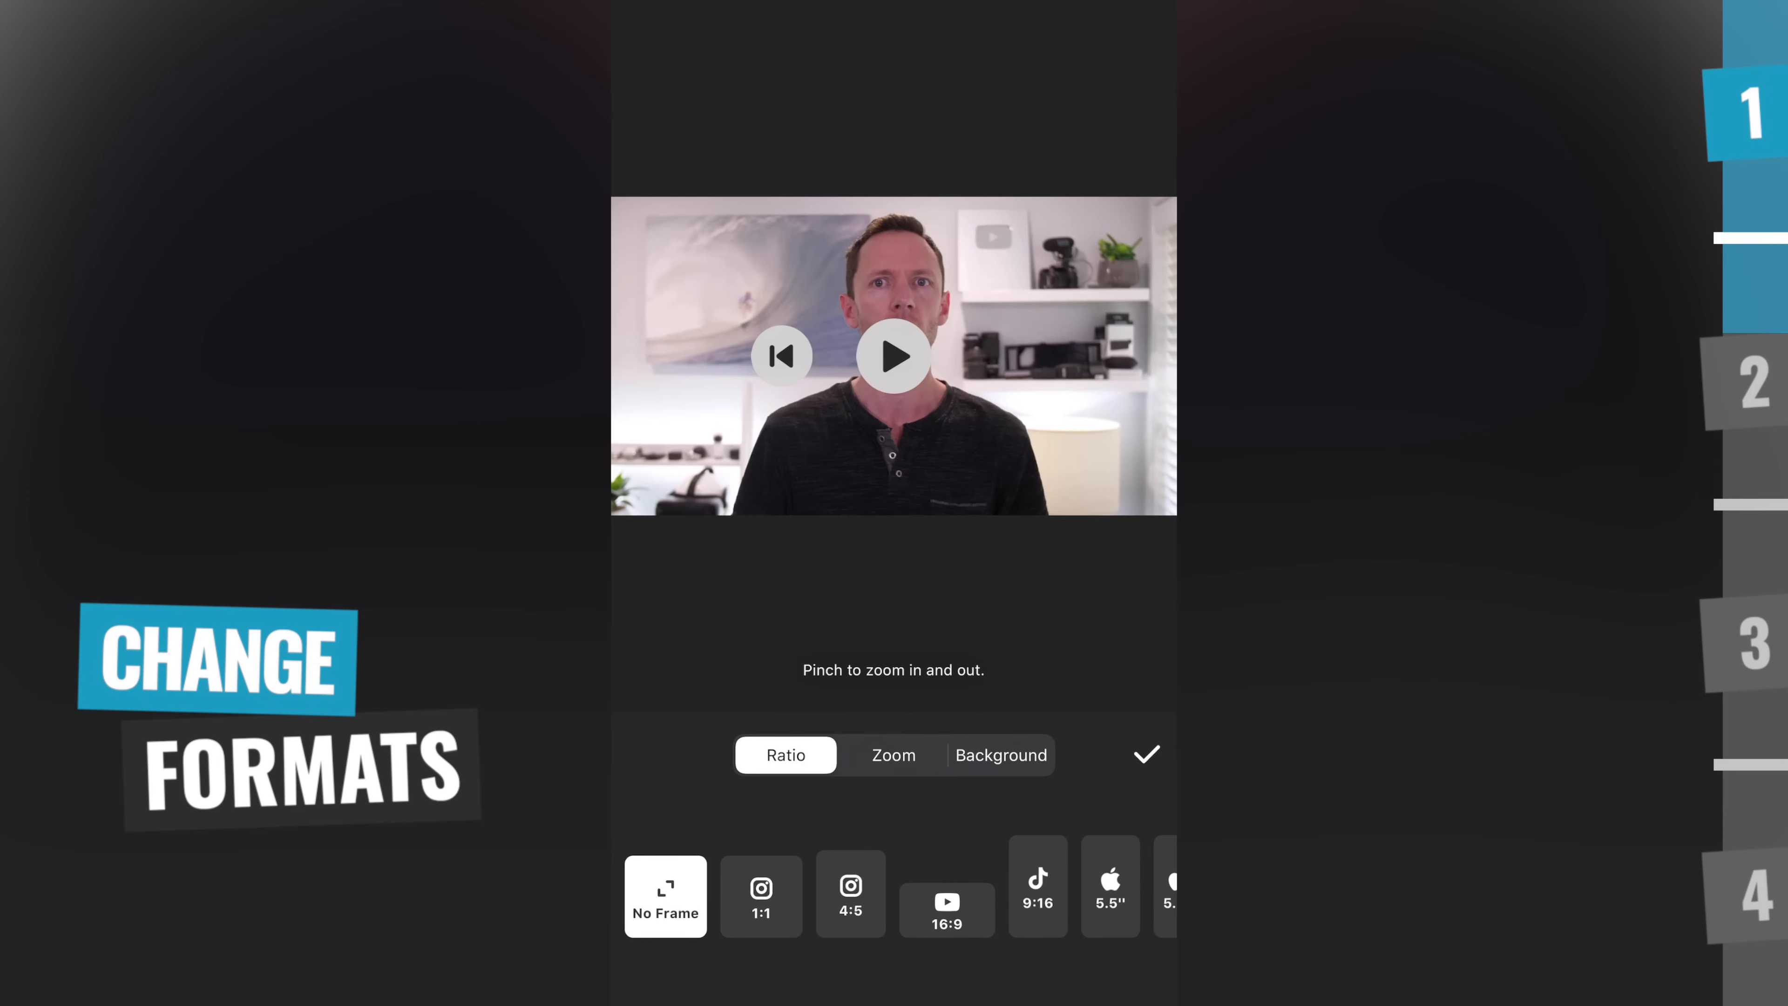
# Try 1:1 and 4:5 canvas ratios and zoom the video in and out within the frame
pyautogui.click(760, 898)
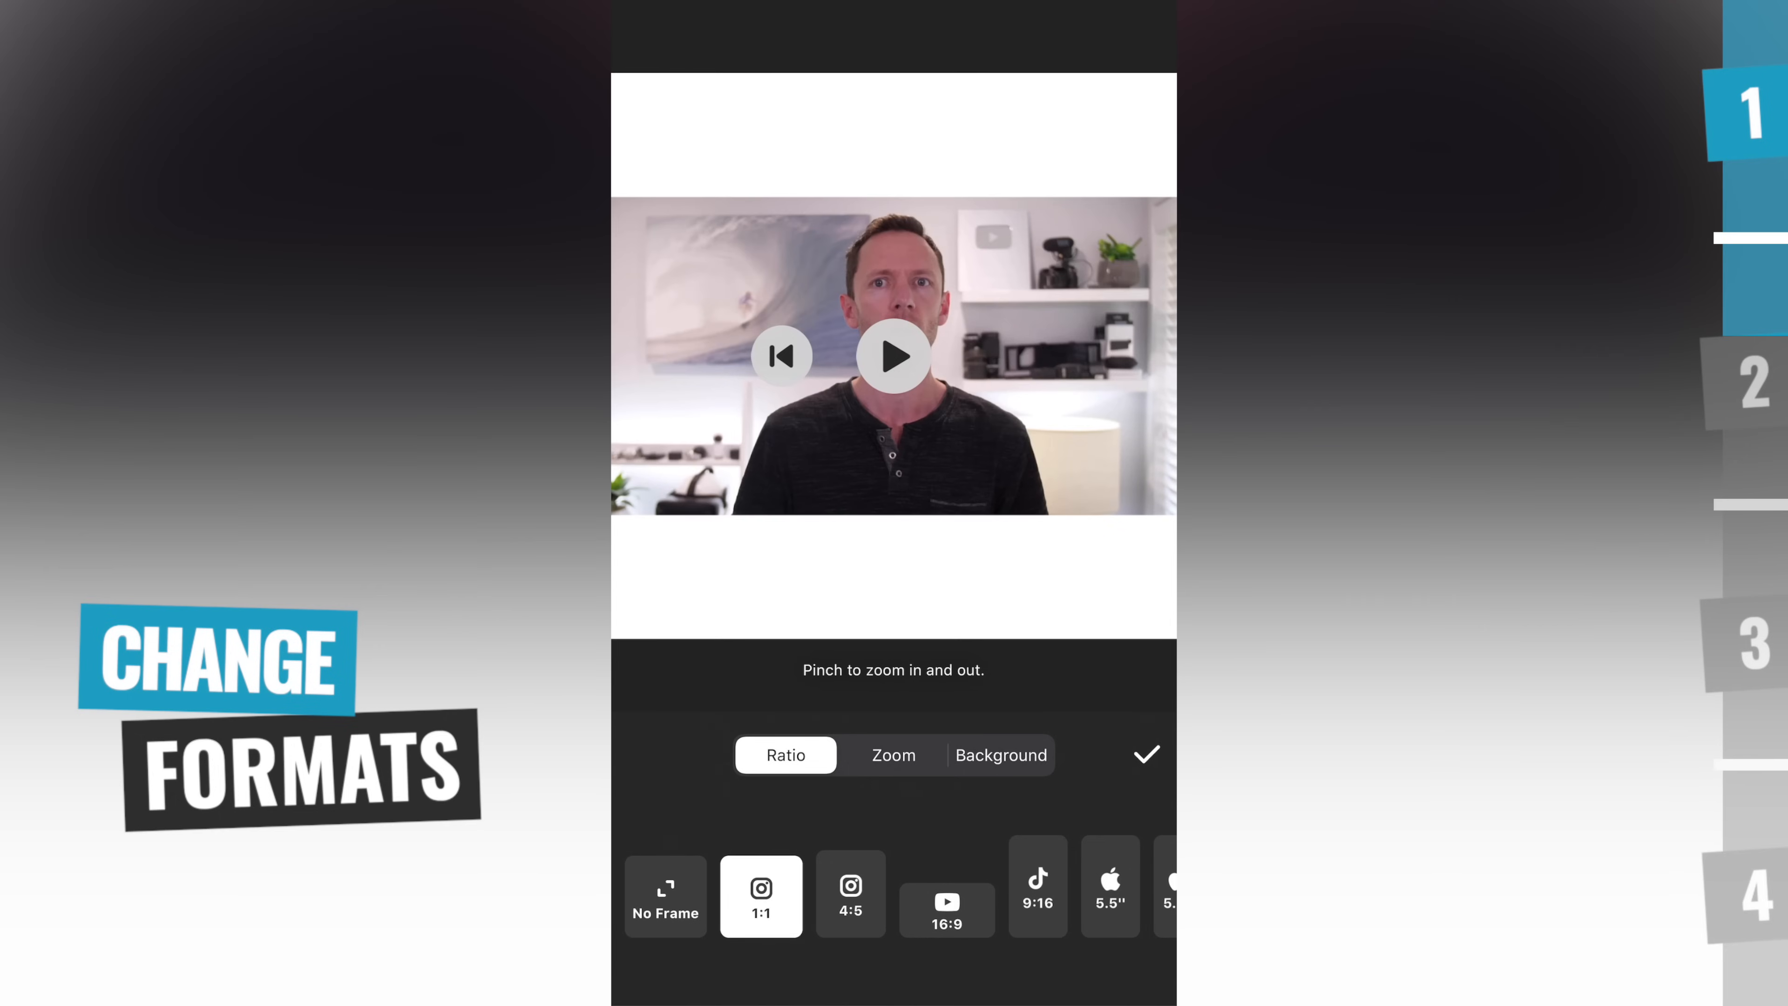
pyautogui.click(852, 895)
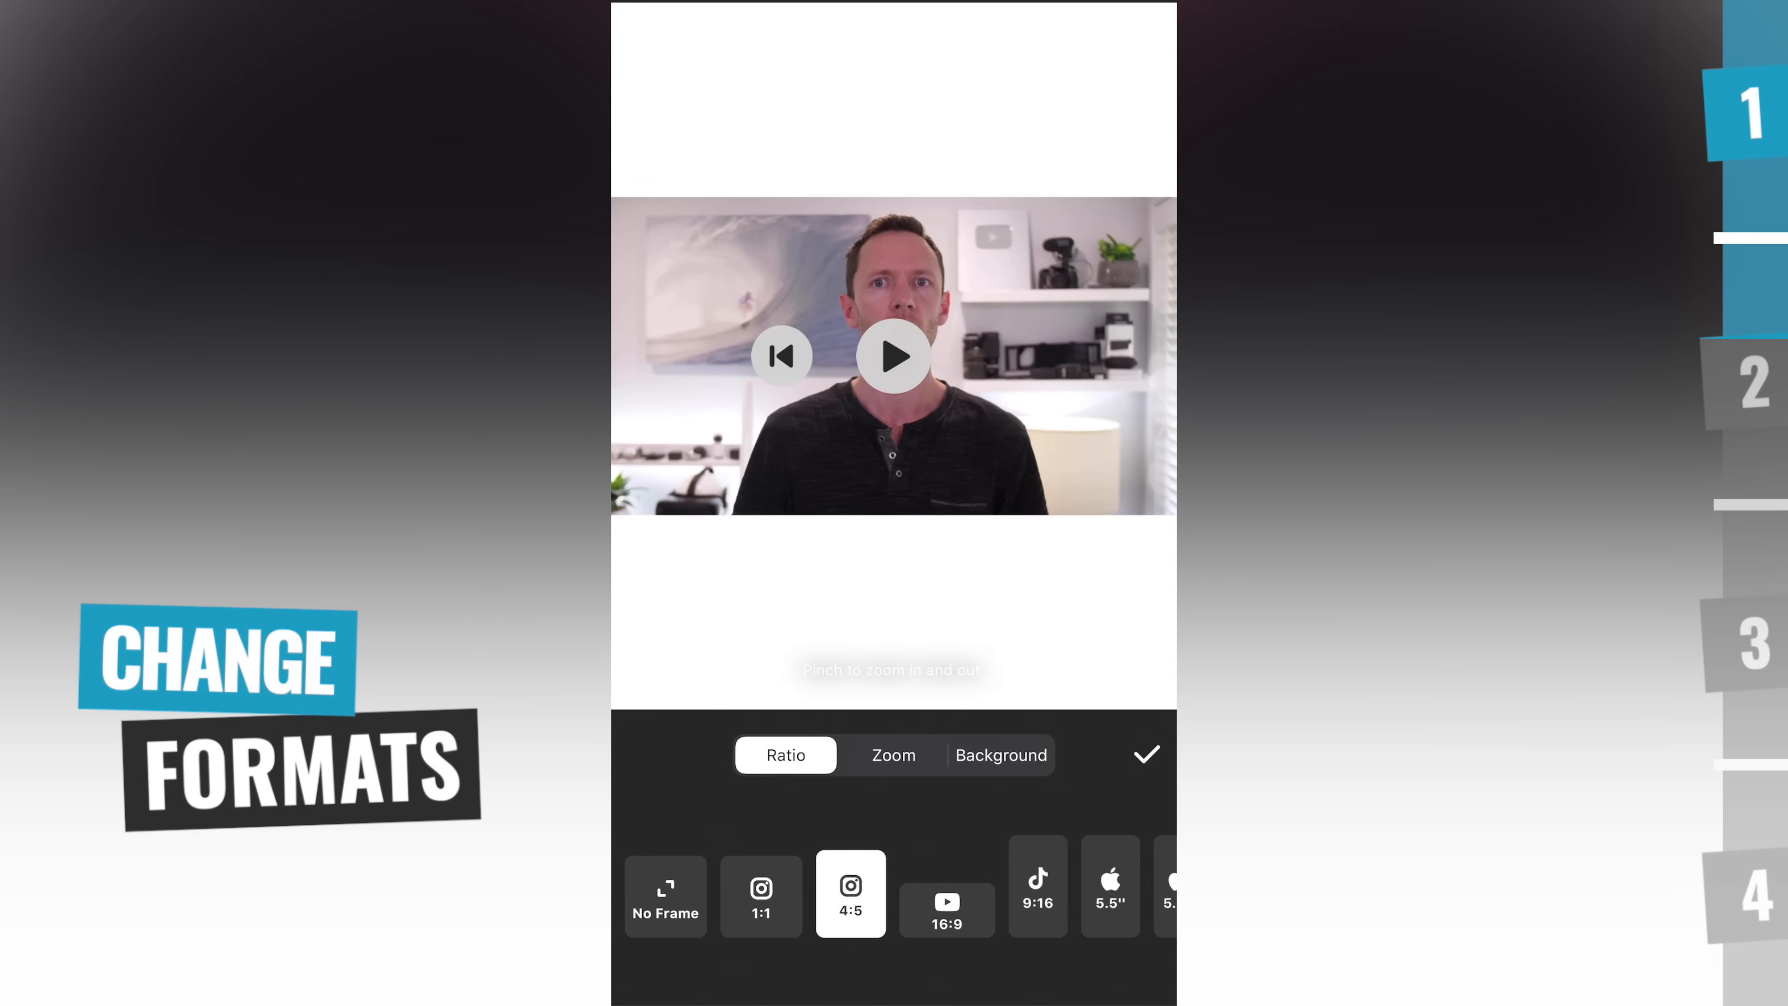
pyautogui.click(894, 755)
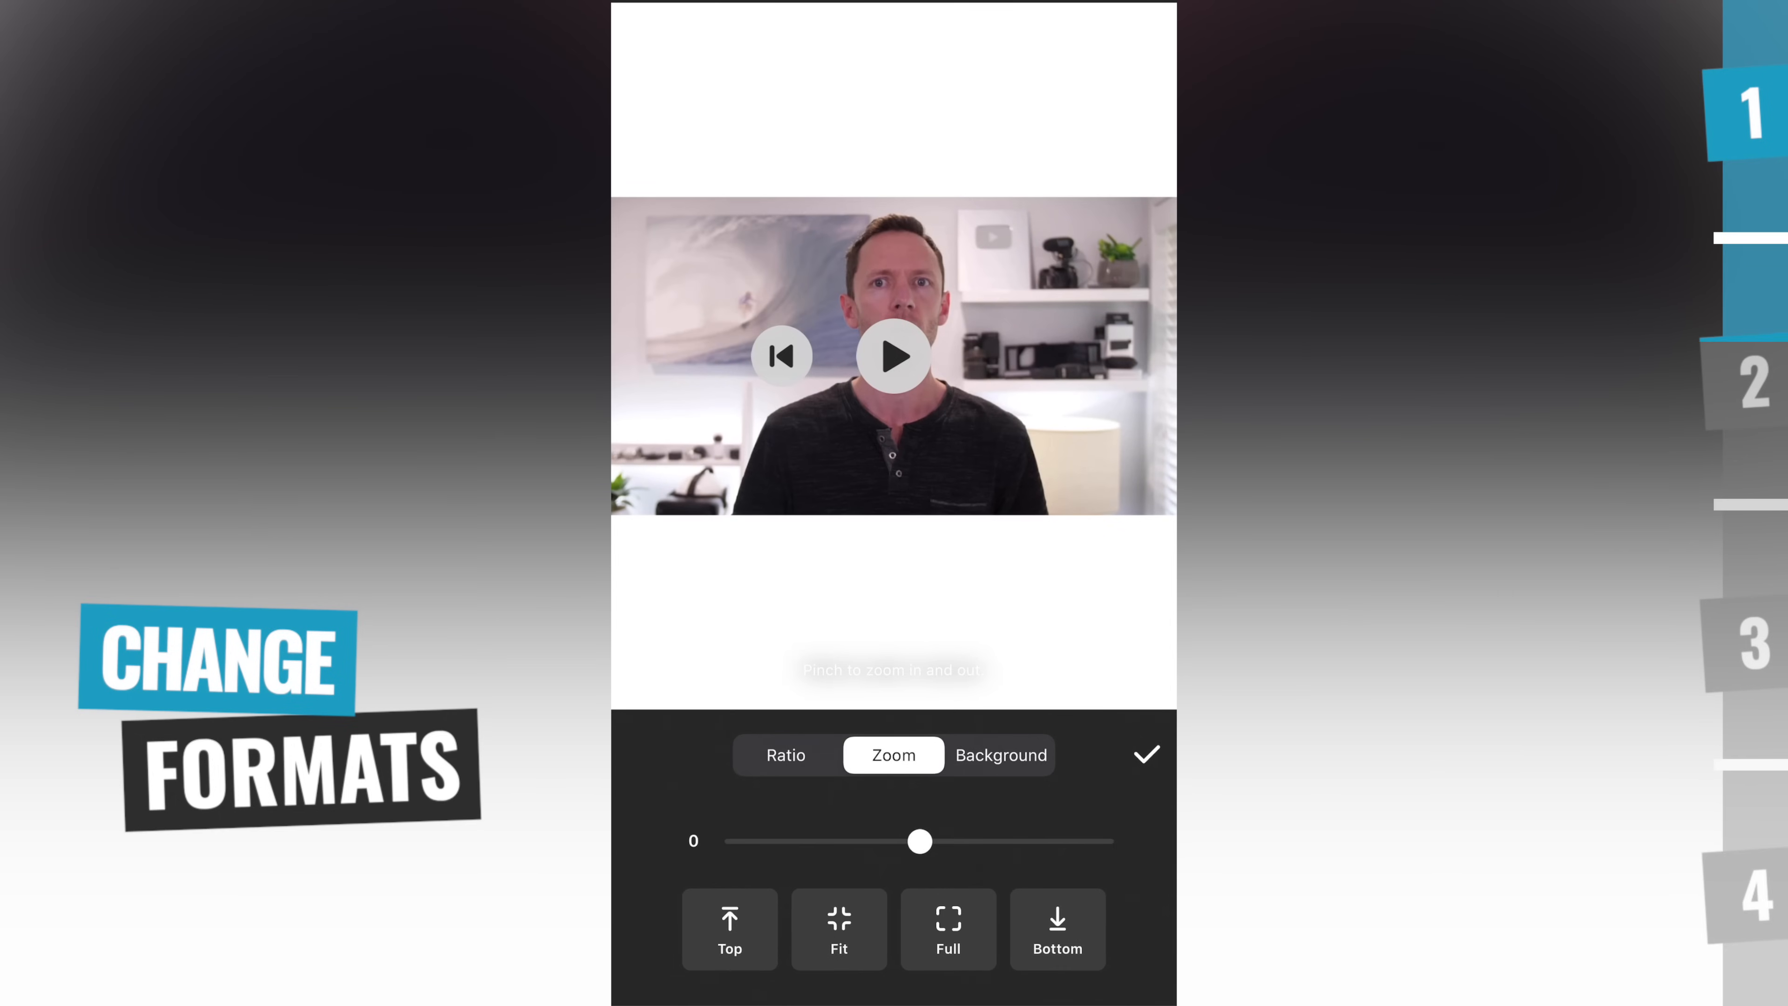
pyautogui.moveTo(921, 840); pyautogui.dragTo(1080, 840)
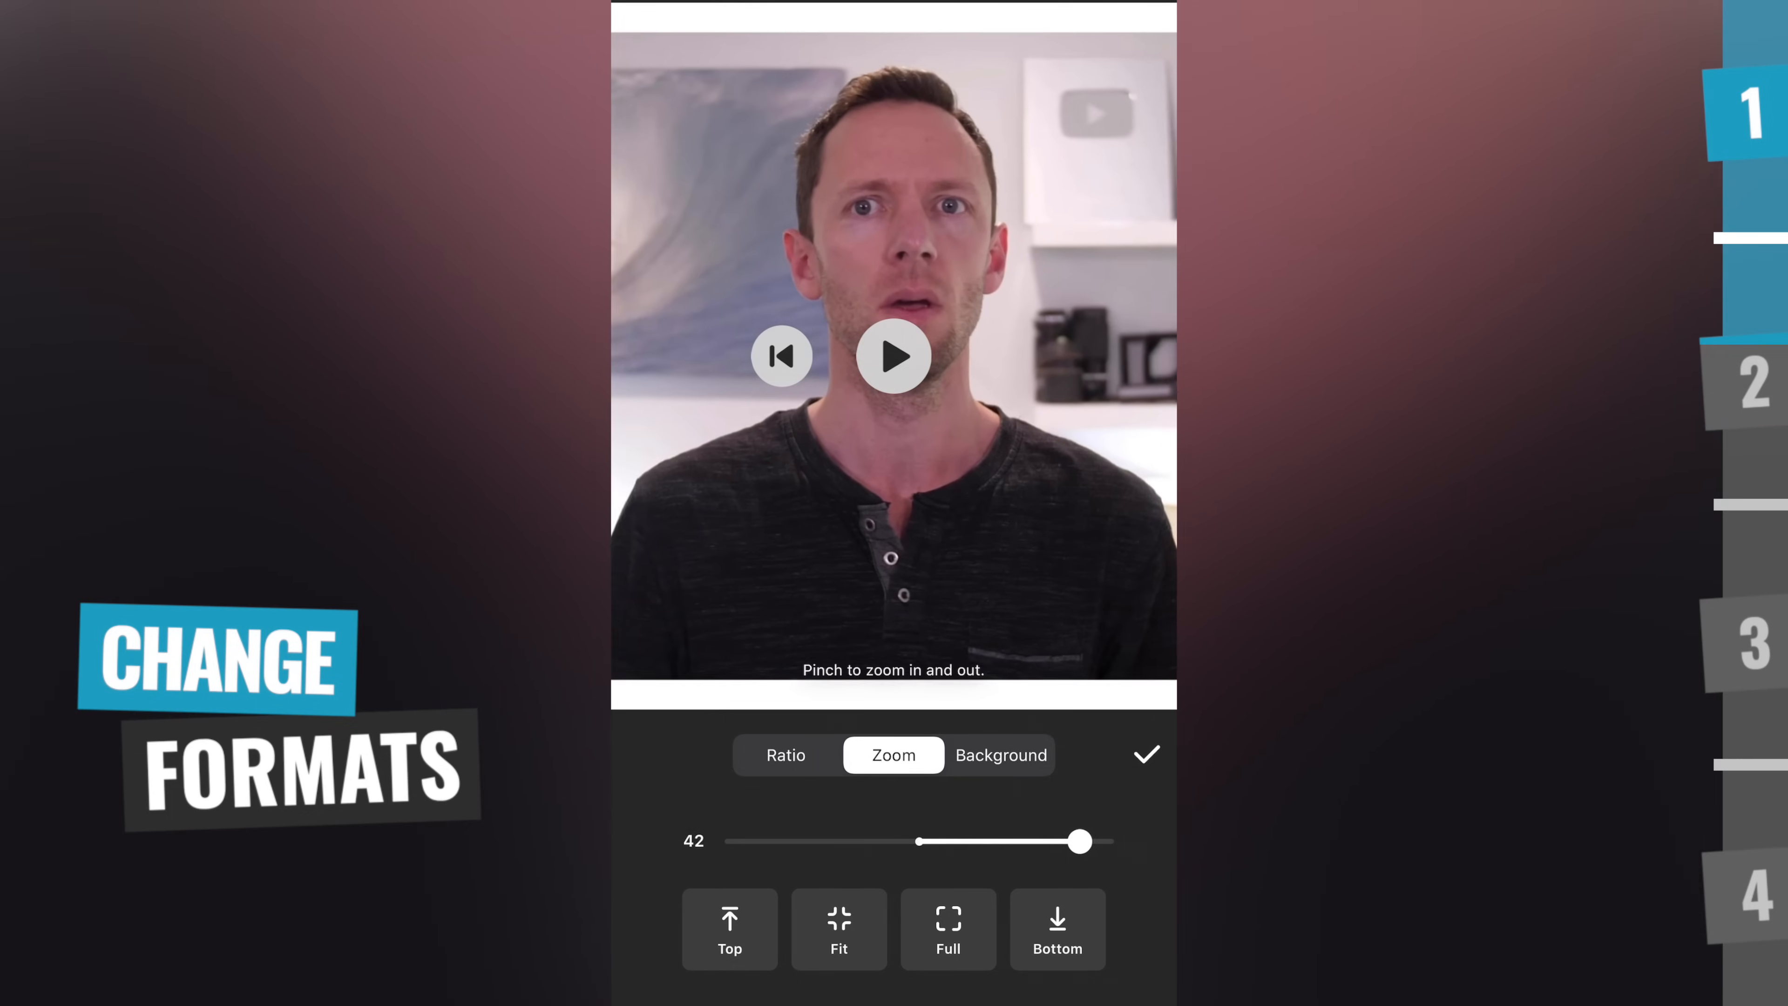
pyautogui.moveTo(1081, 841); pyautogui.dragTo(873, 841)
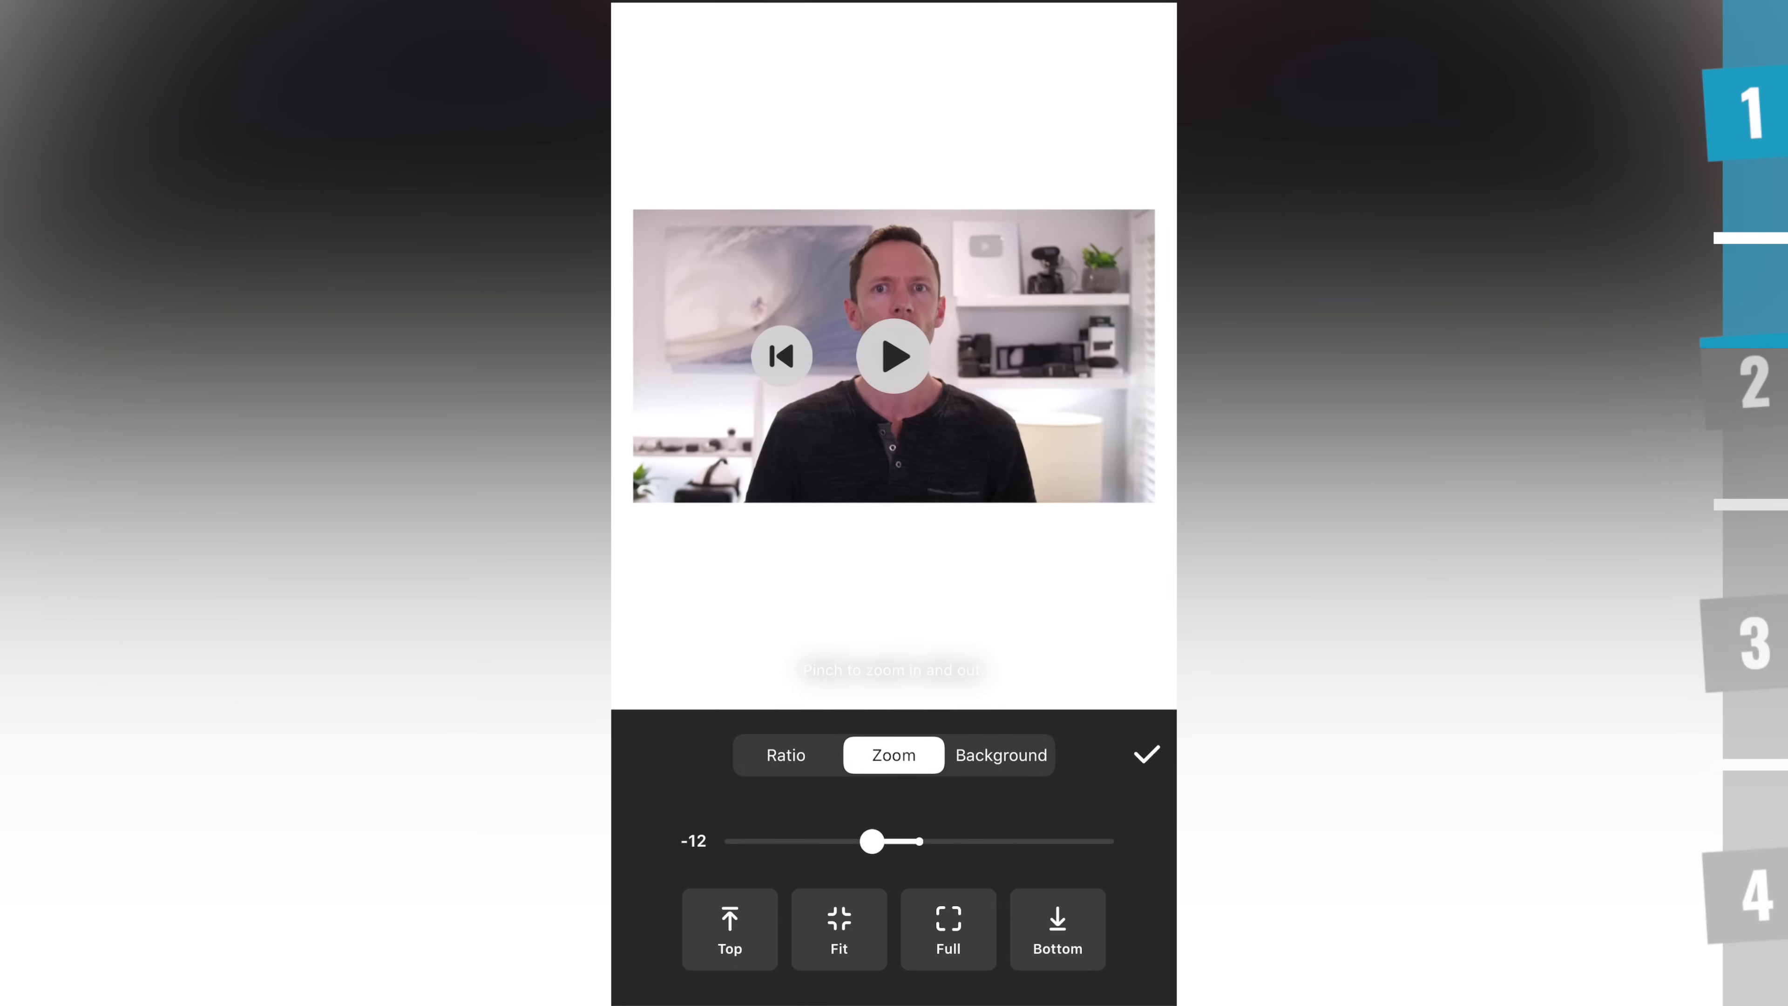
pyautogui.moveTo(869, 842); pyautogui.dragTo(928, 842)
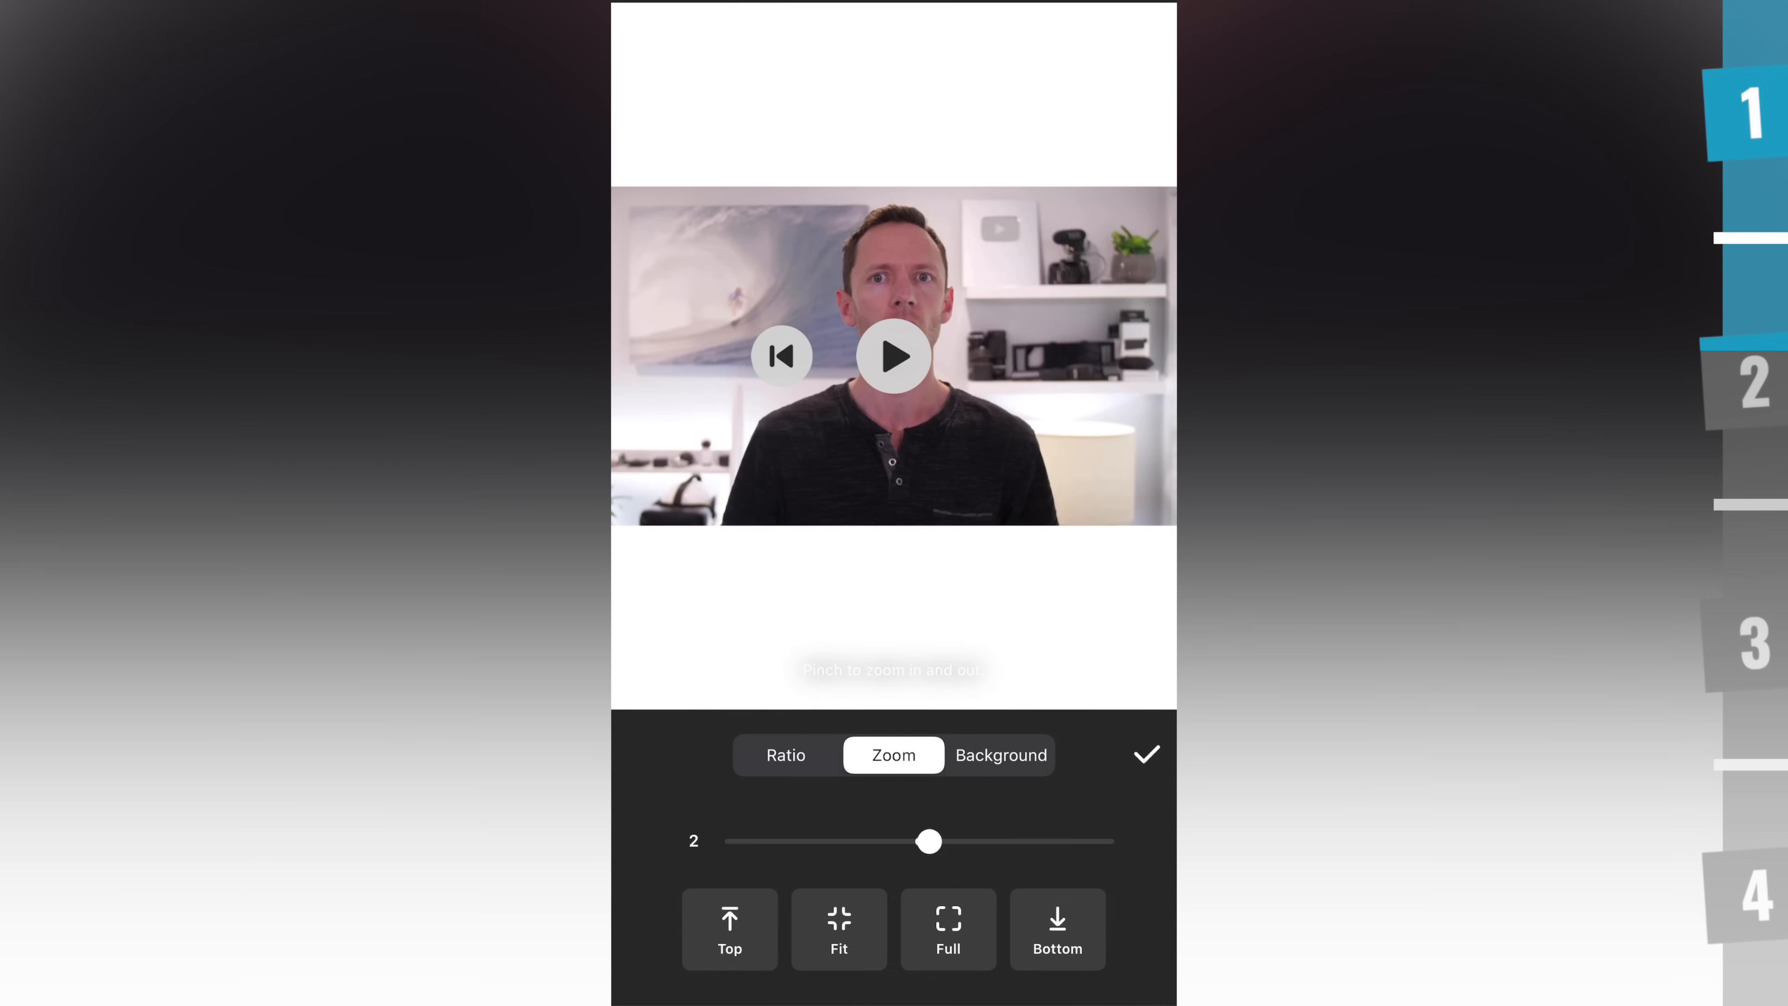
# Fill the canvas background with a lighter blurred copy of the video and confirm
pyautogui.click(1002, 754)
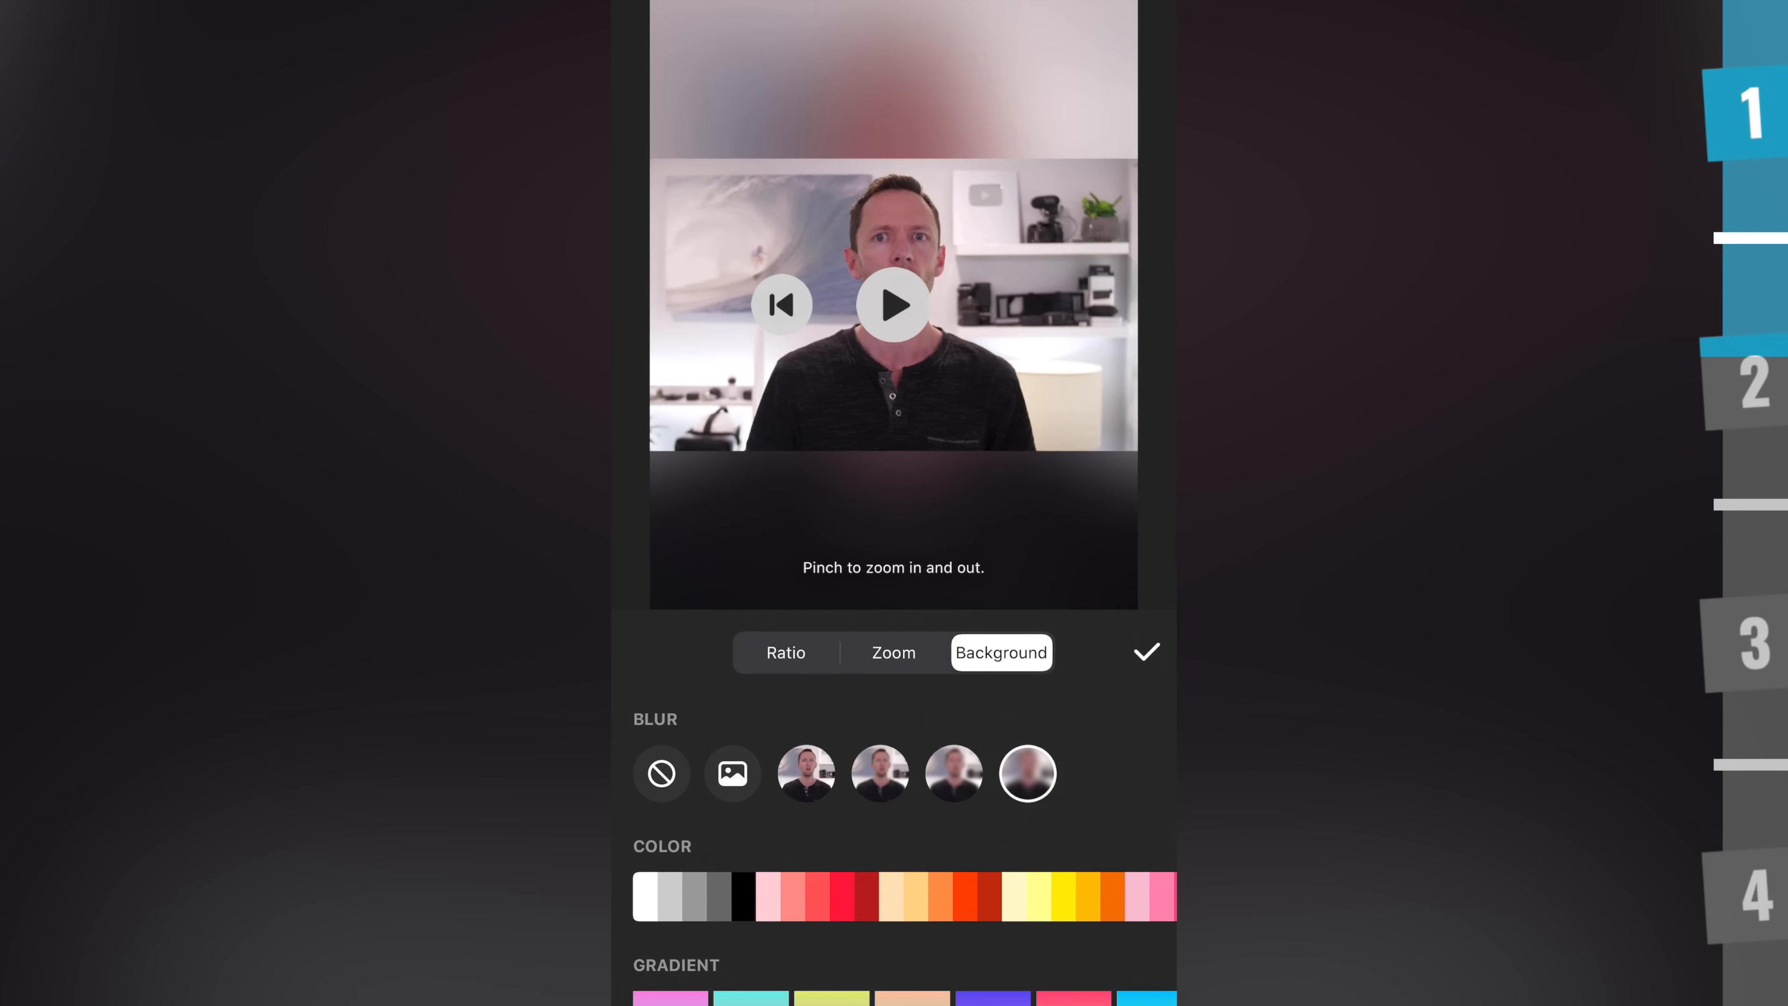
pyautogui.click(880, 774)
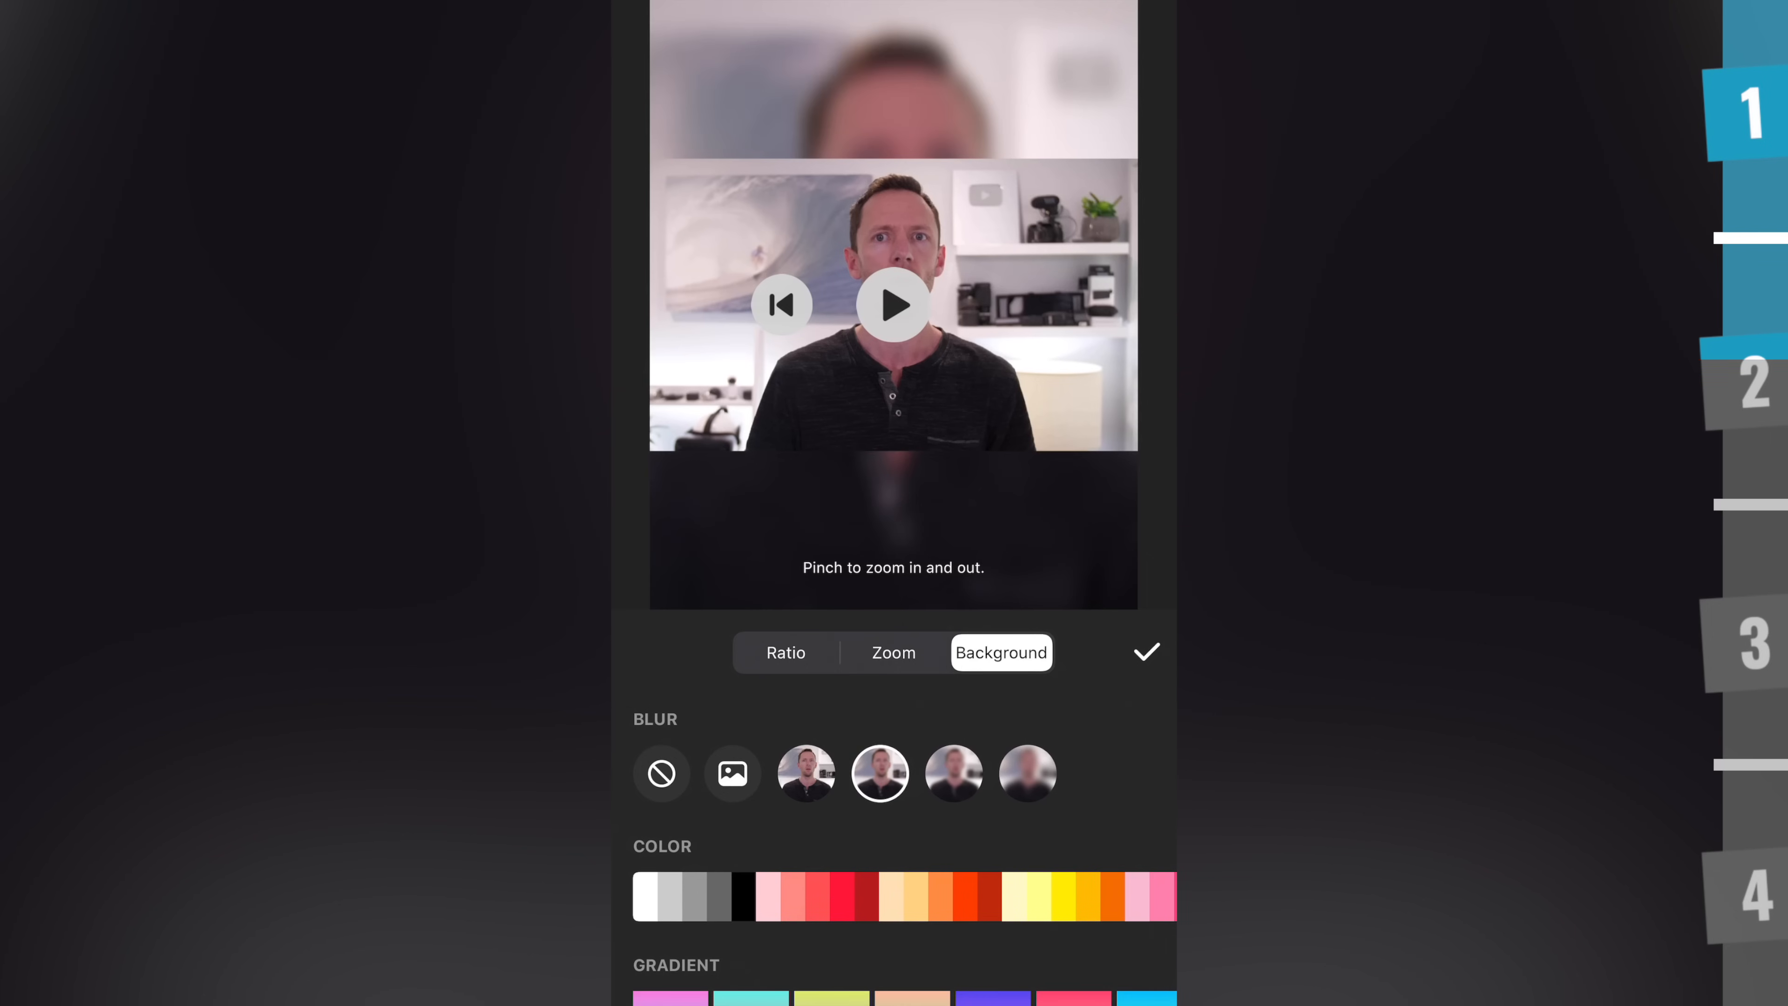
pyautogui.click(1027, 773)
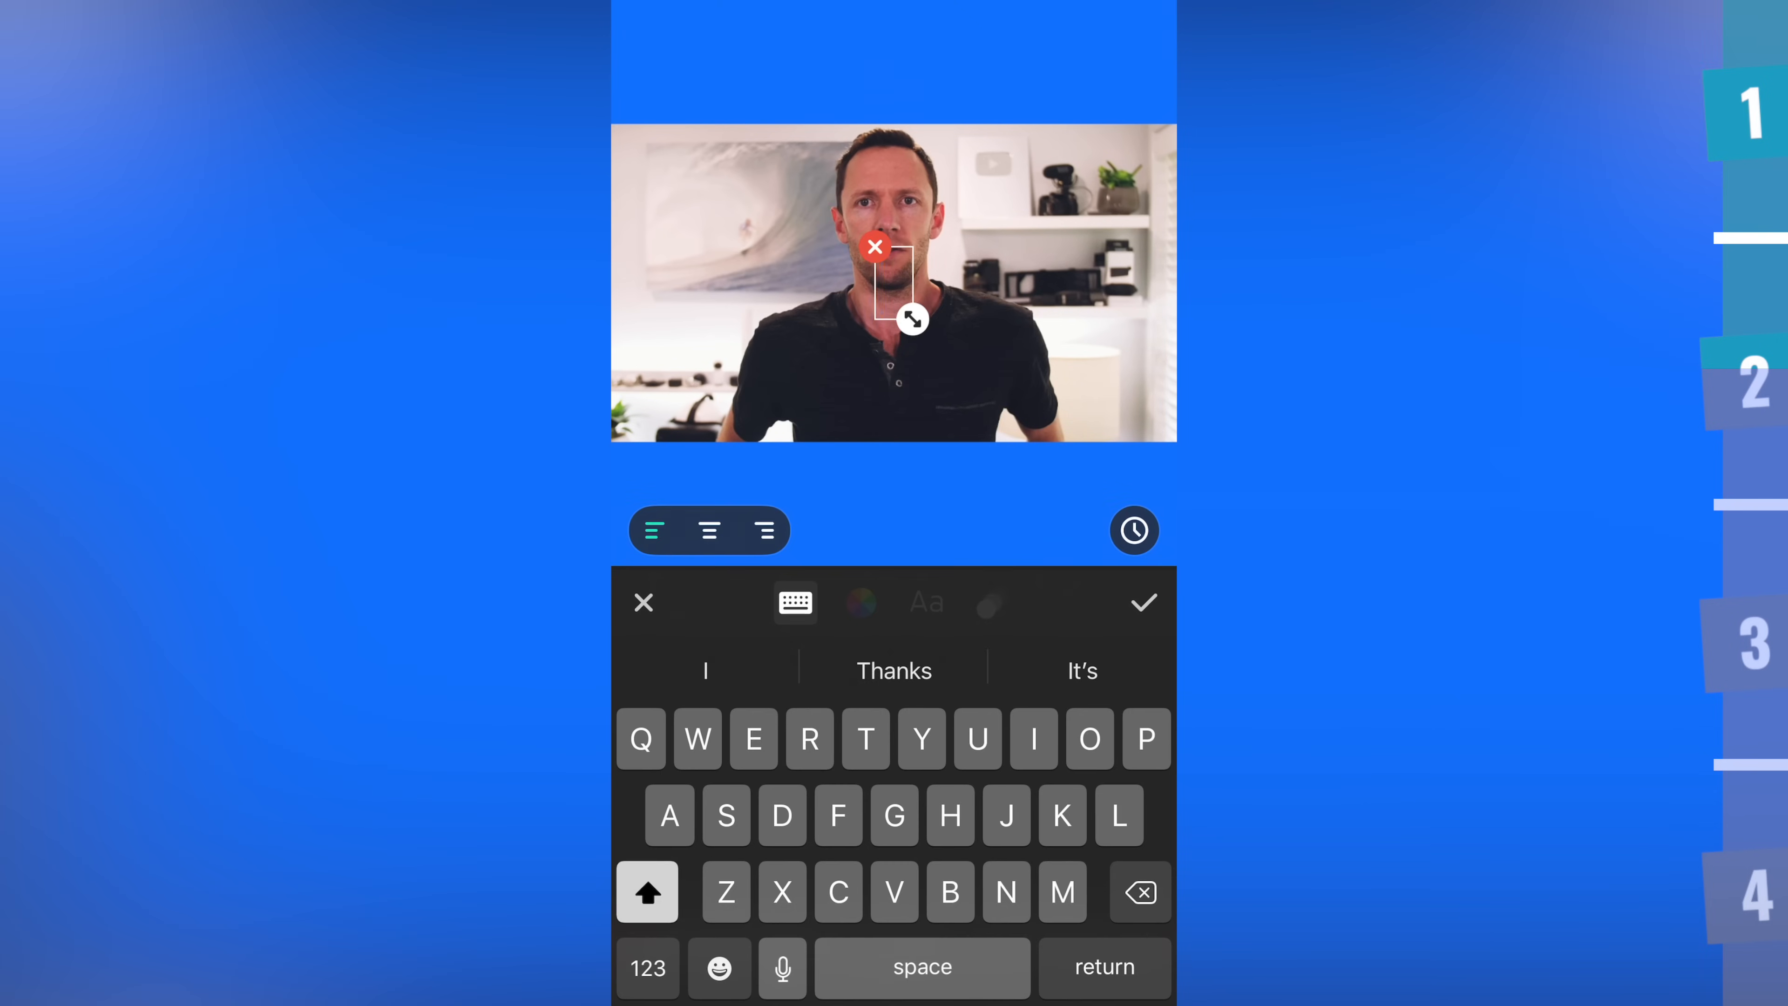
# Confirm the caption and return to InShot's main editing screen
pyautogui.click(1144, 603)
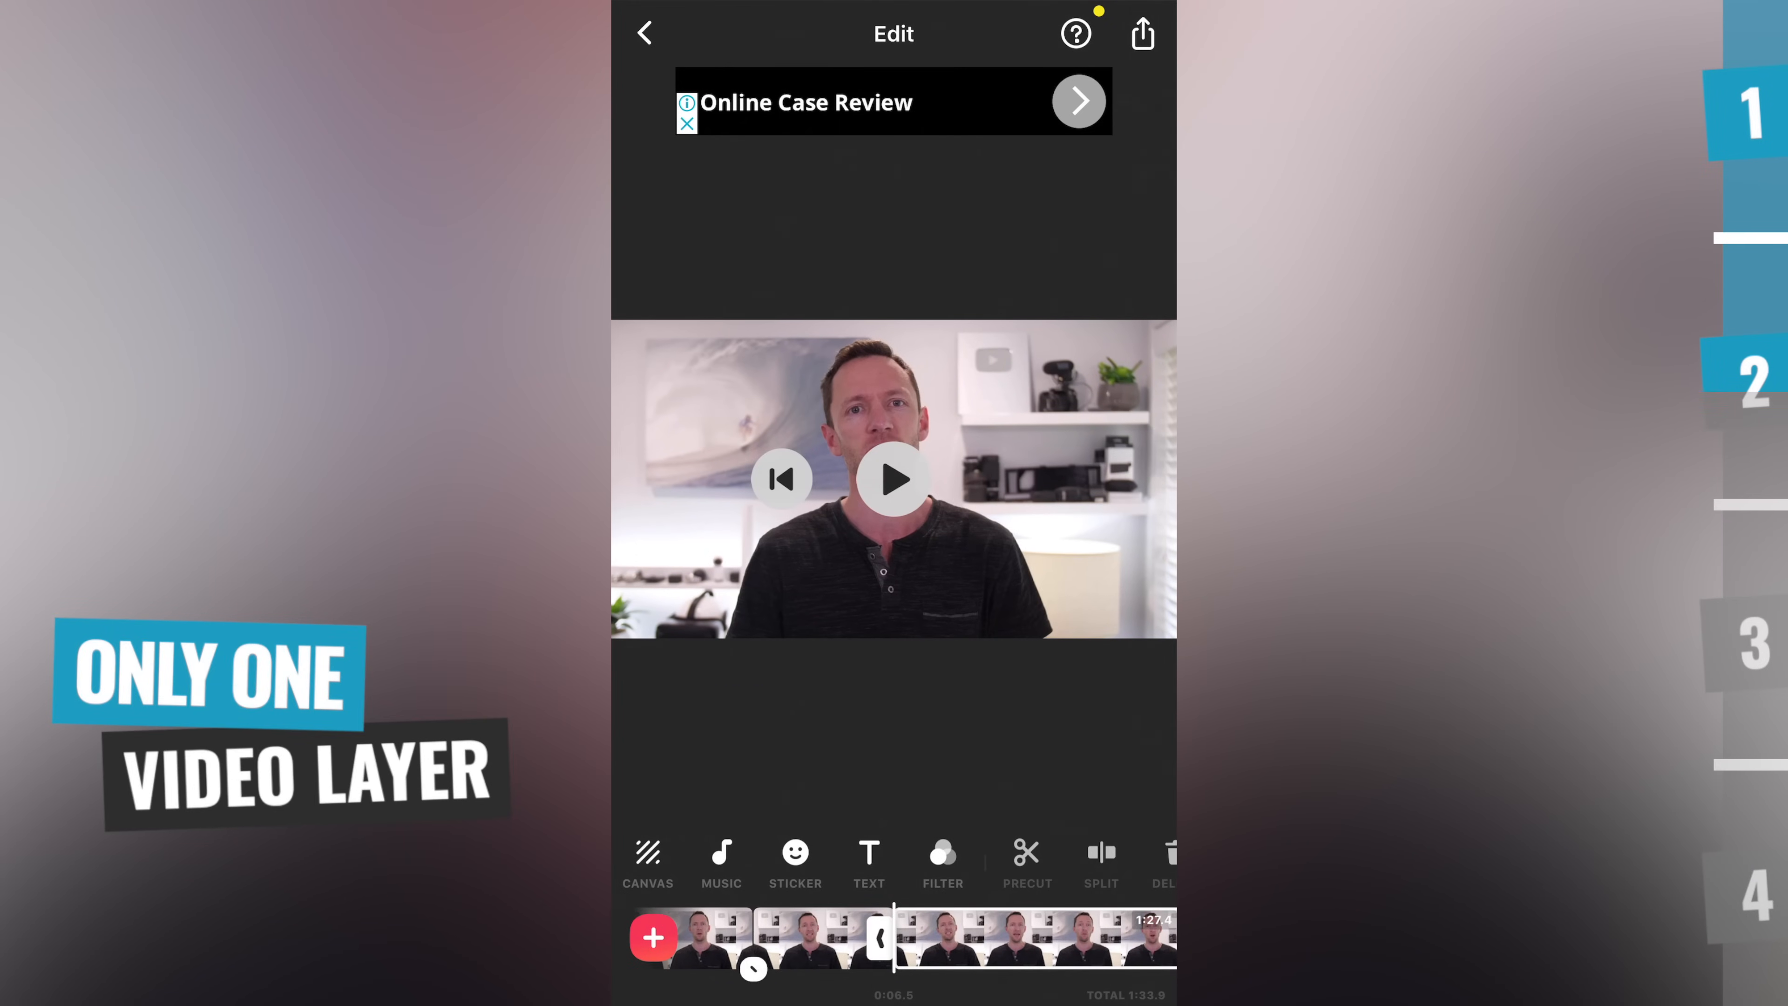
# Play and pause the video preview before the InShot Pro plans appear
pyautogui.click(893, 483)
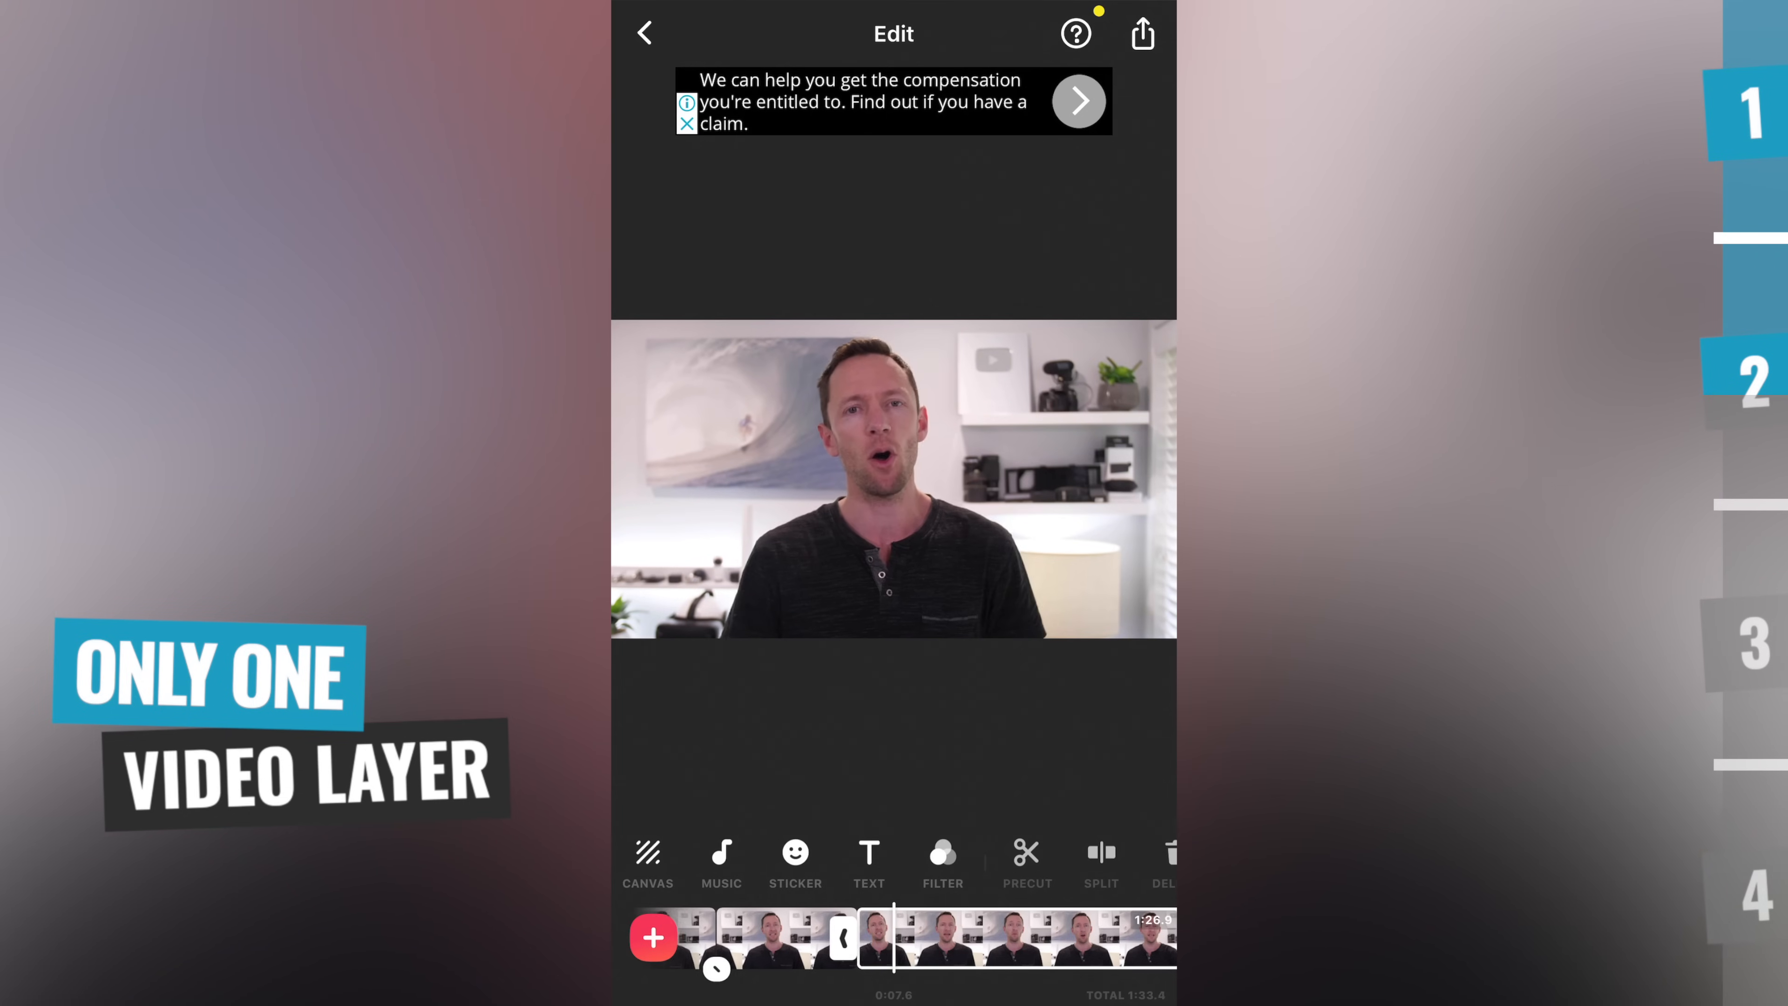
pyautogui.click(892, 479)
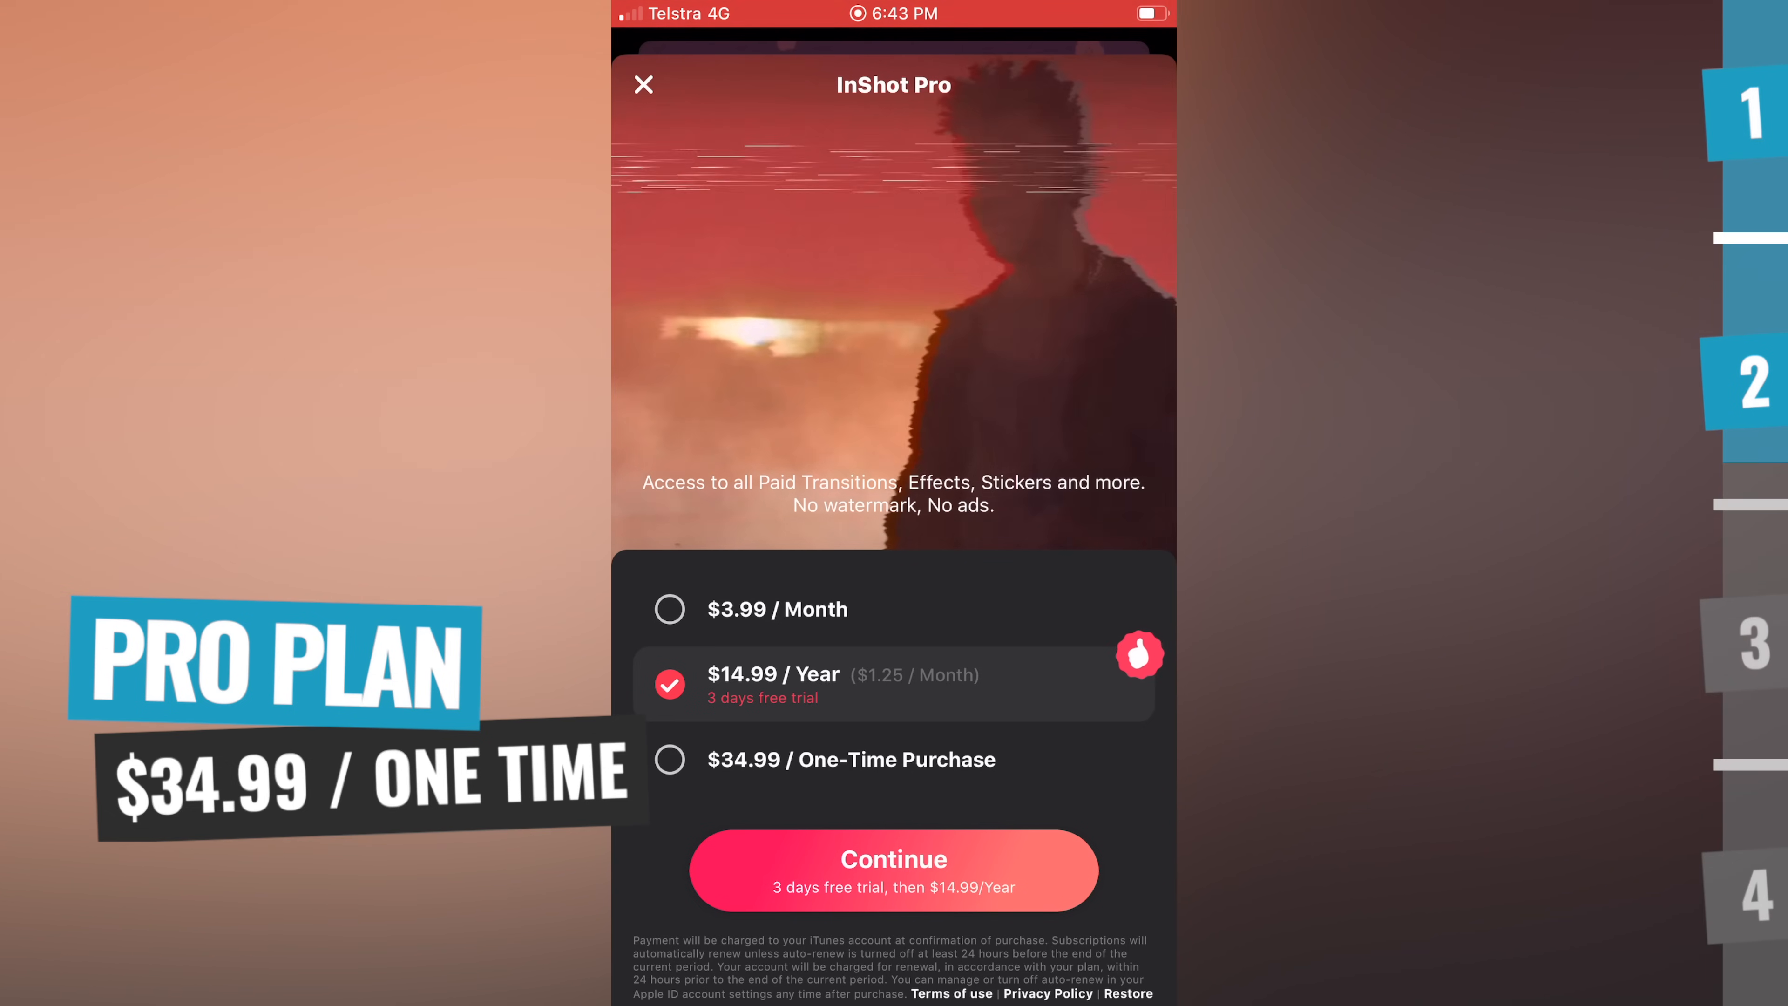
# Close the Pro page, give the caption a looping animation and try the Glitch filter
pyautogui.click(642, 85)
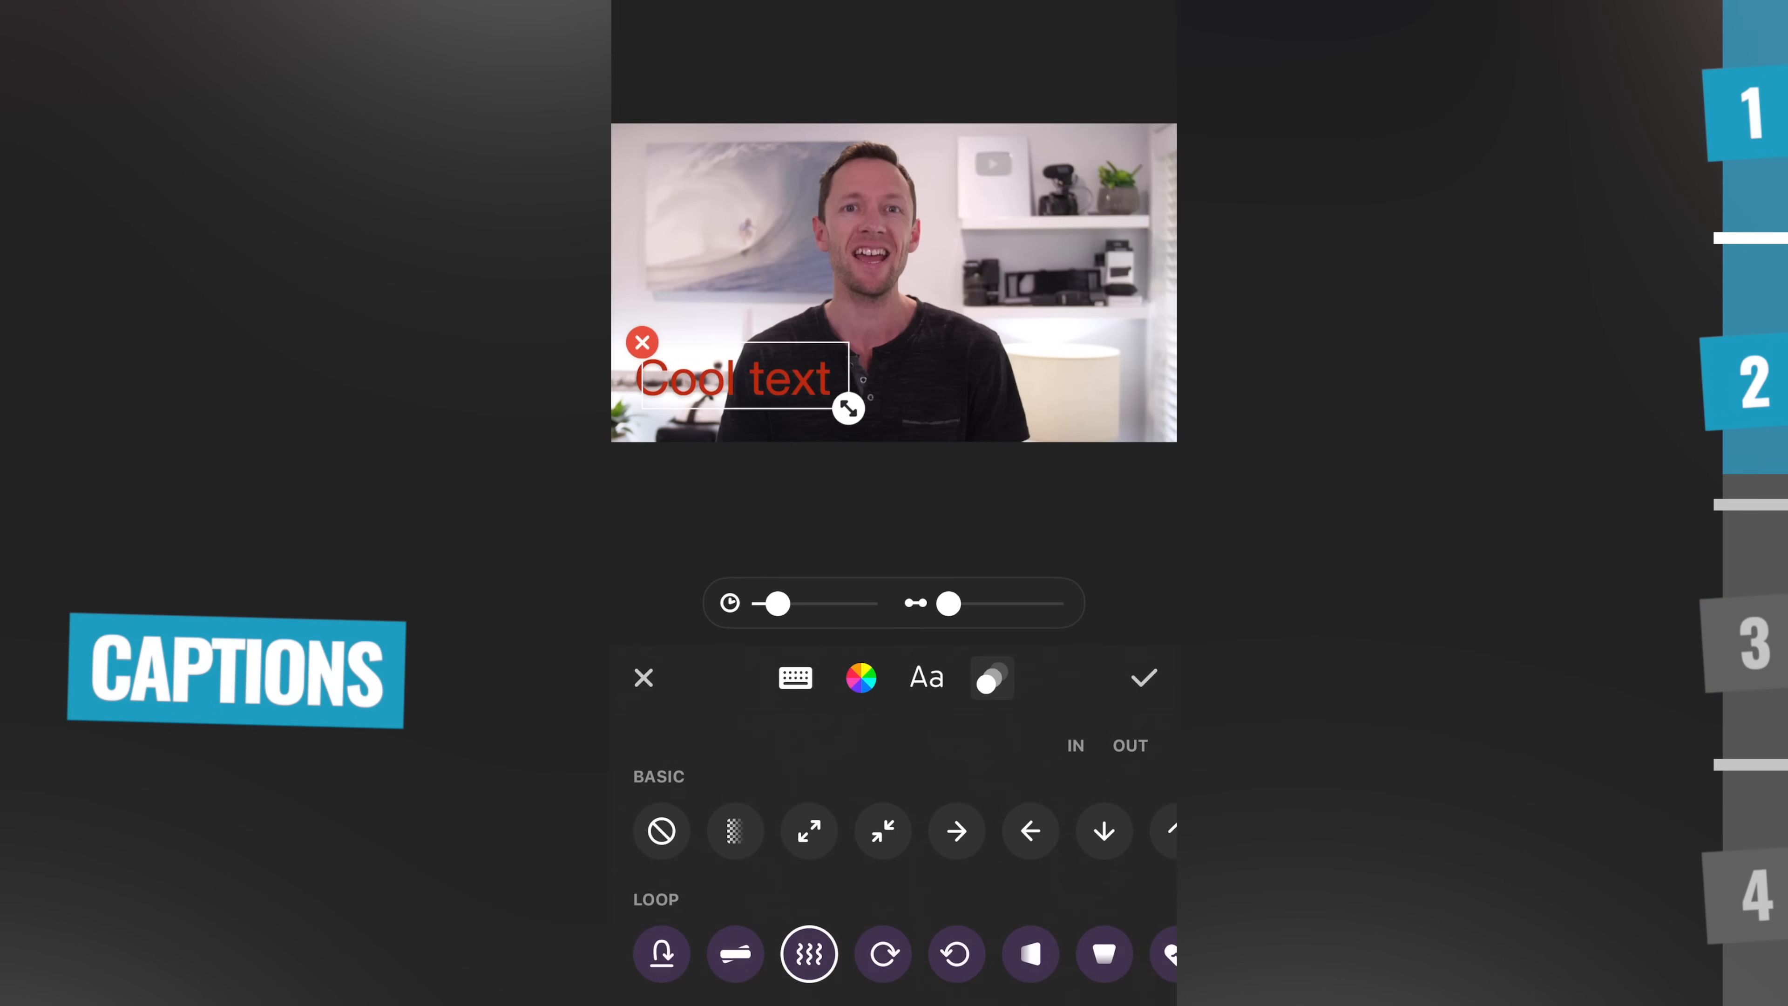
pyautogui.click(881, 953)
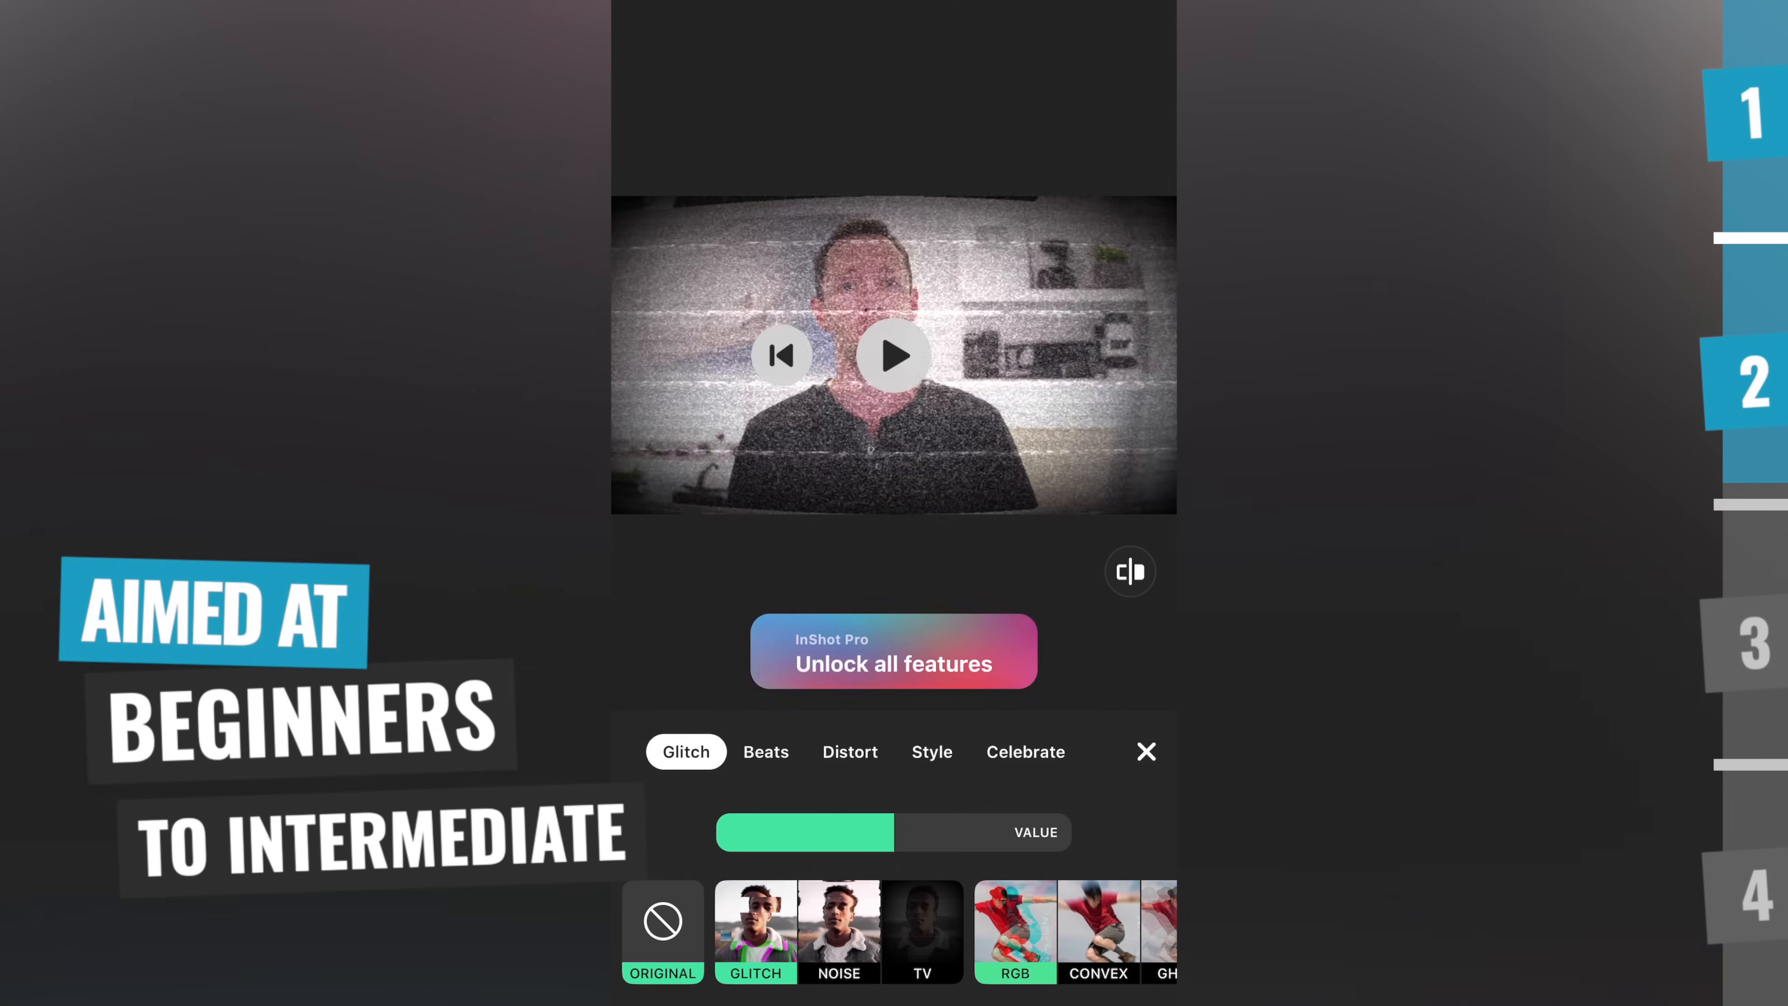
pyautogui.click(1146, 751)
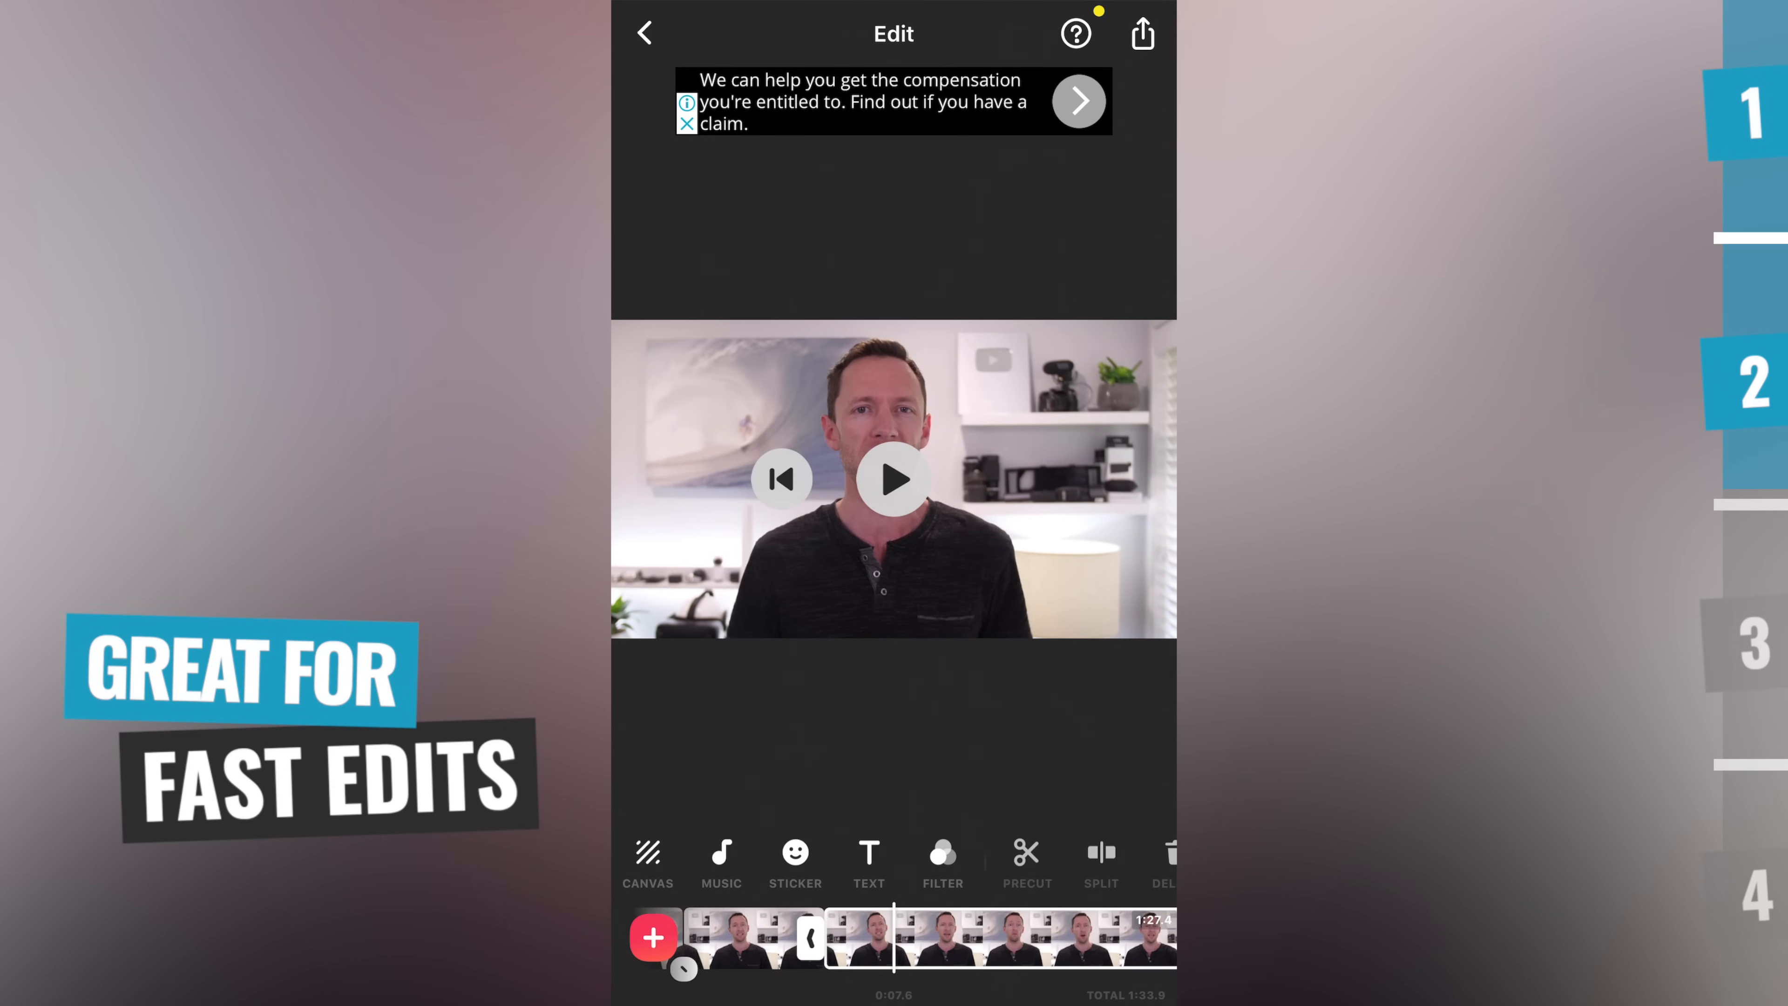
# Add a new text caption over the video and type its text
pyautogui.click(943, 853)
pyautogui.write('Cool')
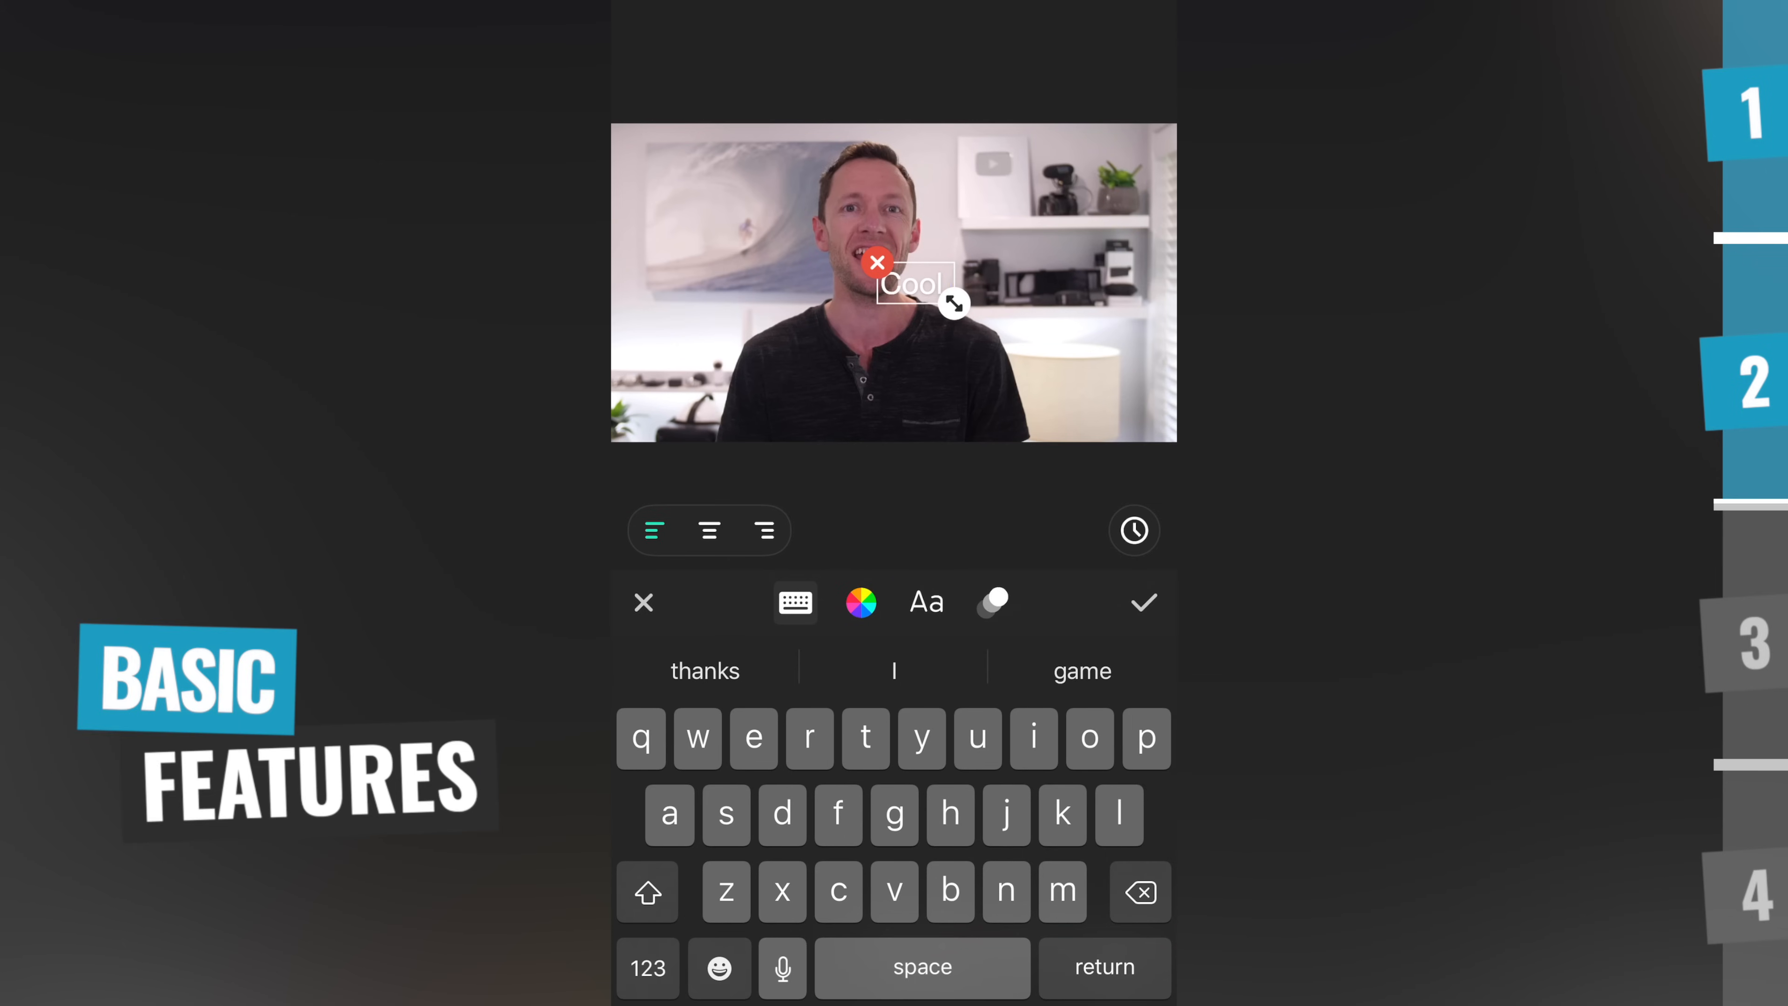
pyautogui.write('text')
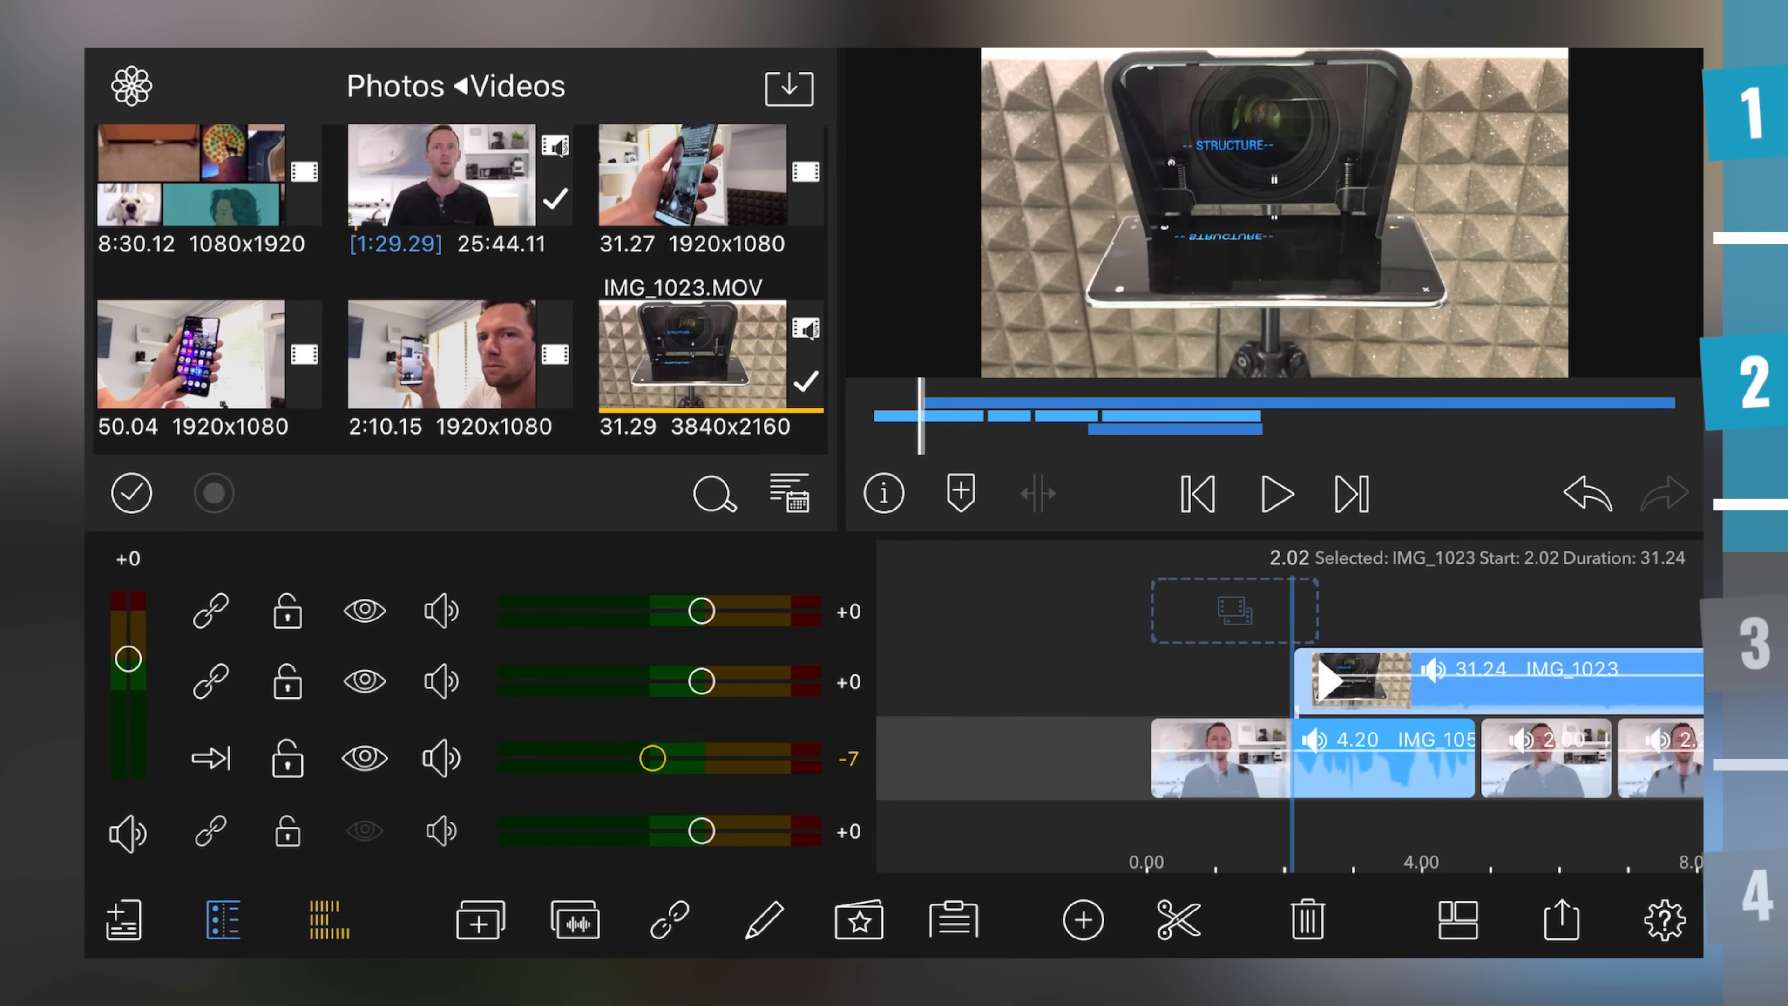
# Drag the IMG_1023 clip into position on the track above the main video
pyautogui.moveTo(1277, 758); pyautogui.dragTo(1118, 758)
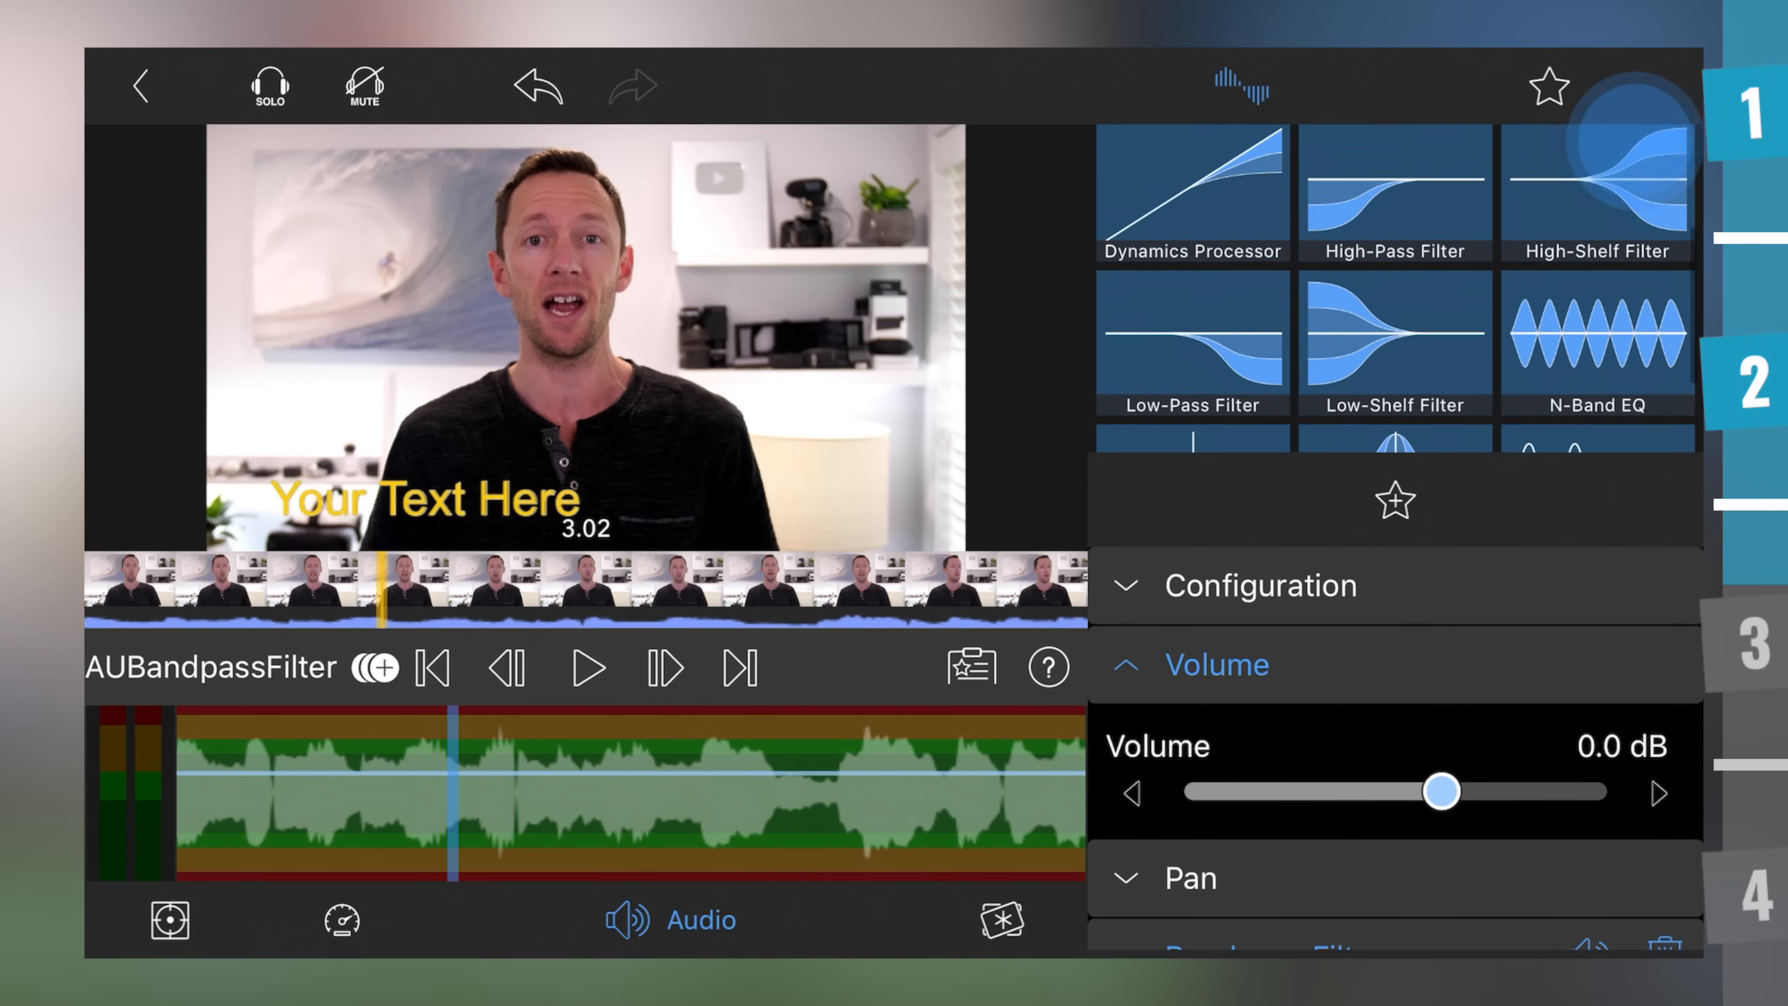
# Give the clip's audio a Bandpass Filter with Ducking set to Auto, then close the clip editor
pyautogui.scroll(-3)
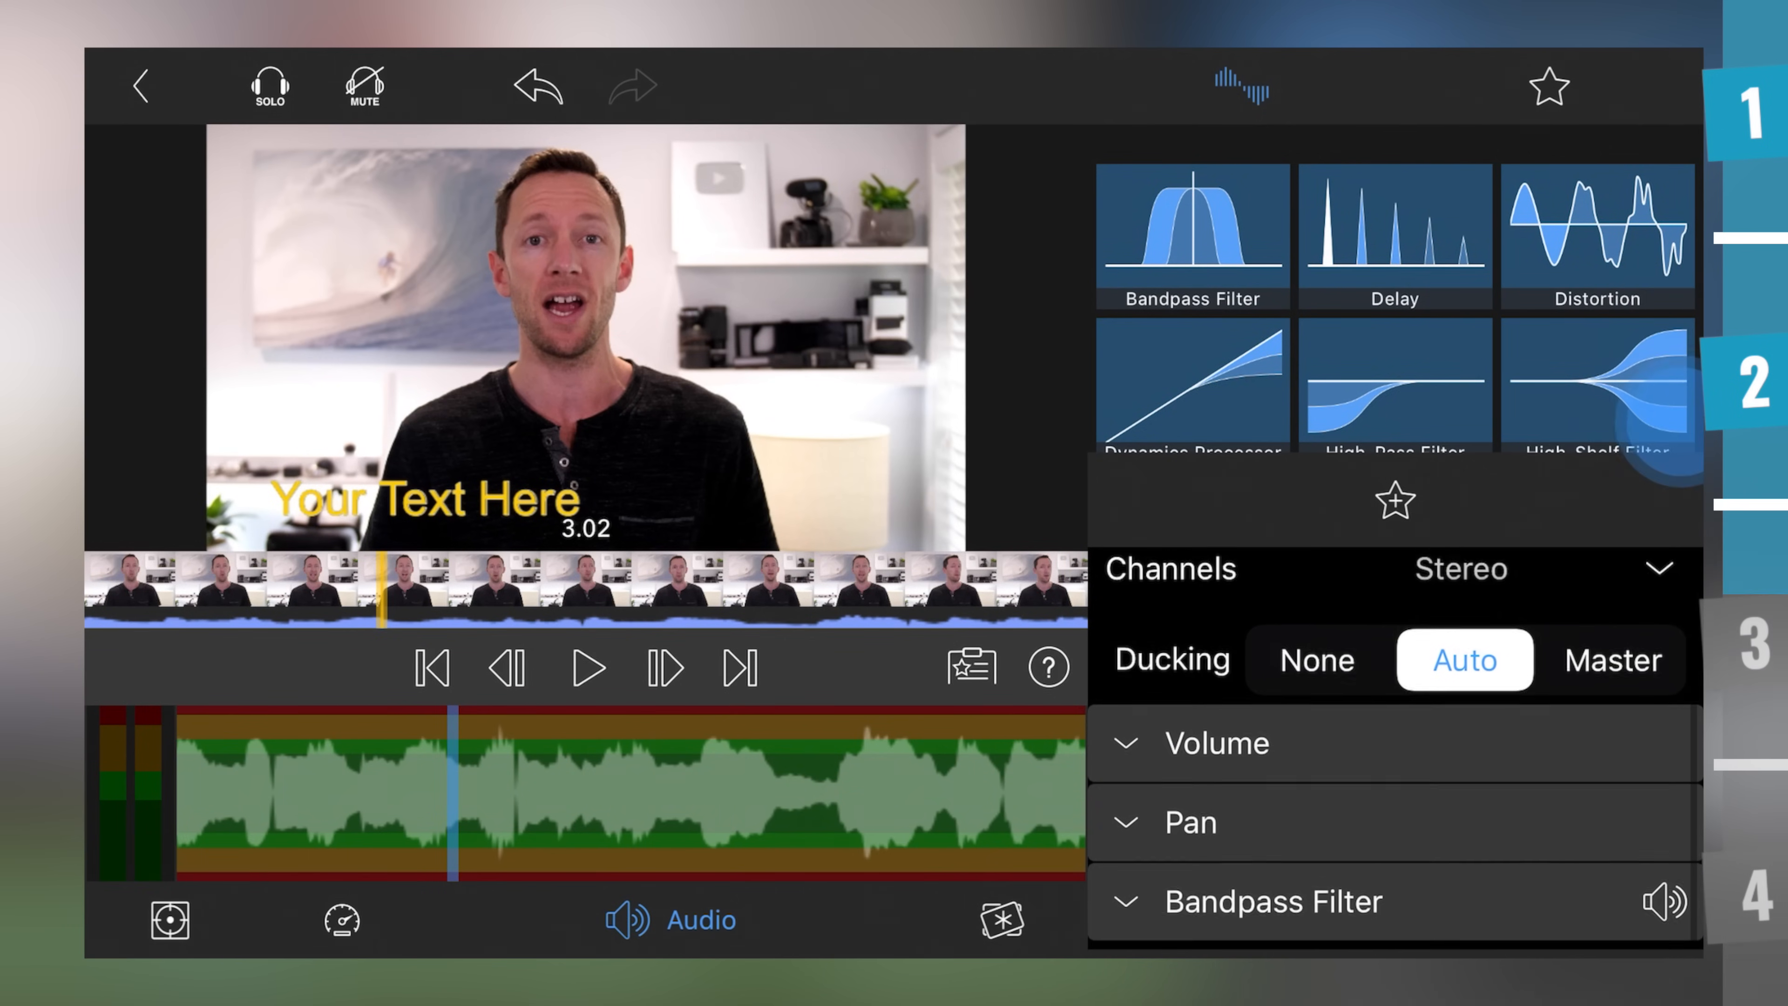
pyautogui.click(1214, 743)
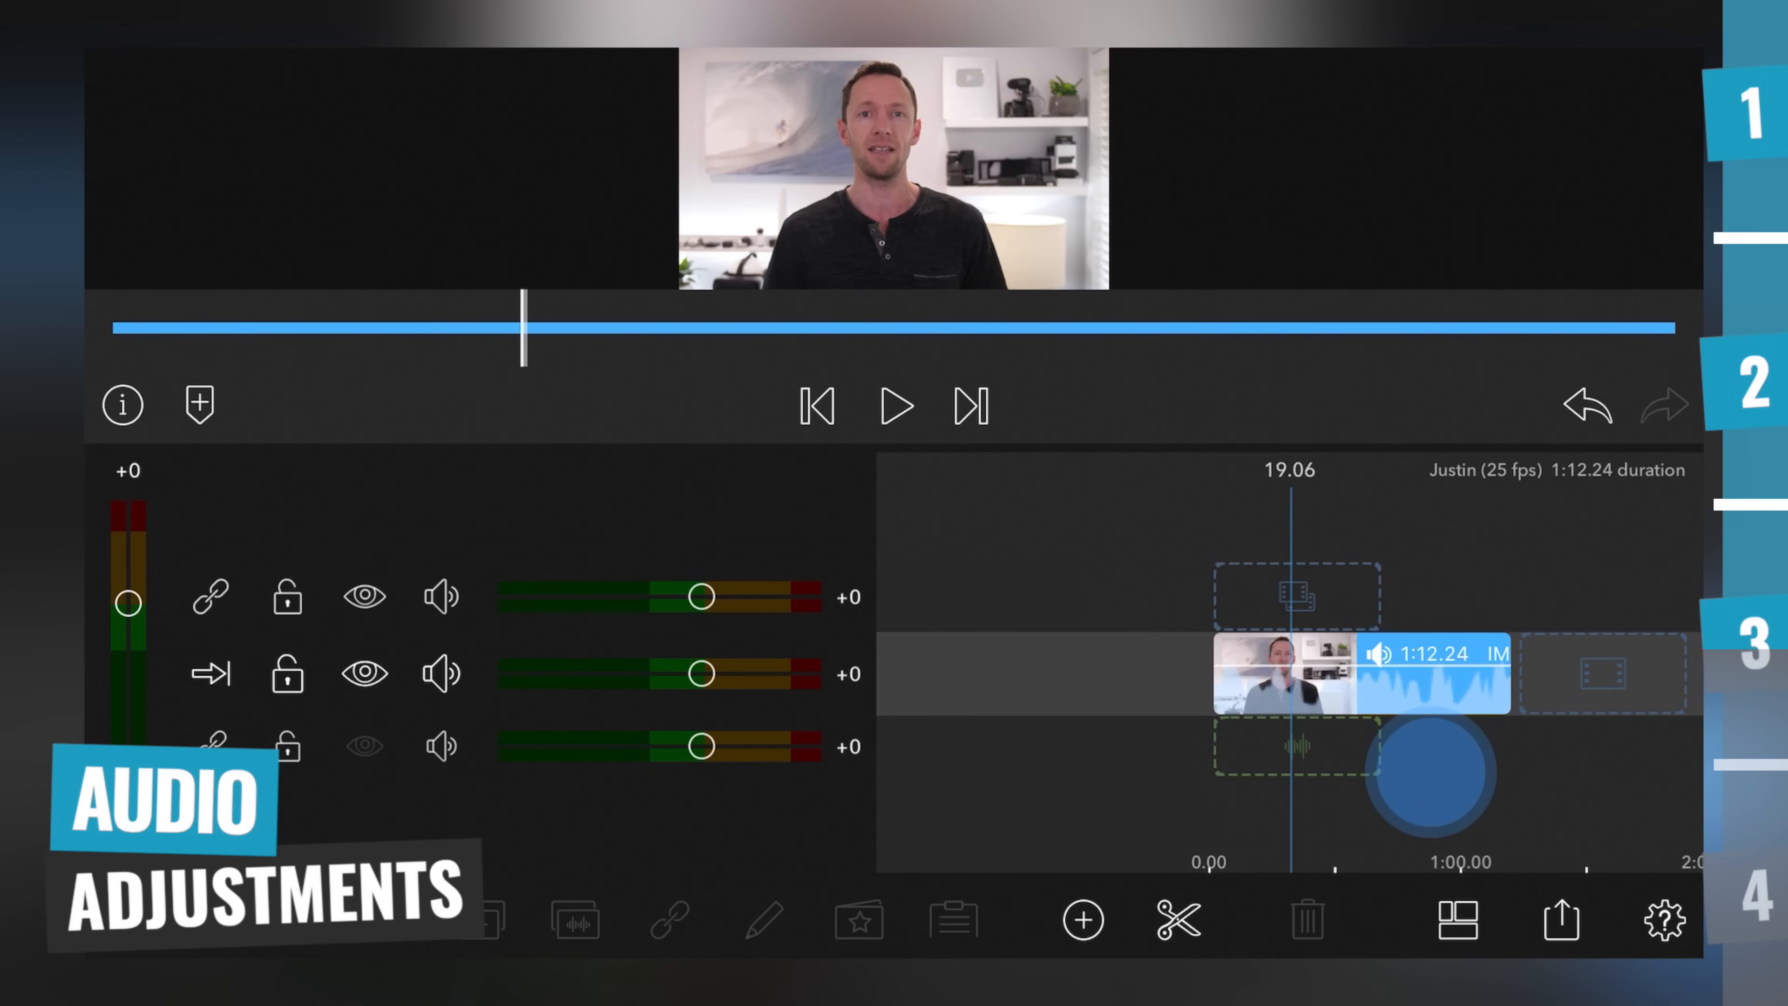
# Reveal the media library beside the viewer and timeline with the layout chooser
pyautogui.moveTo(693, 675); pyautogui.dragTo(641, 674)
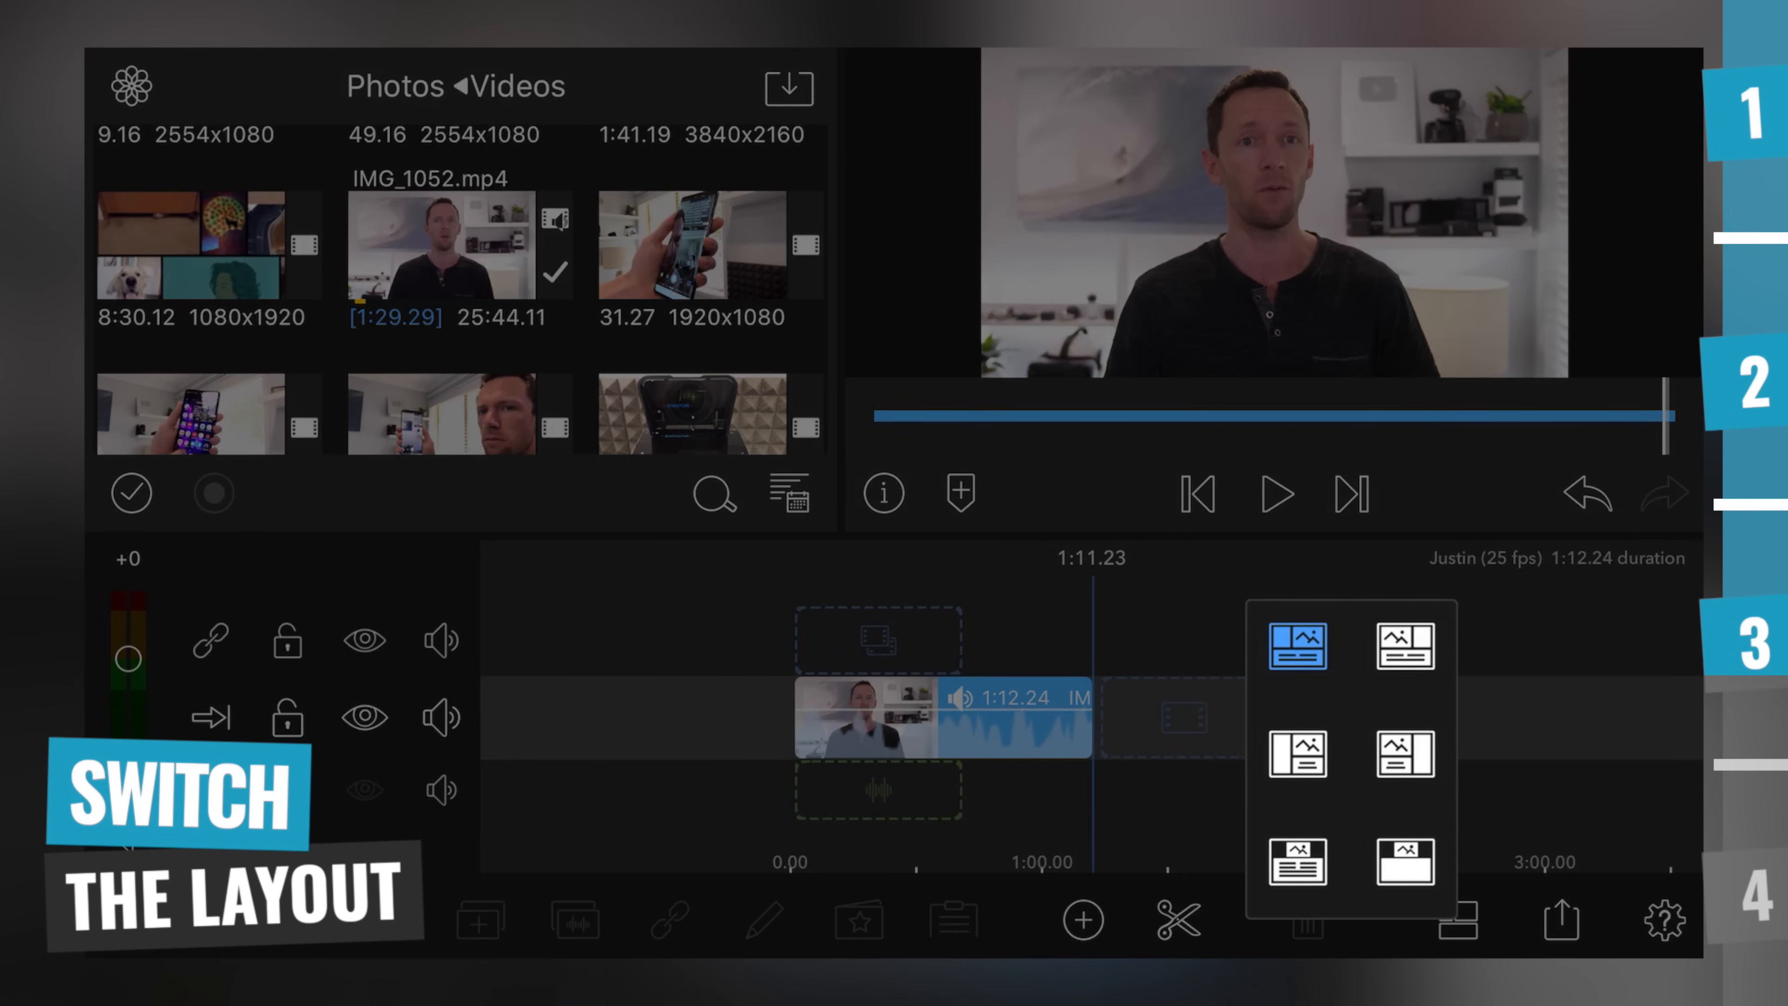
# Show the Color & Effects library with the saved JB Effect and colour presets
pyautogui.click(1407, 648)
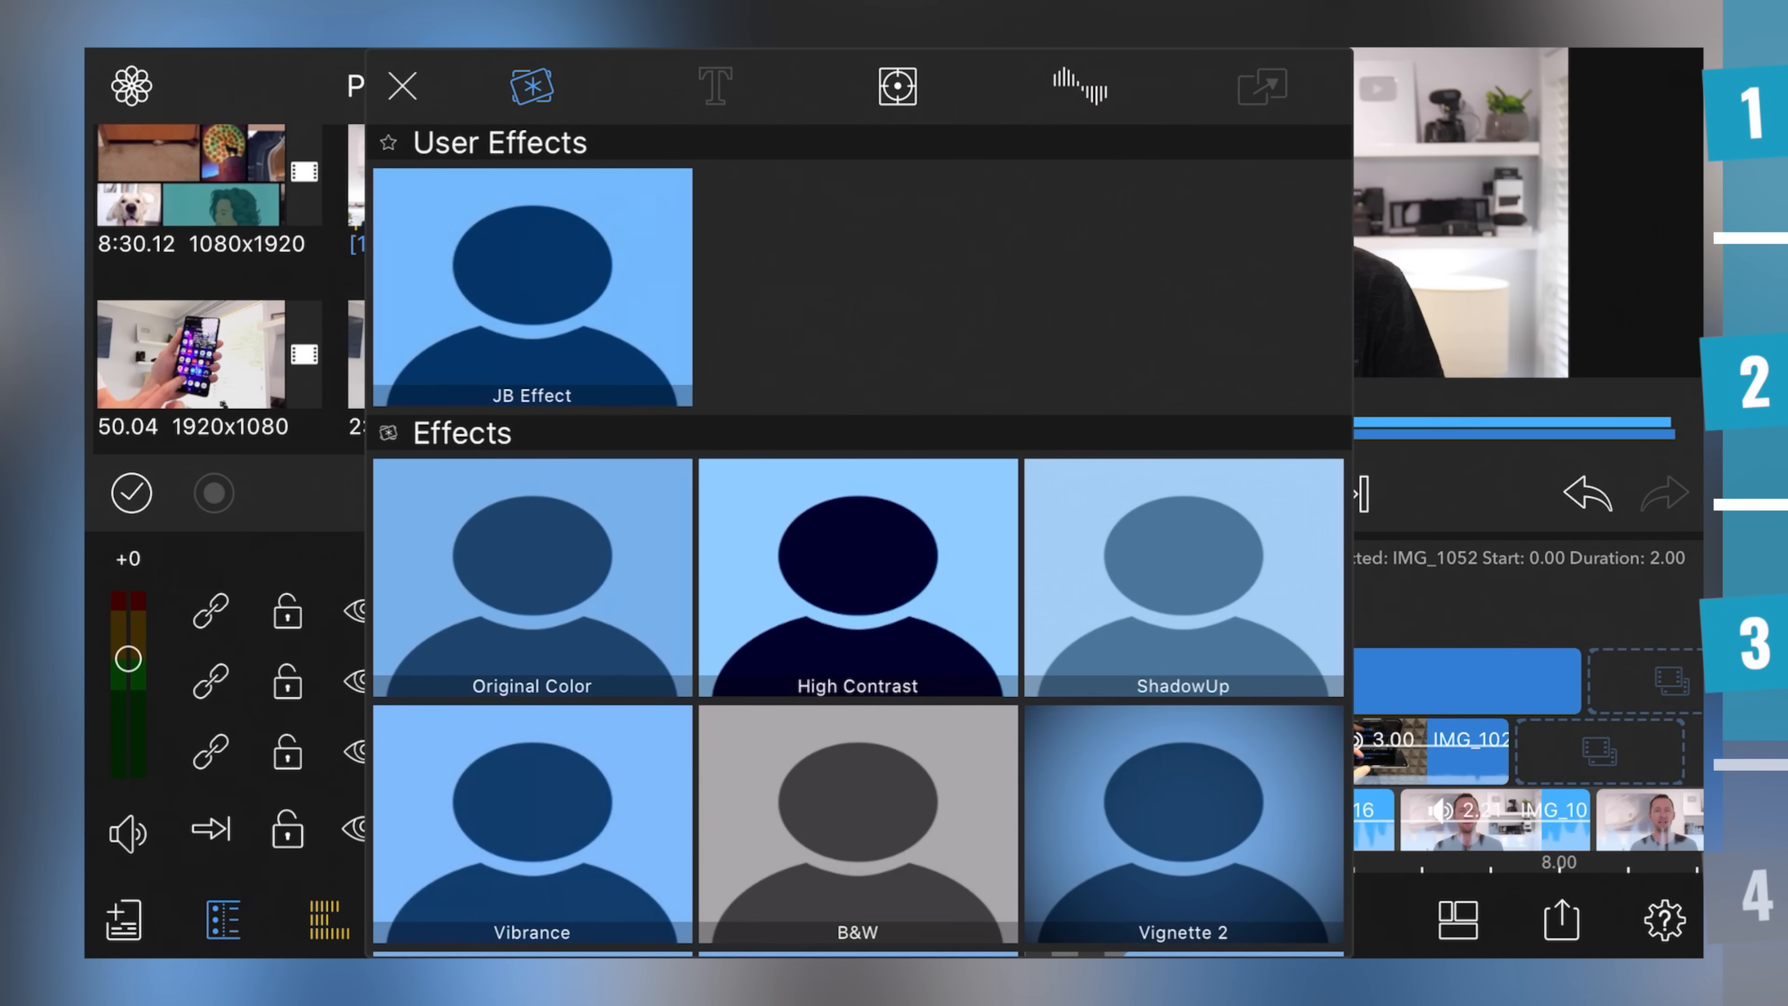
# Apply the ShadowUp colour effect, then switch the clip editor to its audio filters and Volume settings
pyautogui.click(1180, 576)
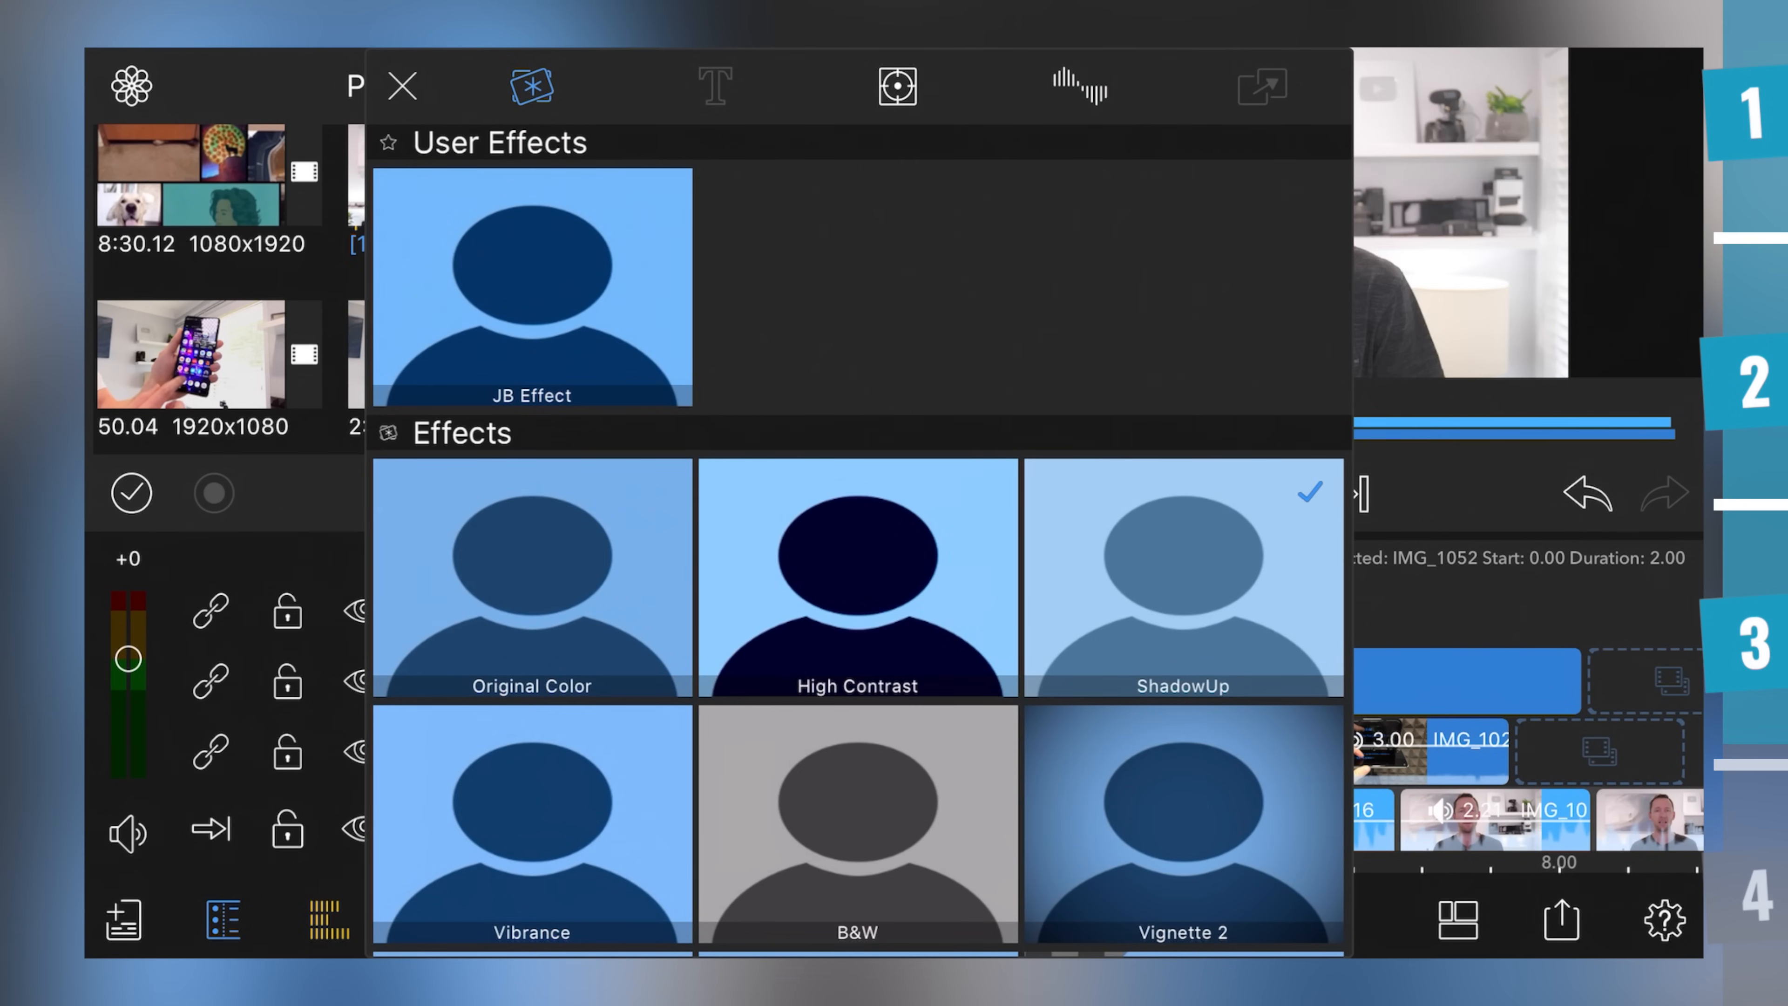
pyautogui.click(401, 88)
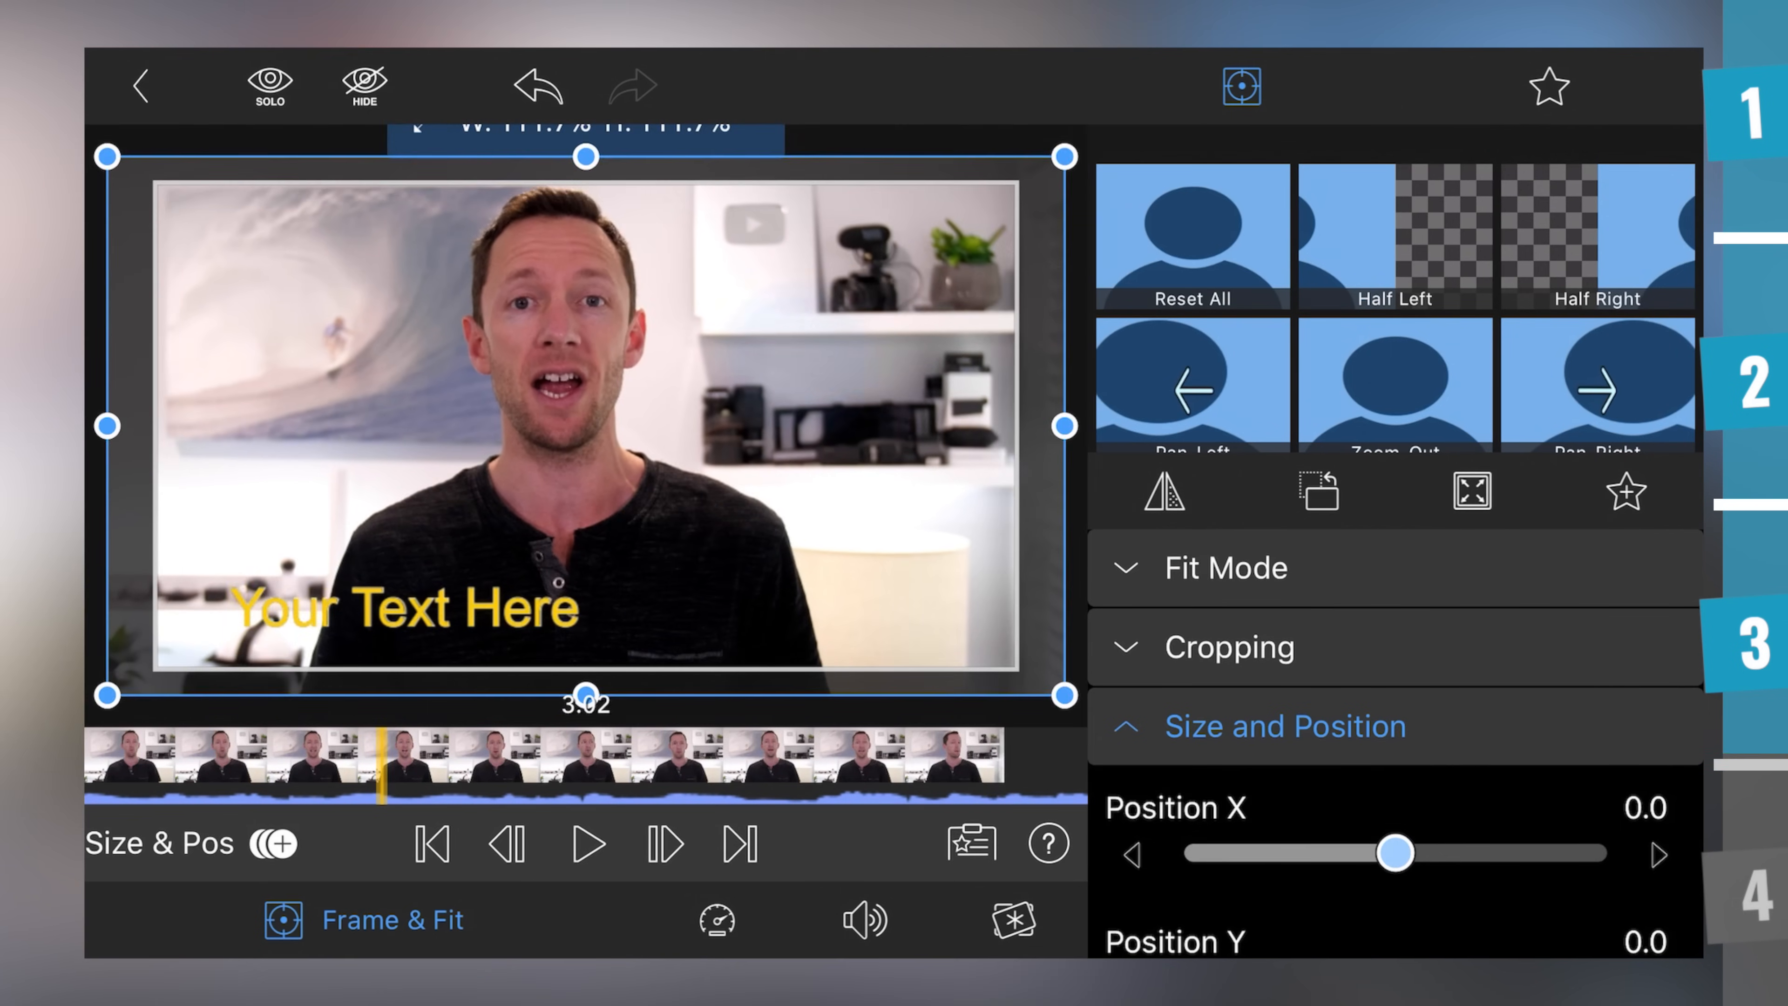
pyautogui.click(668, 930)
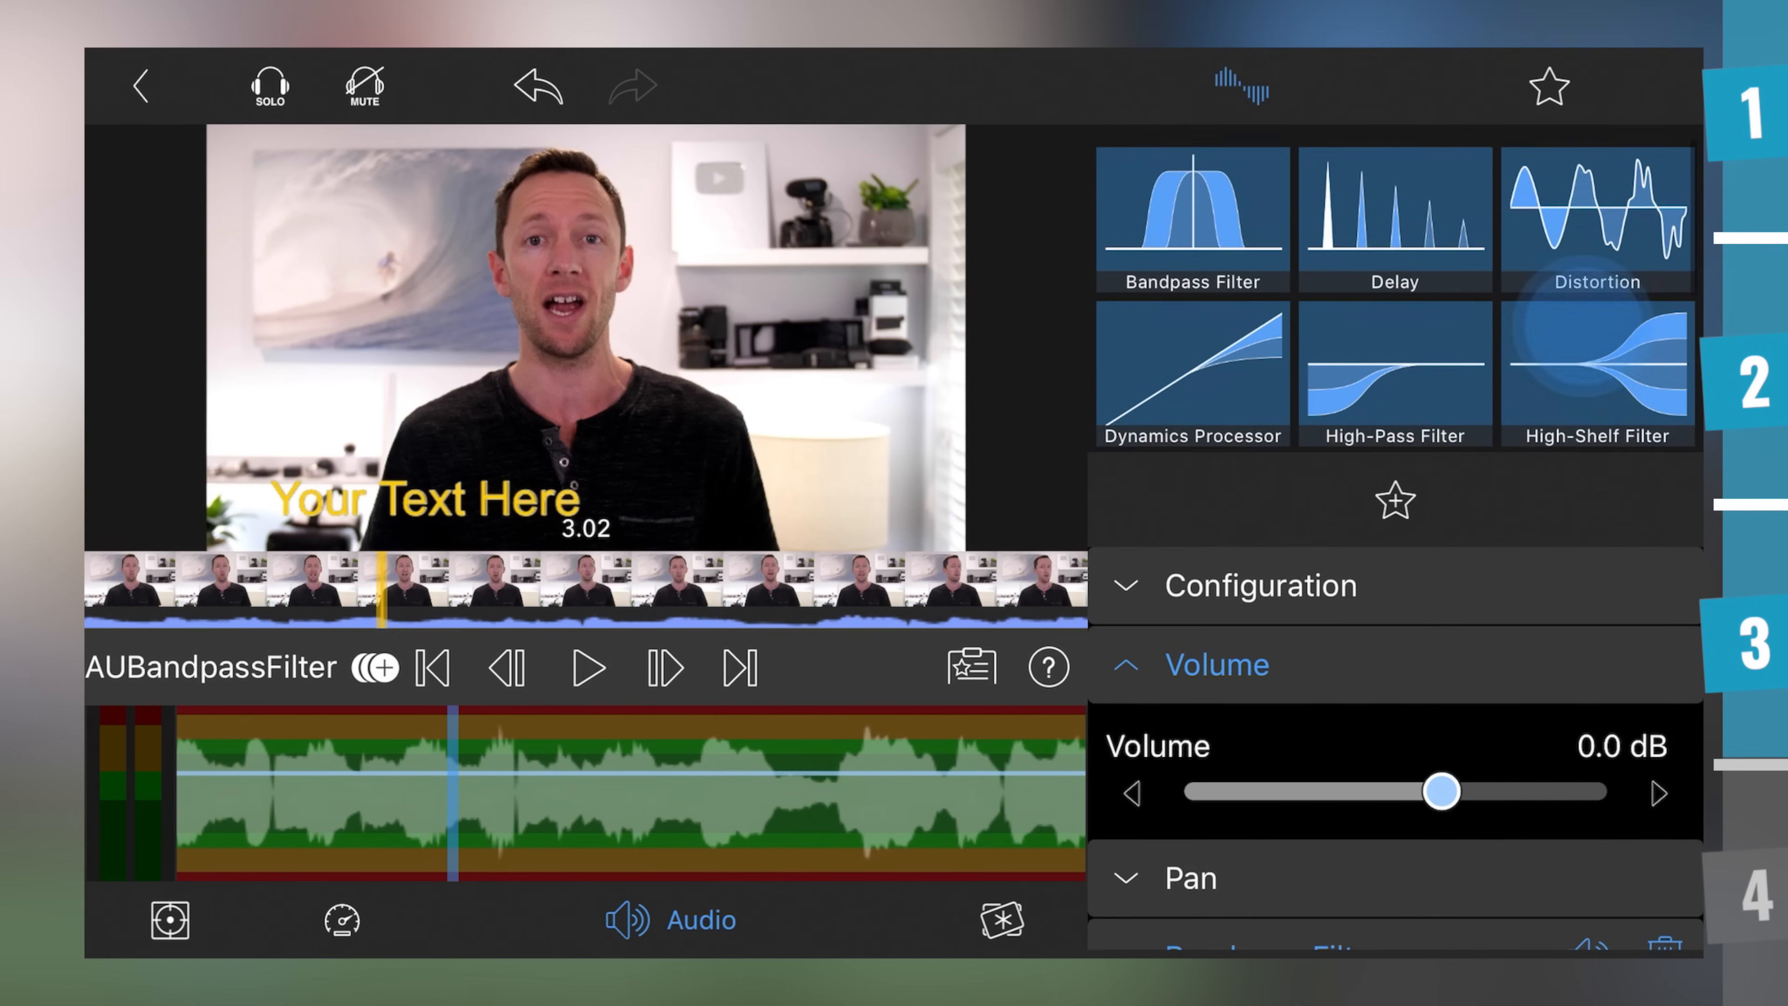
pyautogui.scroll(-3)
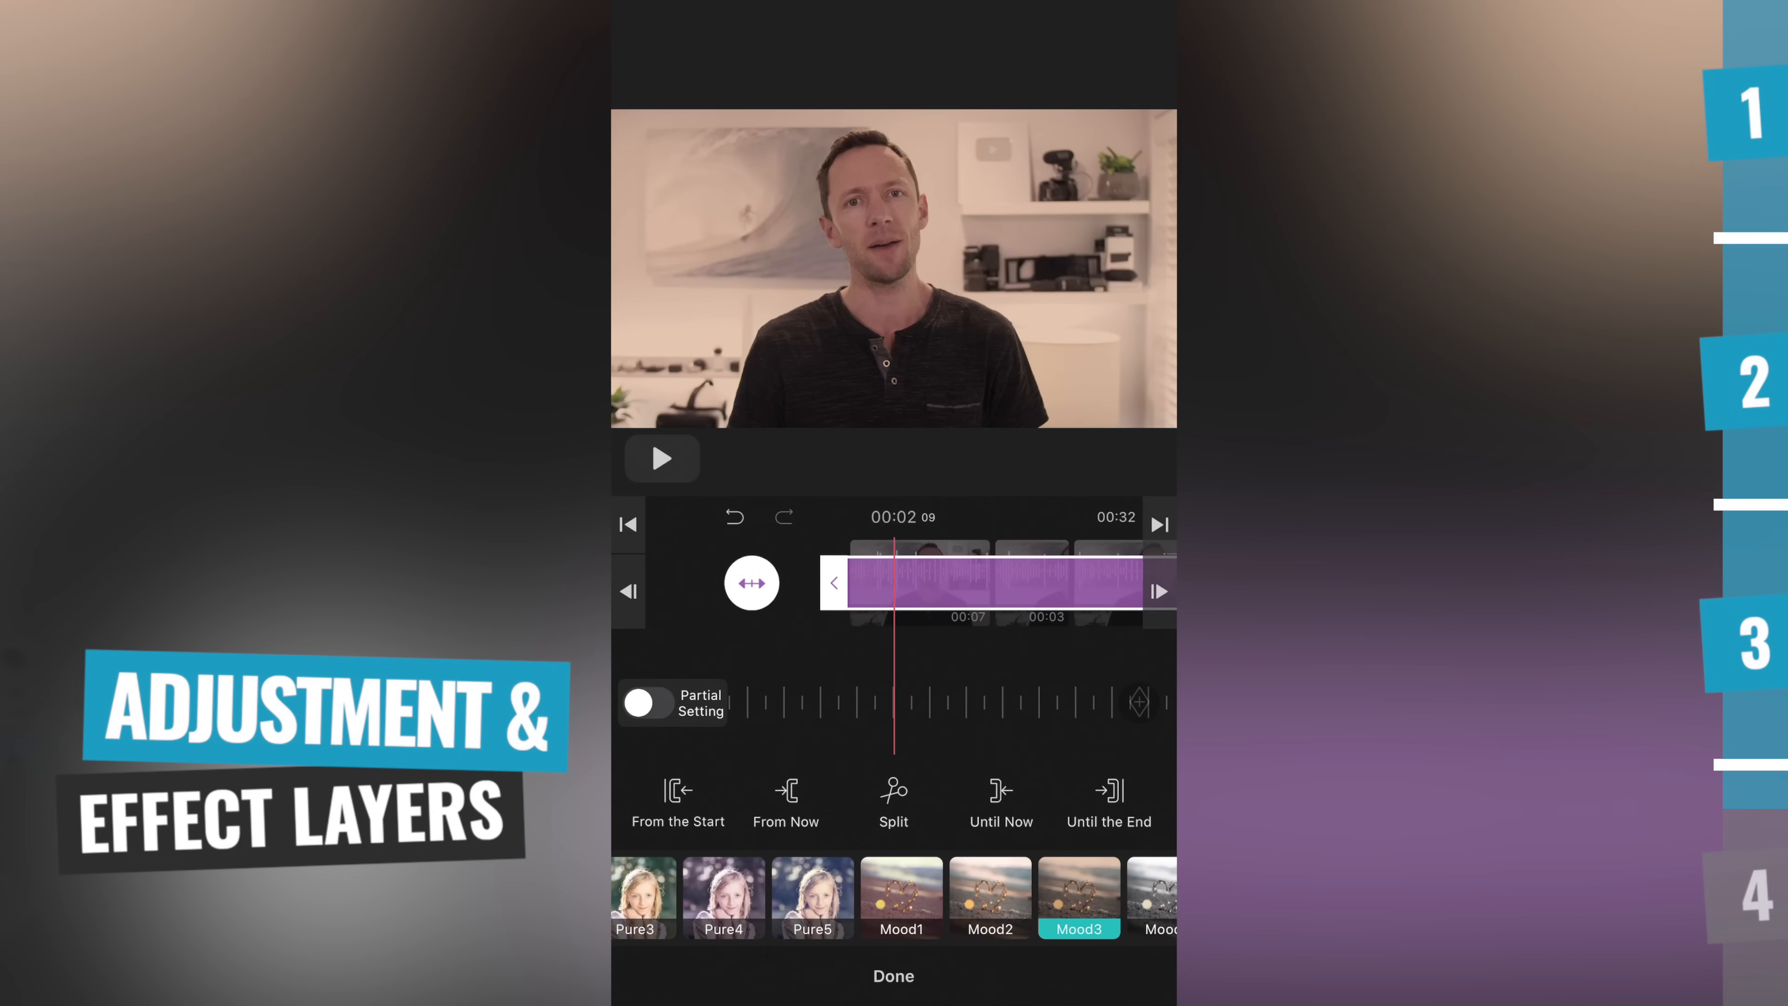
# Raise the Hue of the colour adjustment layer toward positive values and finish with Done
pyautogui.click(990, 896)
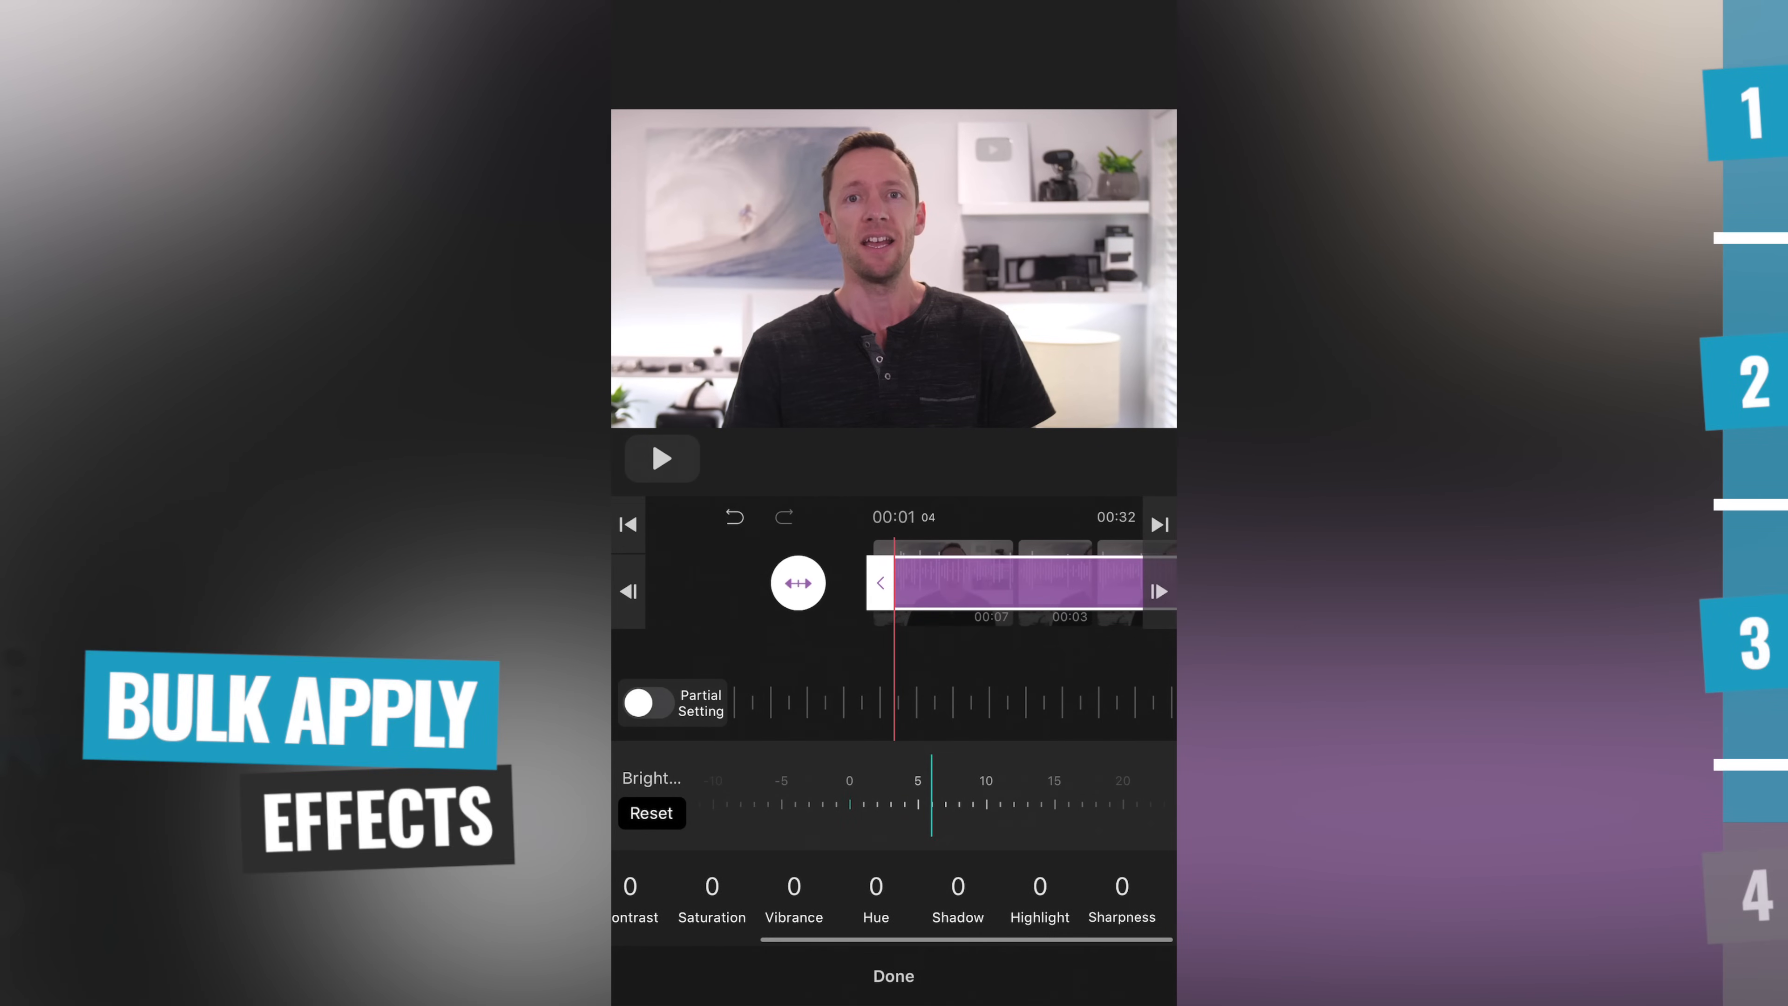
pyautogui.click(875, 898)
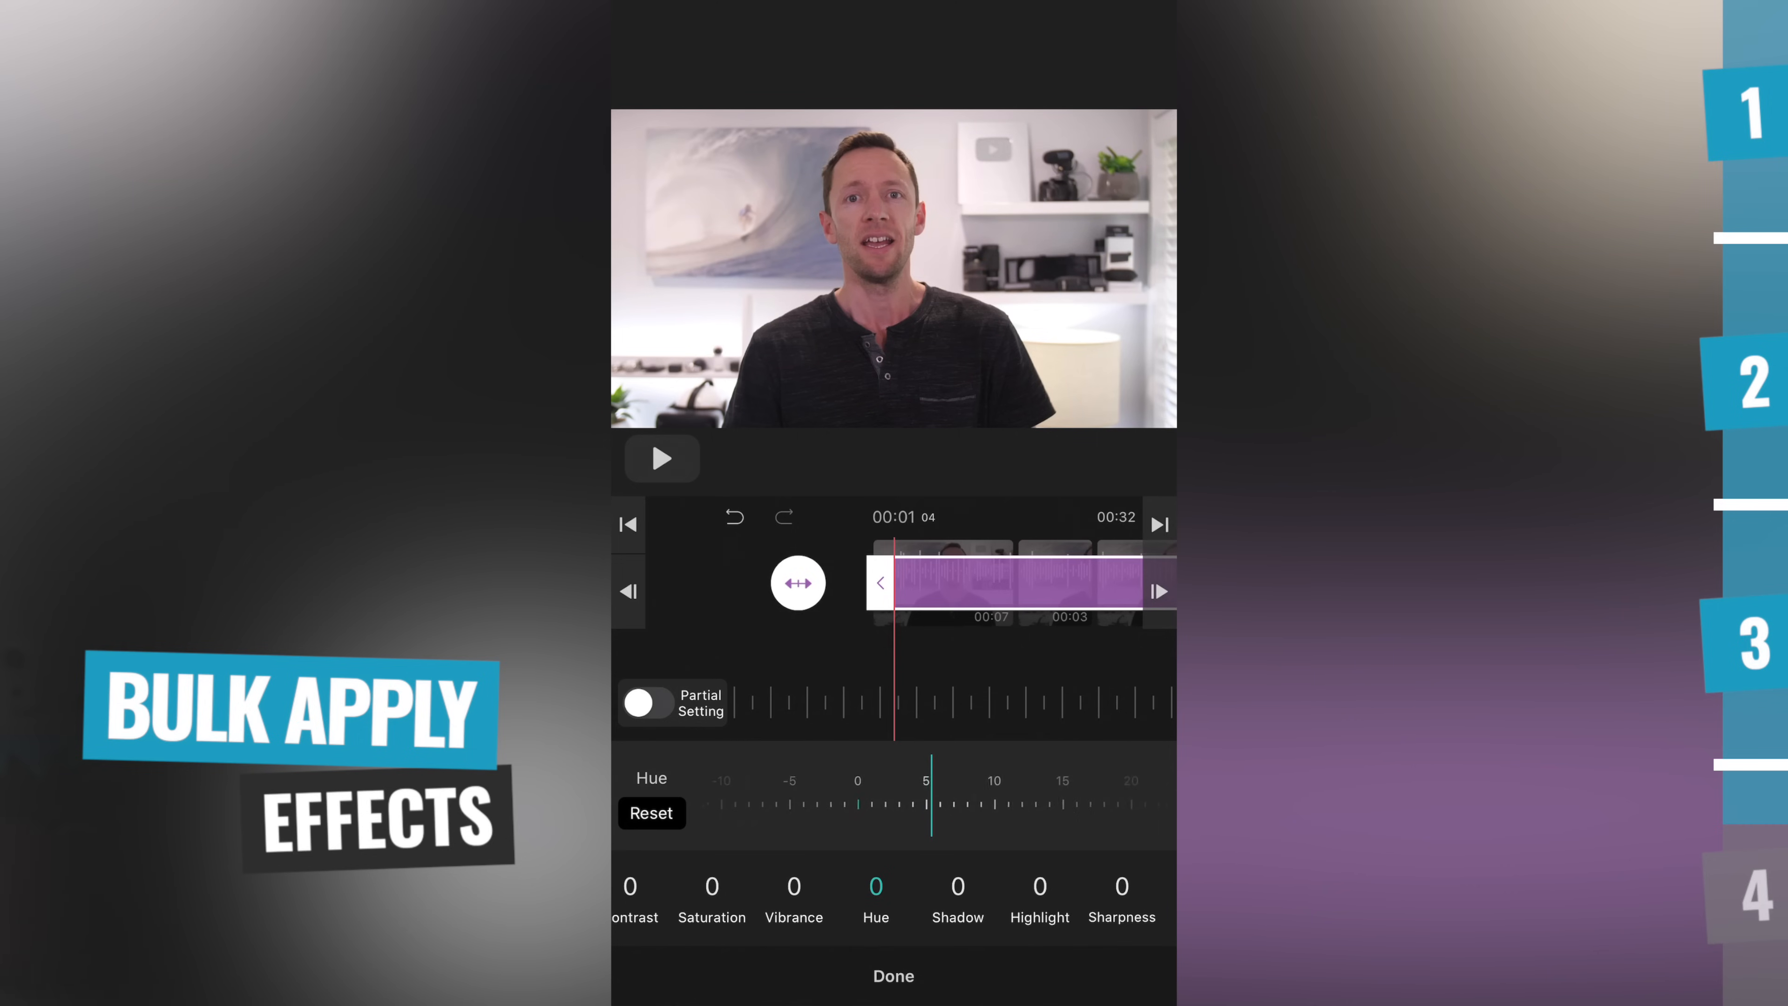
pyautogui.moveTo(930, 812); pyautogui.dragTo(970, 812)
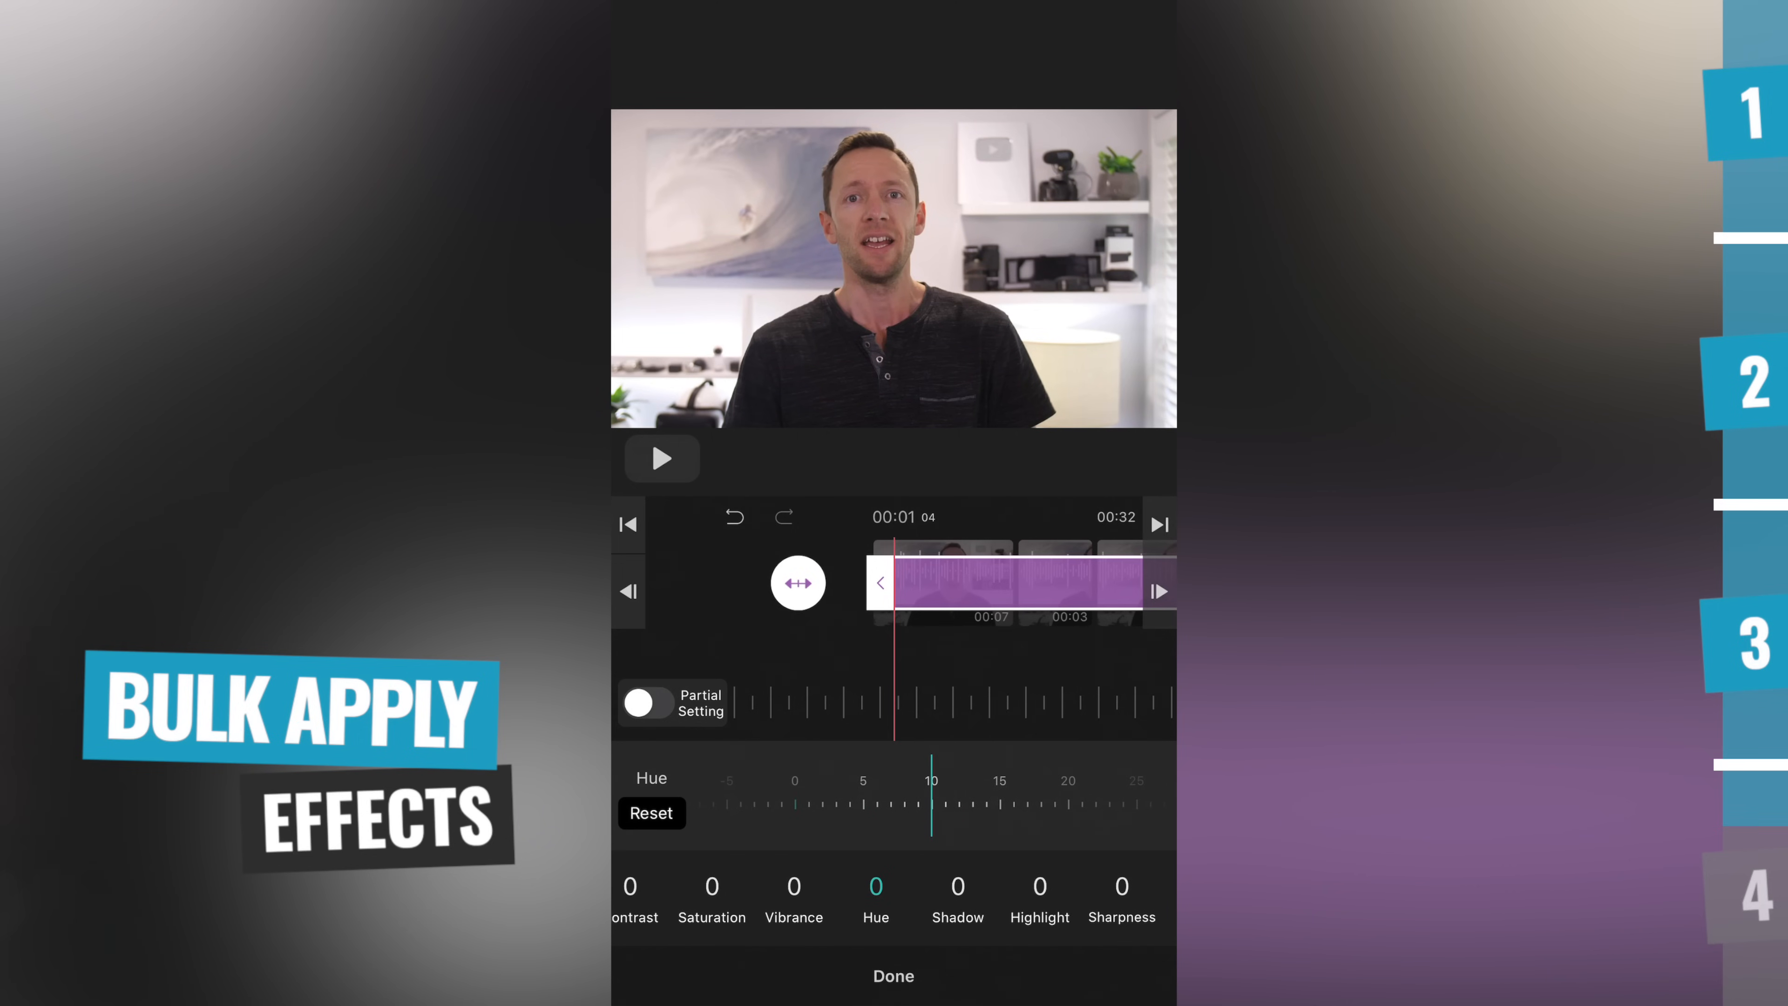
pyautogui.click(794, 897)
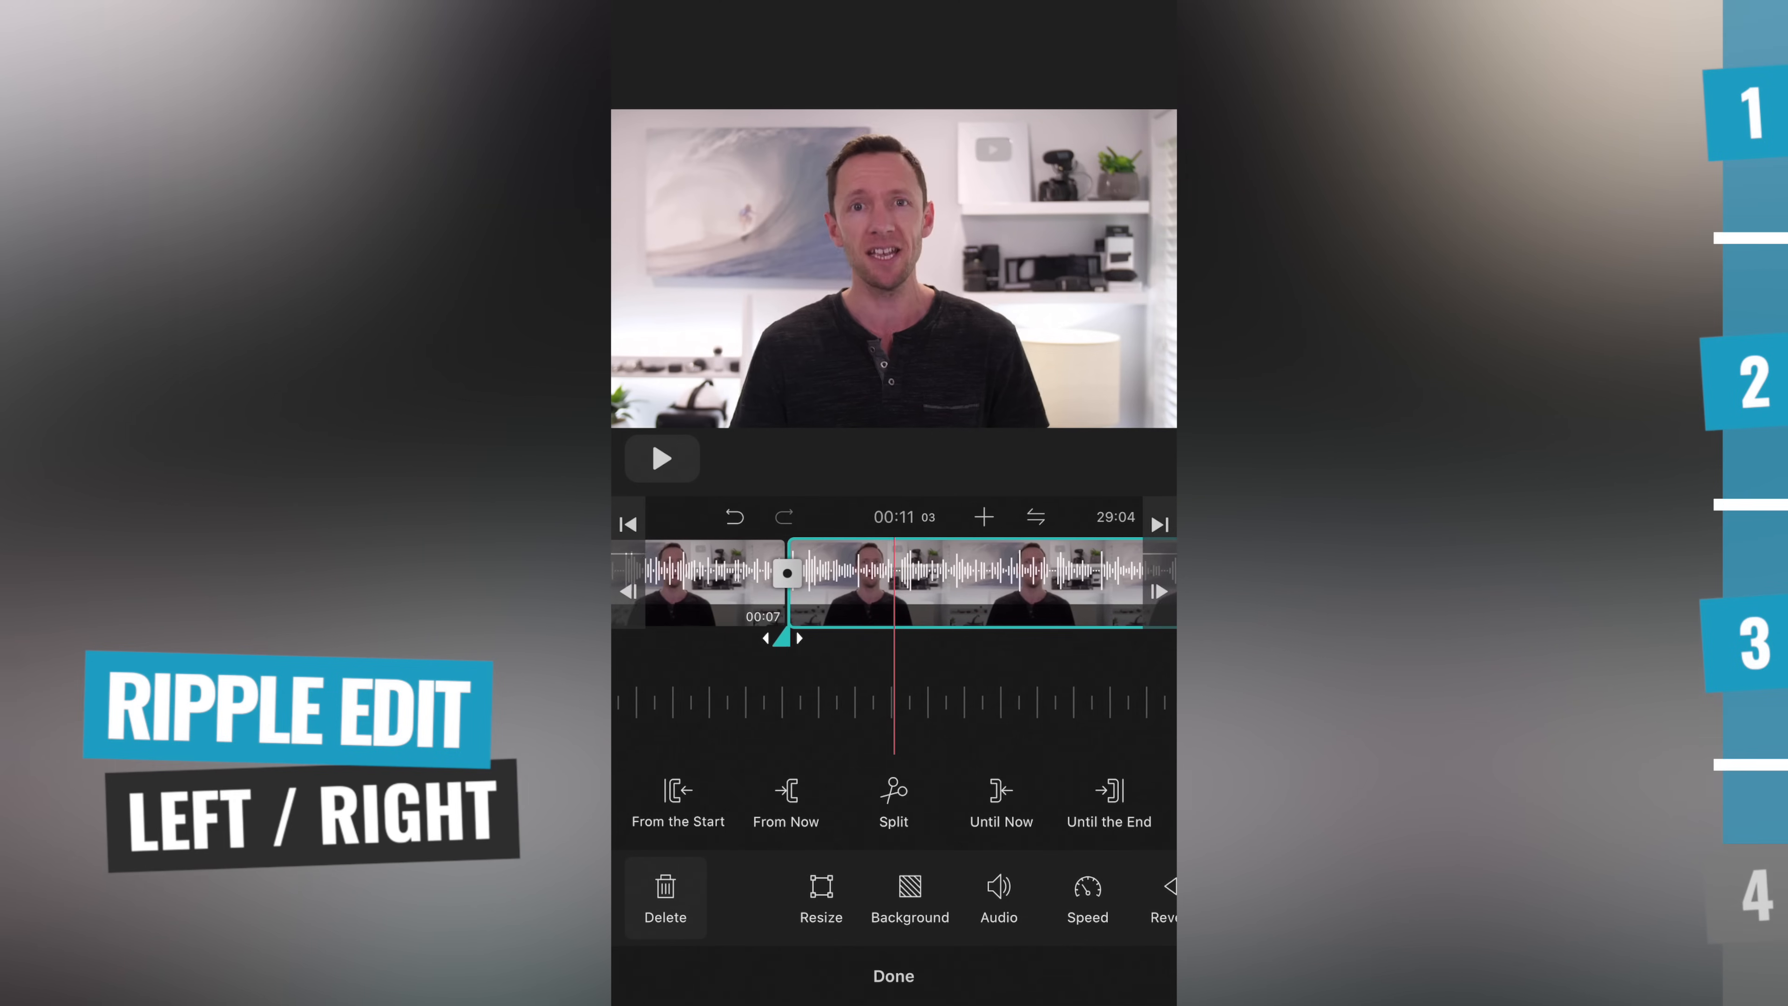
# Place the cake video clip as a picture-in-picture layer over the talking-head footage
pyautogui.click(894, 797)
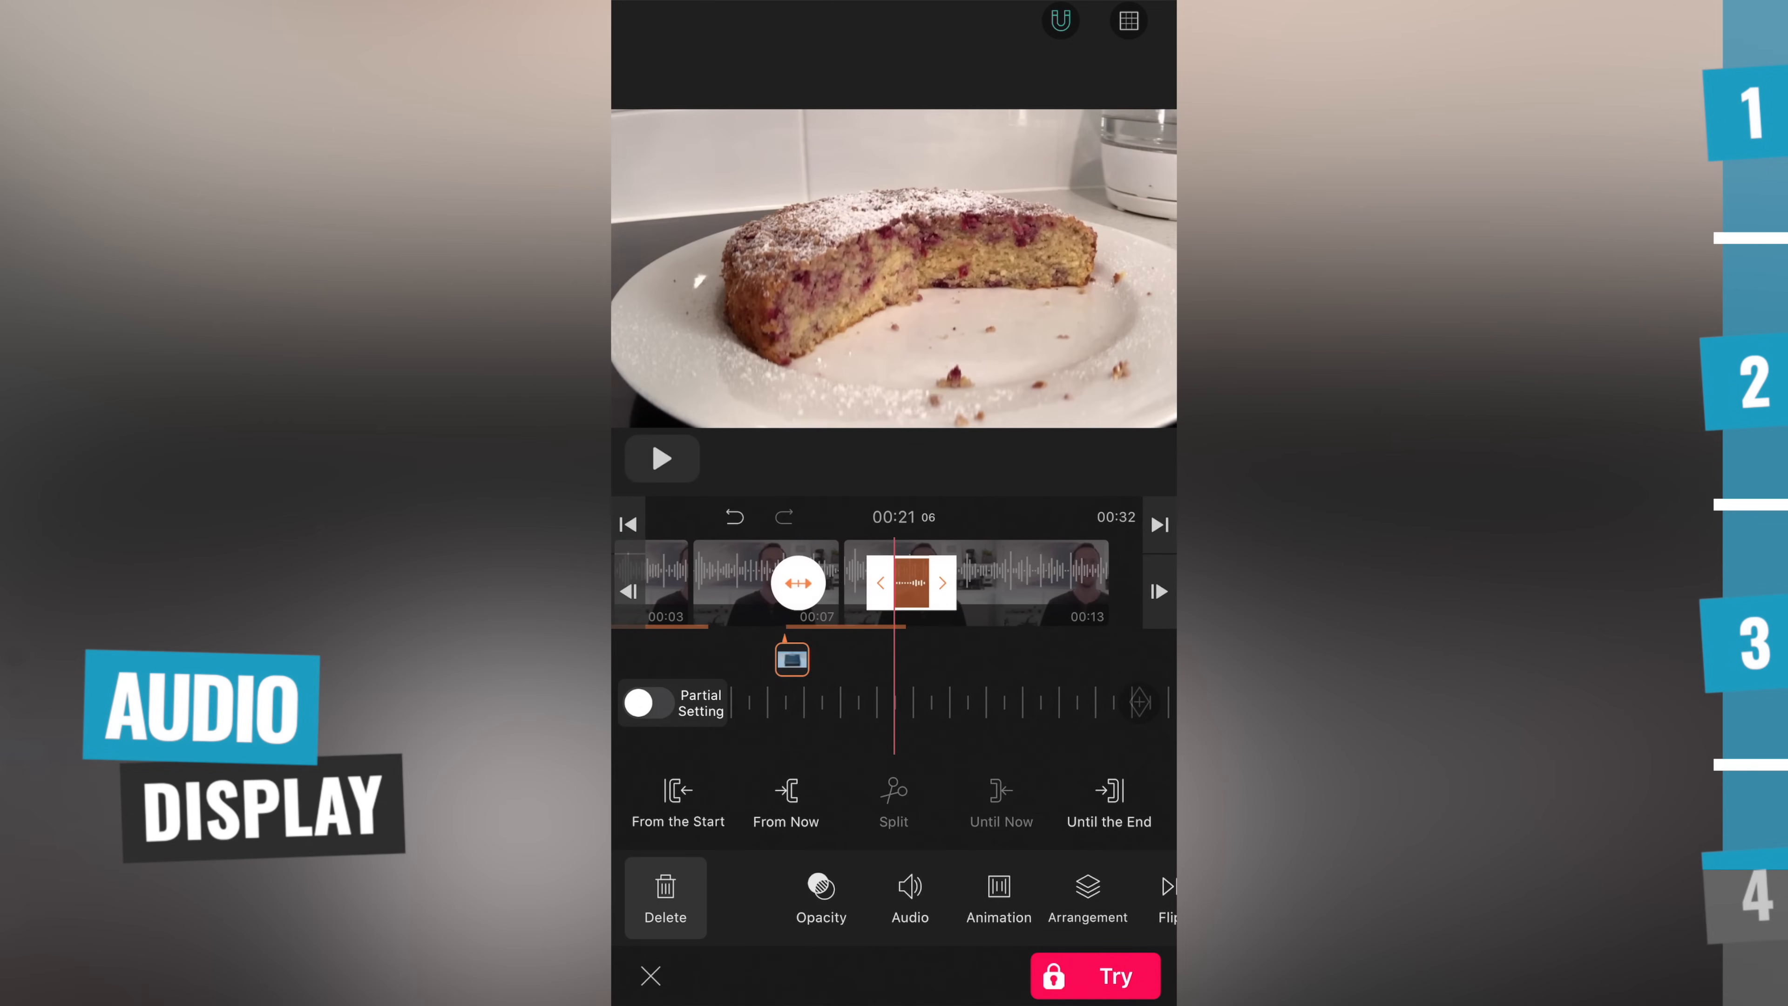
# Leave the clip options and bring up the project Setting screen with 16:9 and Fill mode
pyautogui.click(651, 975)
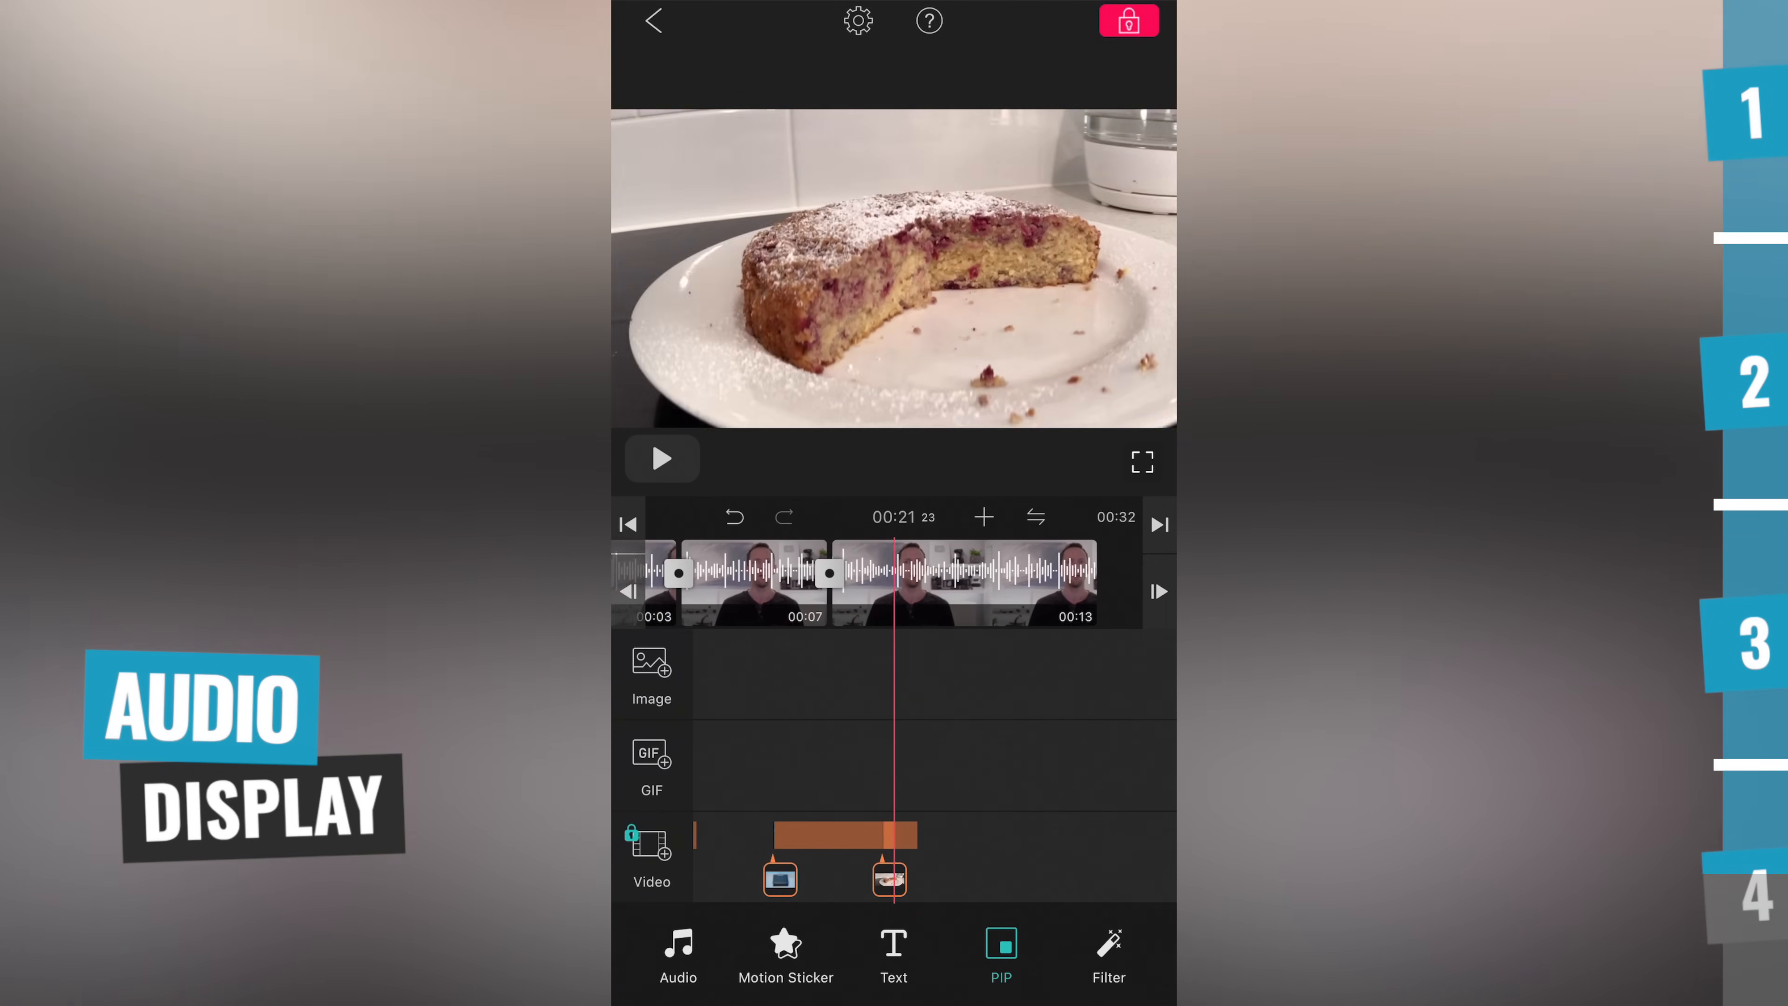
pyautogui.click(858, 21)
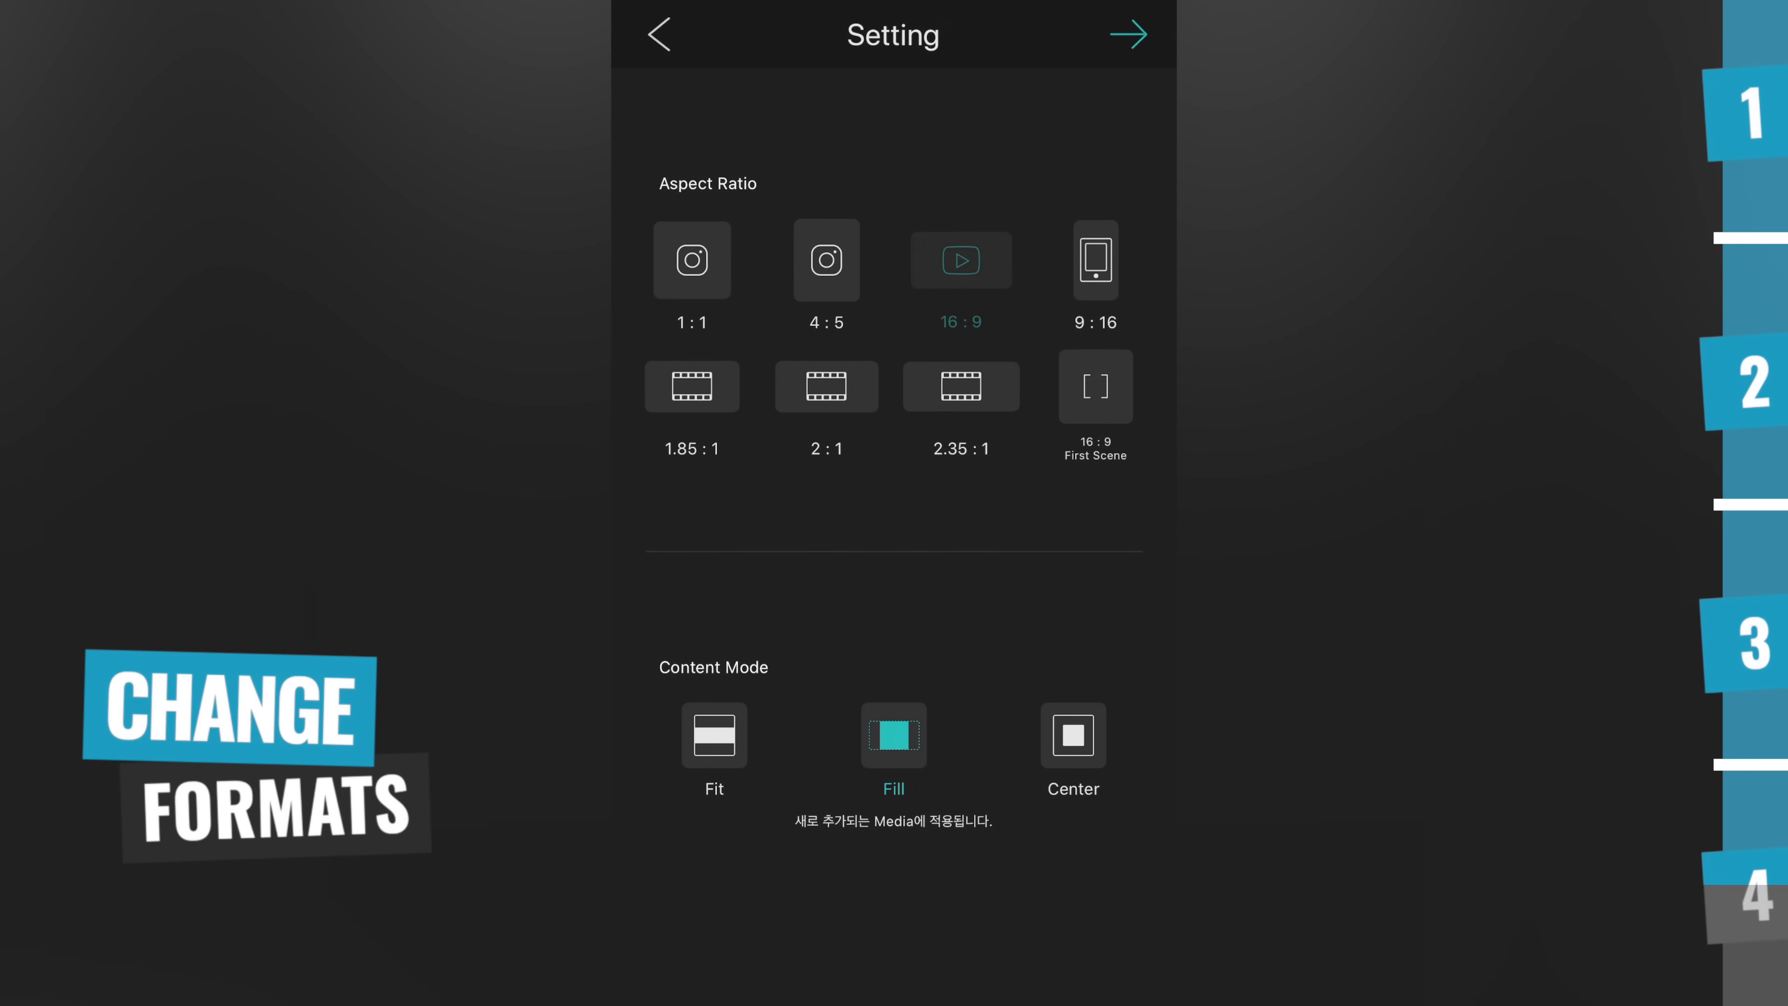
# Leave the Setting screen for the editor timeline with its text caption and PIP layer
pyautogui.click(826, 260)
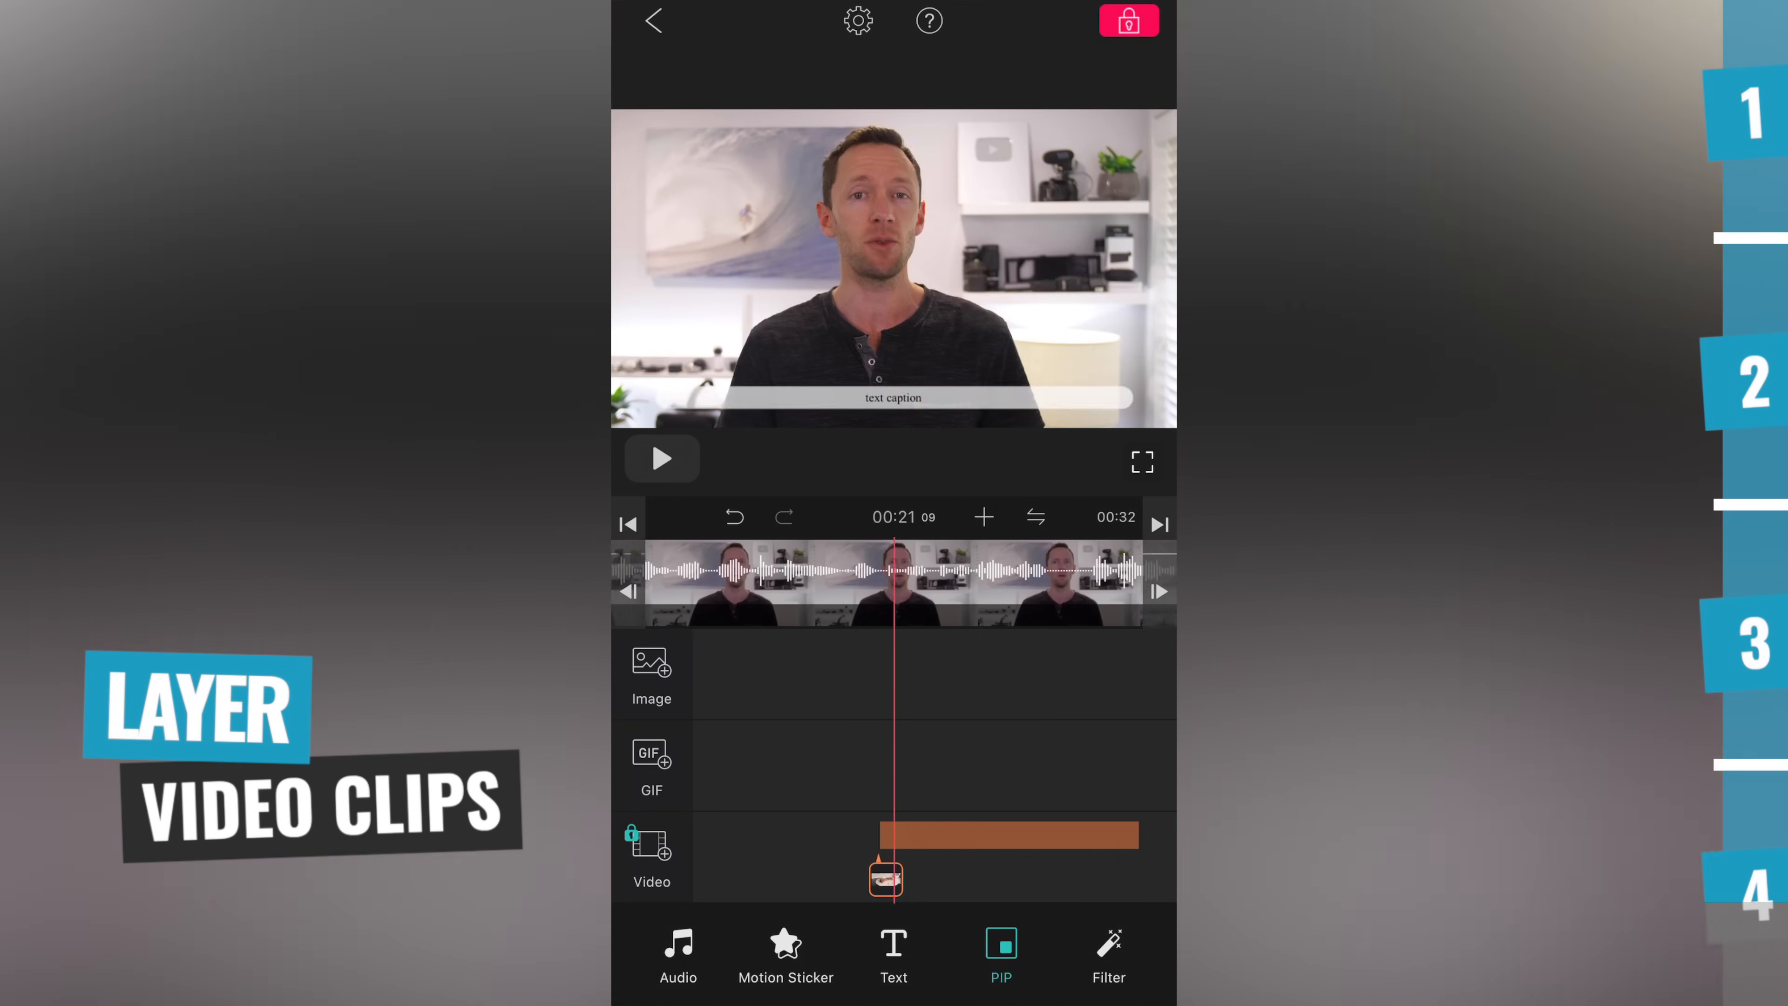
# Bring up the Store page offering VLLO Premium at the $14.99 one-time price
pyautogui.click(885, 880)
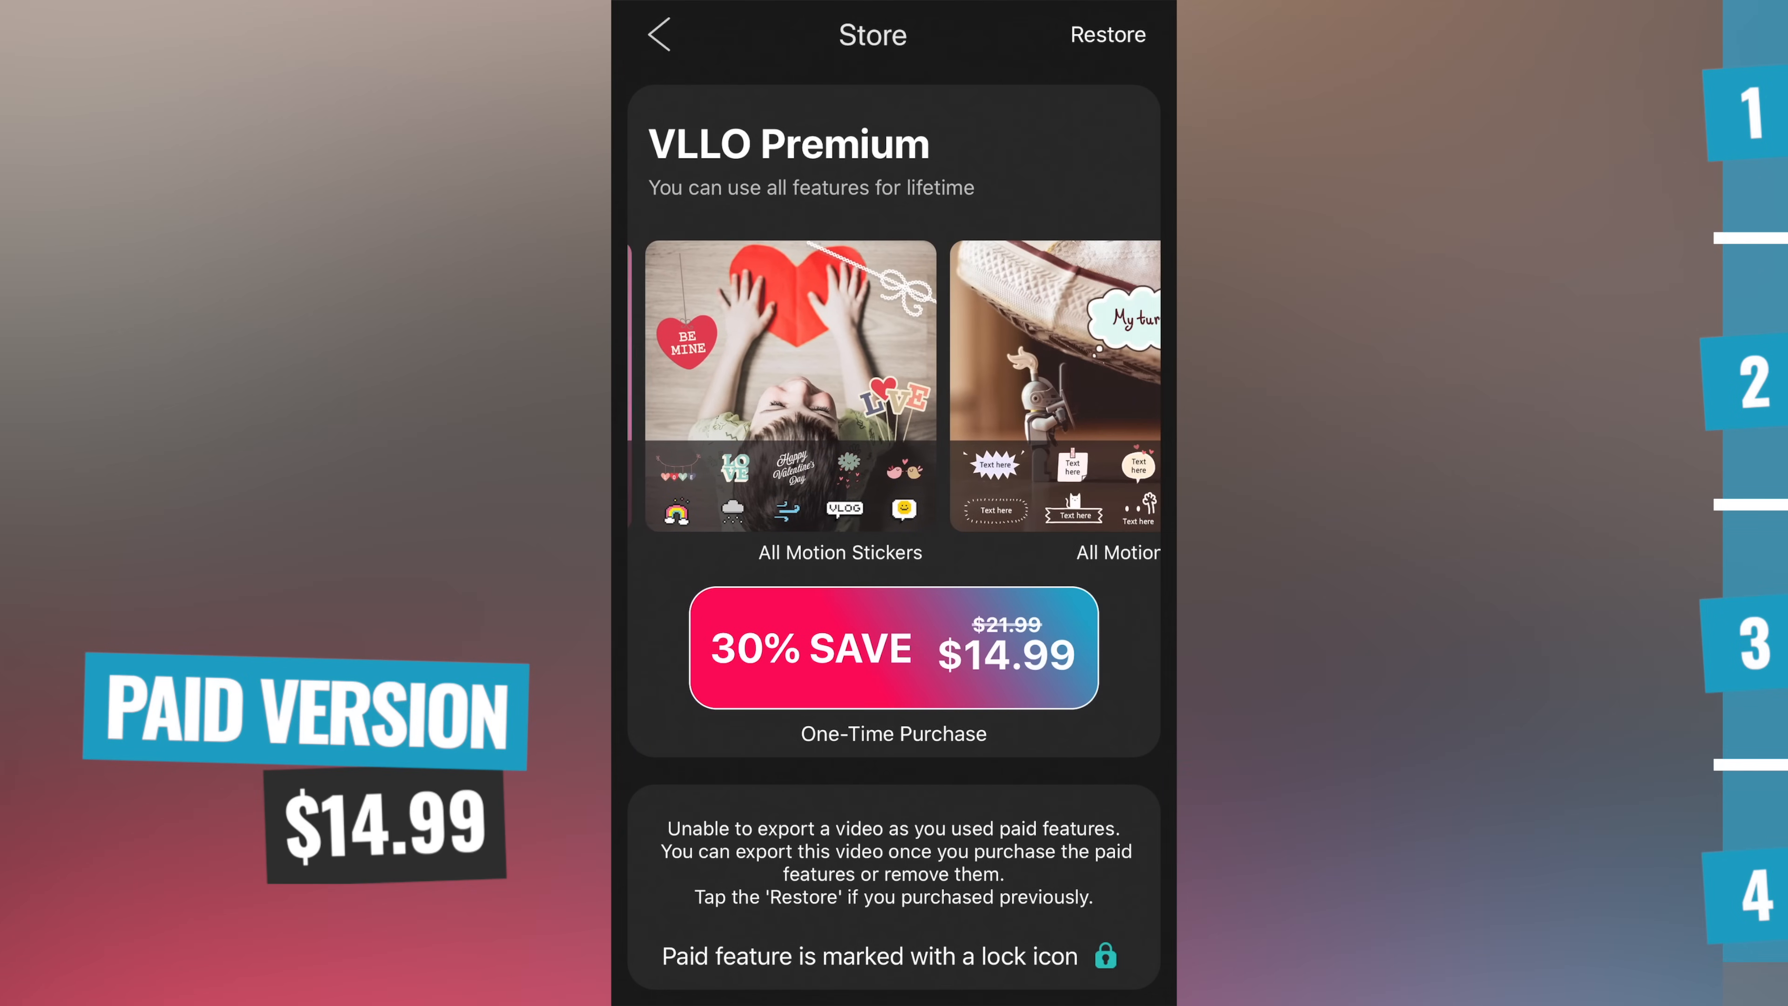
# Swipe through the premium items and text labels, then return to the project editor
pyautogui.hscroll(-3)
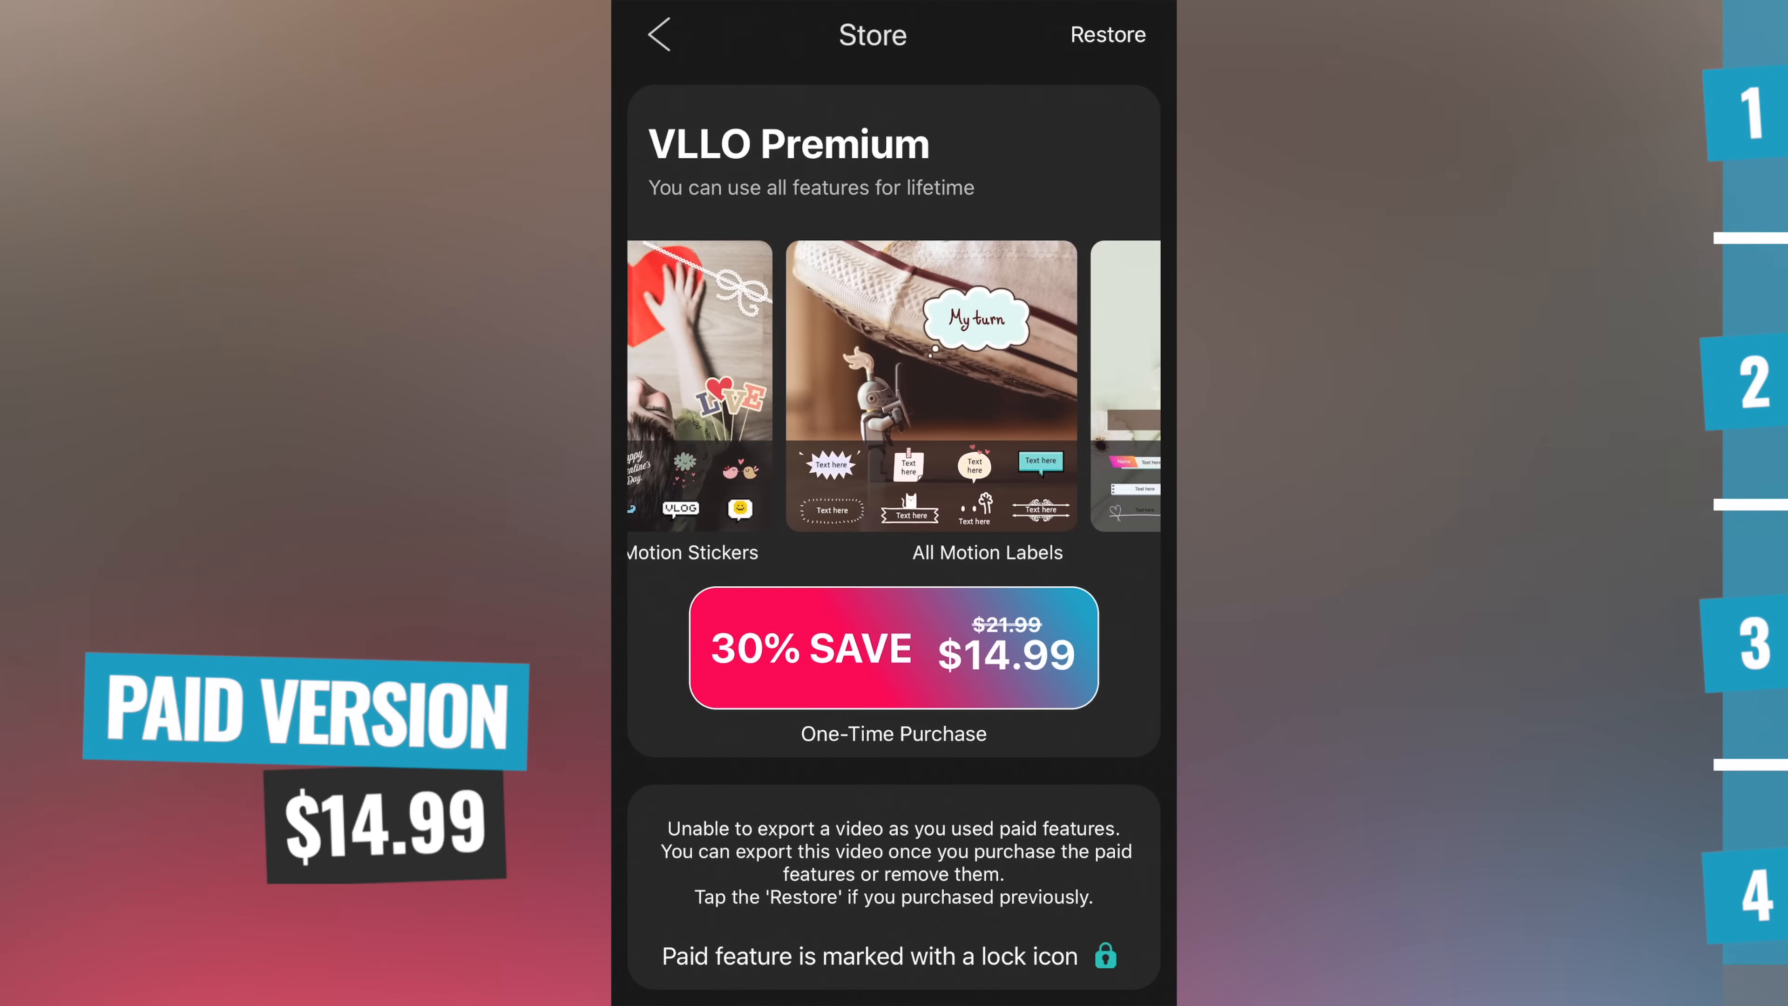
pyautogui.hscroll(-3)
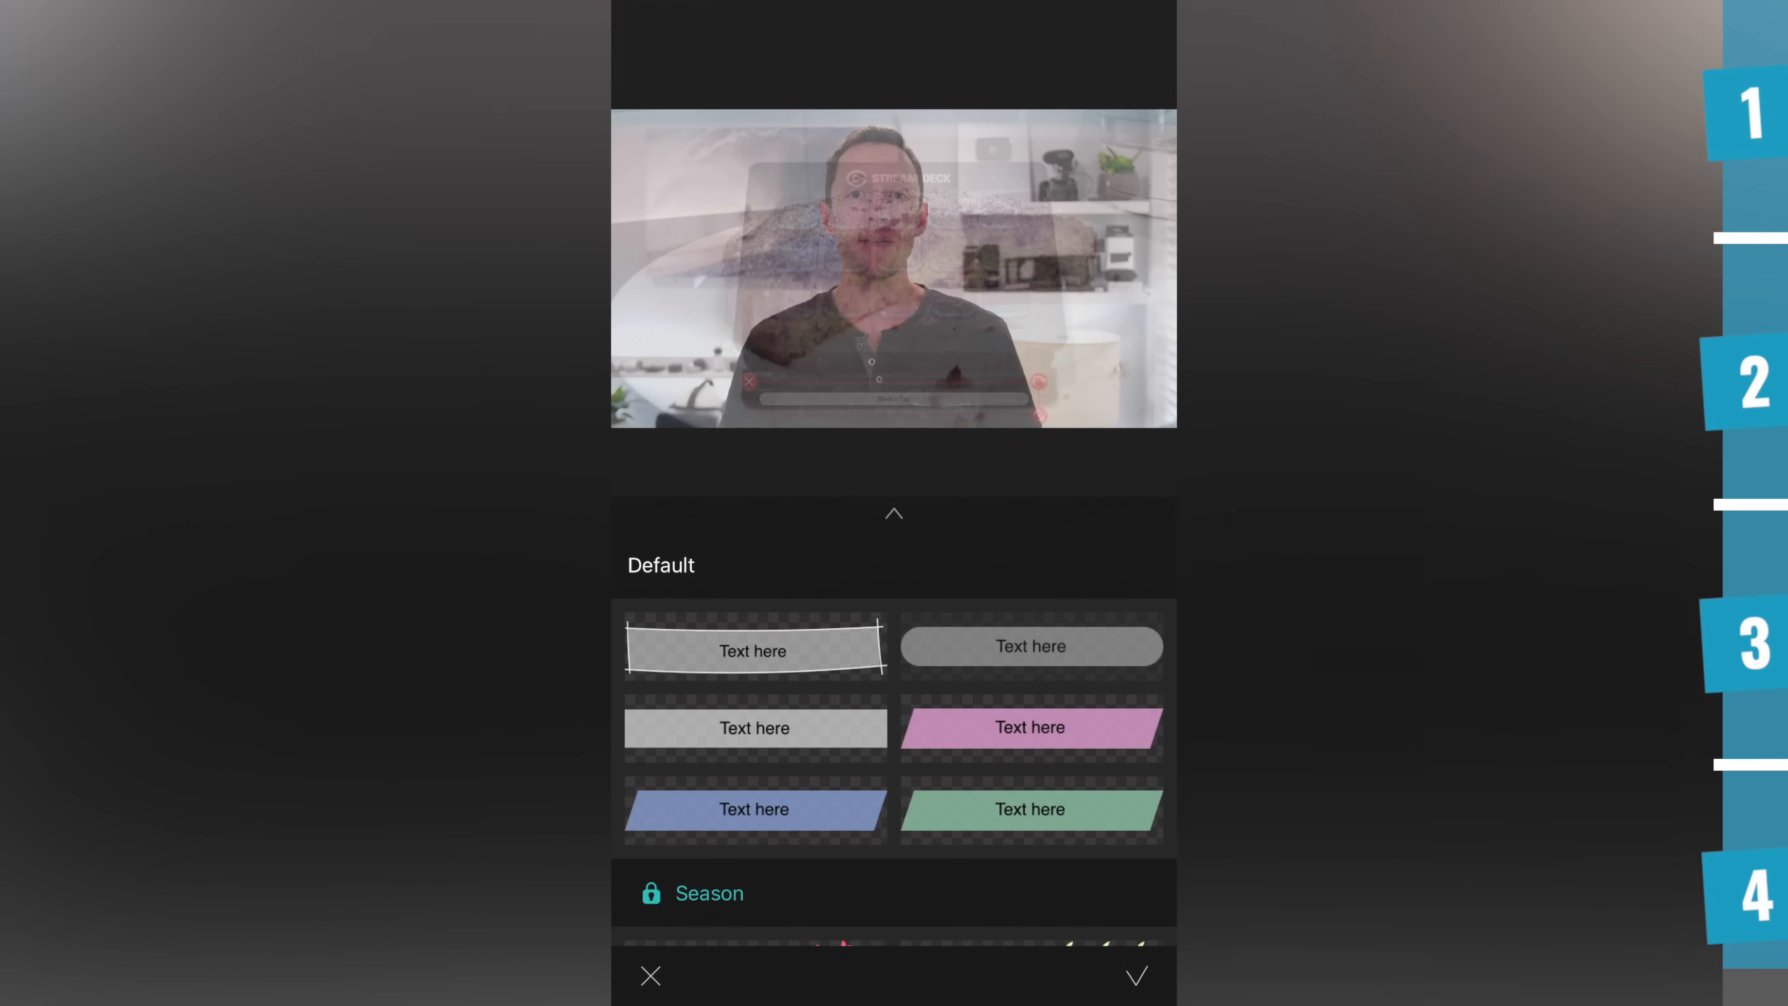
pyautogui.write('tex')
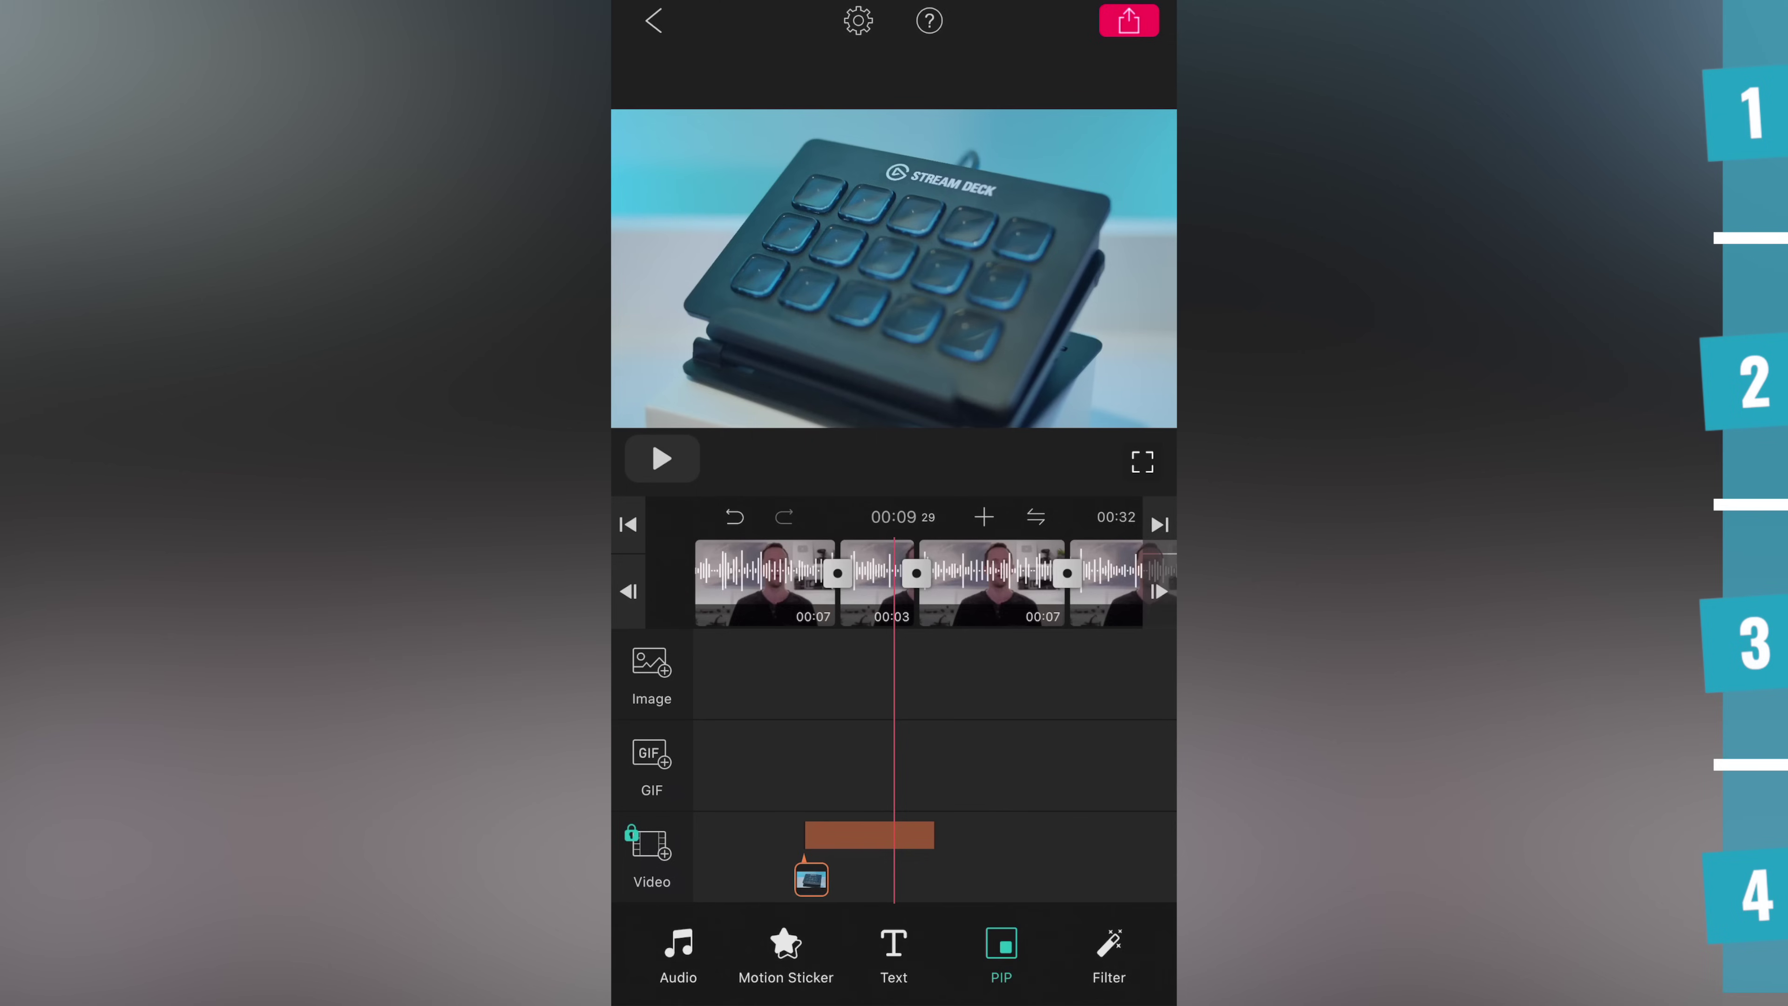
# Nudge the clip's X/Y position off-centre, then move to its audio effects and volume (0.0 dB)
pyautogui.click(868, 835)
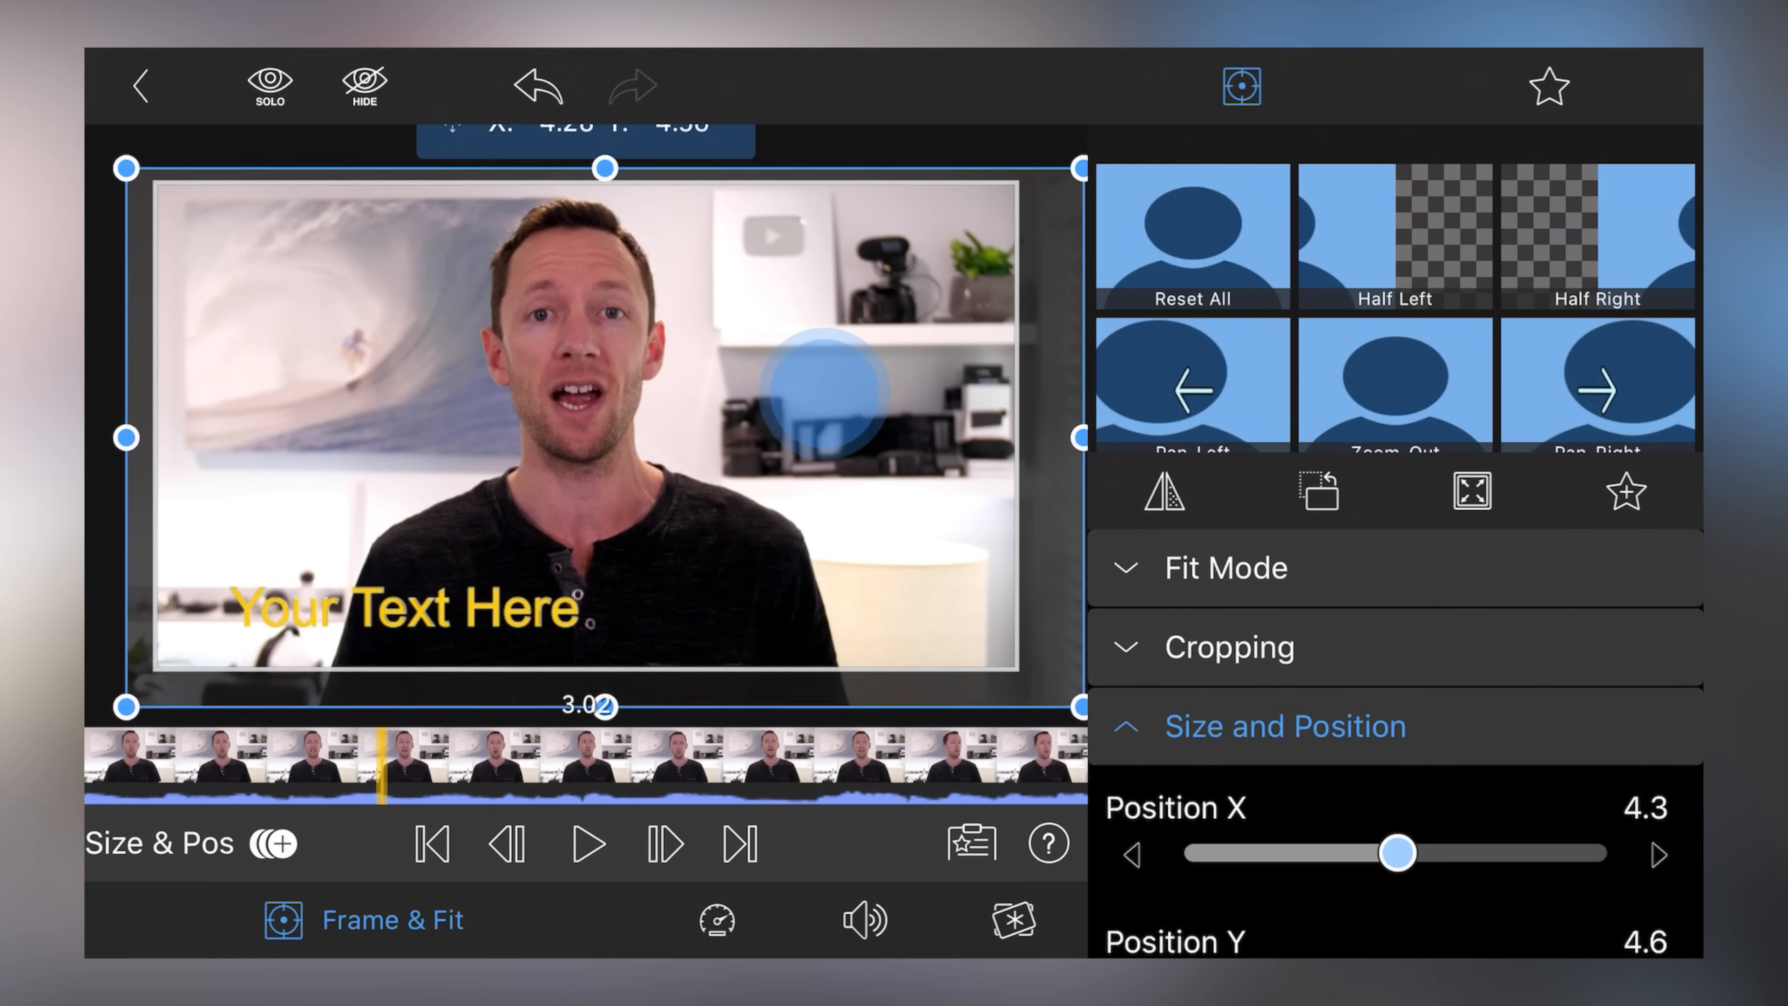
pyautogui.click(683, 920)
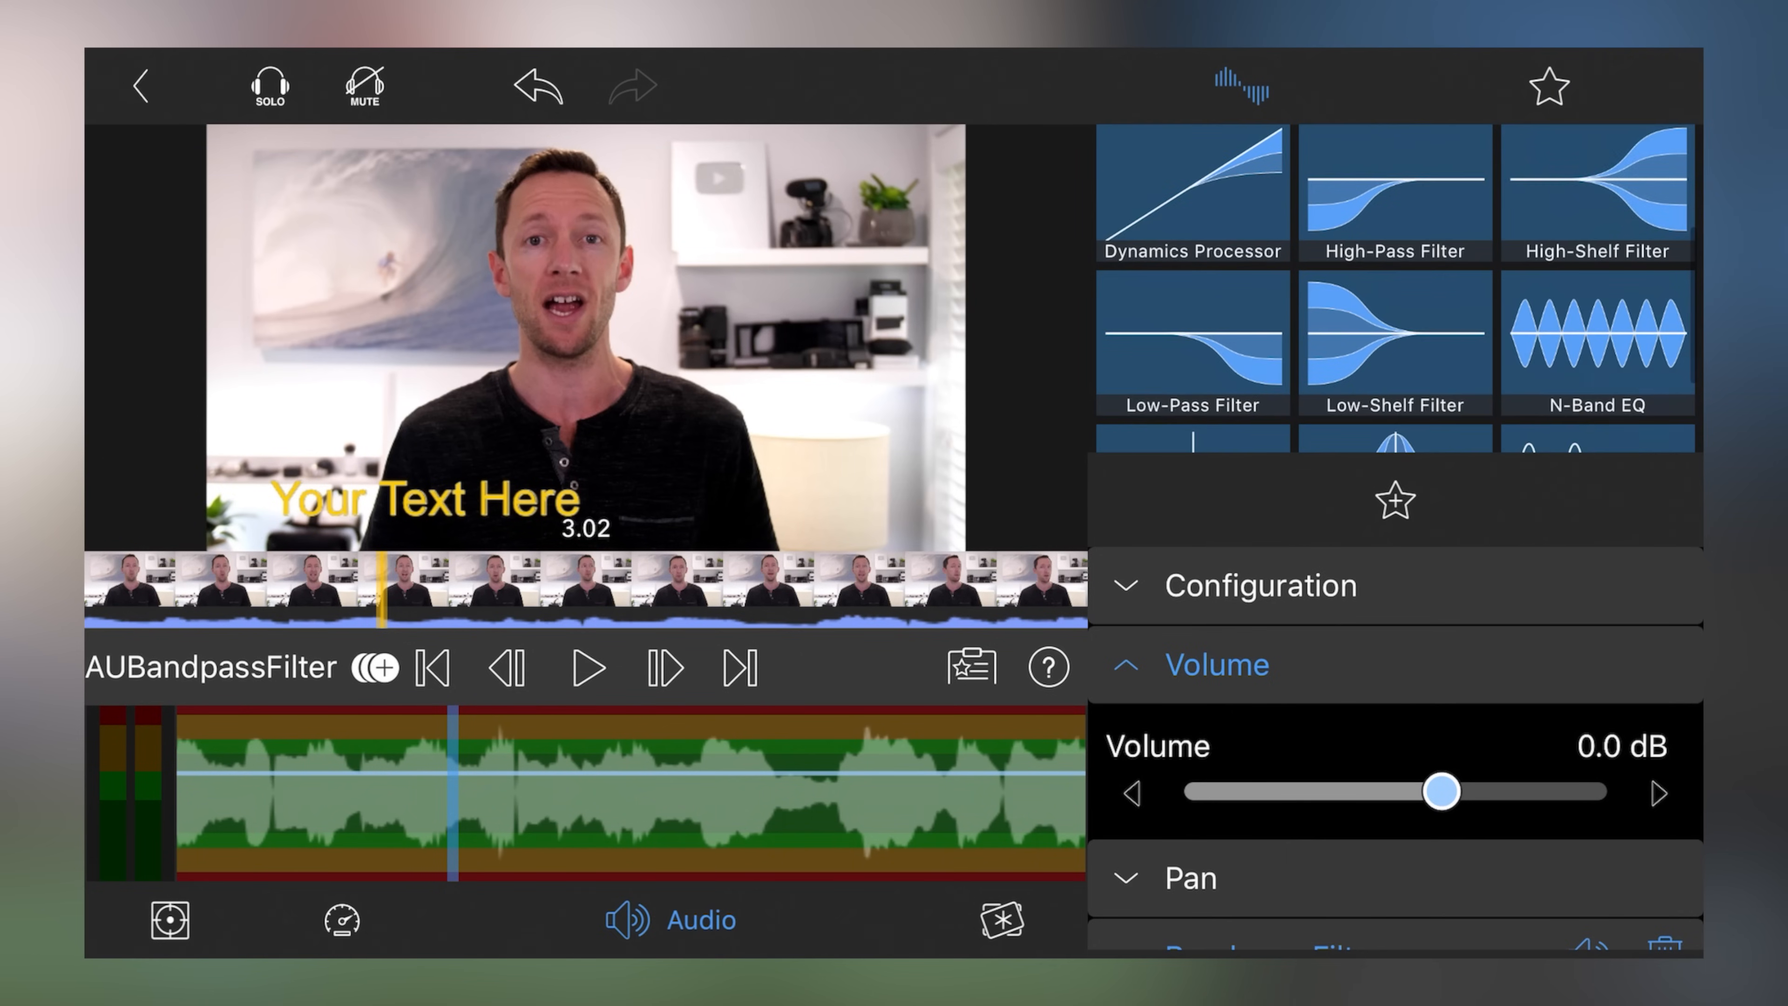